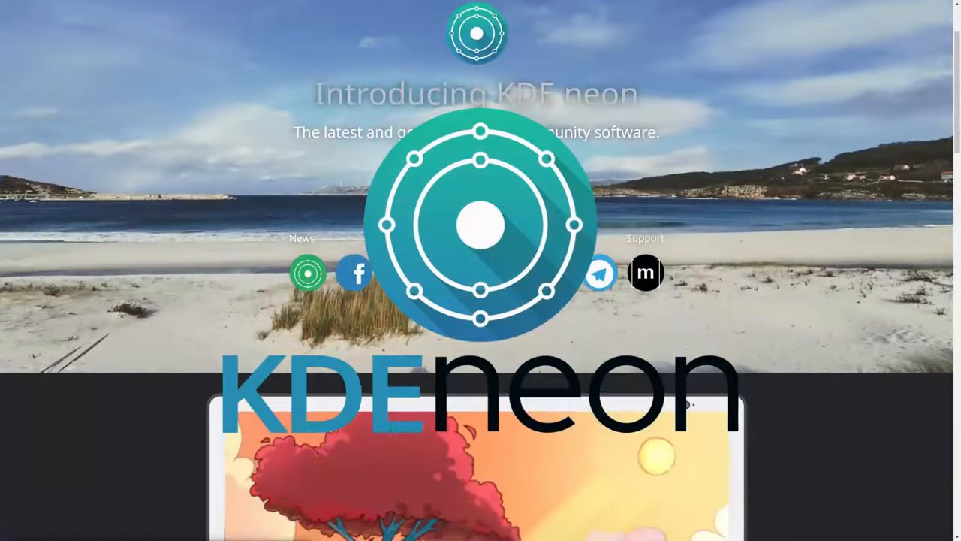
- Scroll down through the KDE neon introduction page
scroll("down", 3)
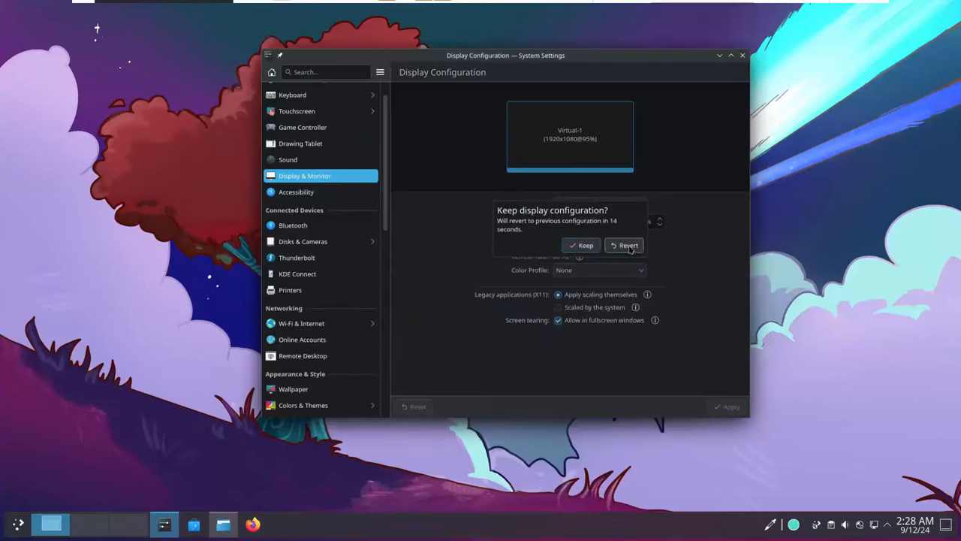
- Answer the Keep display configuration prompt at 95% scale and move System Settings left
left_click(580, 244)
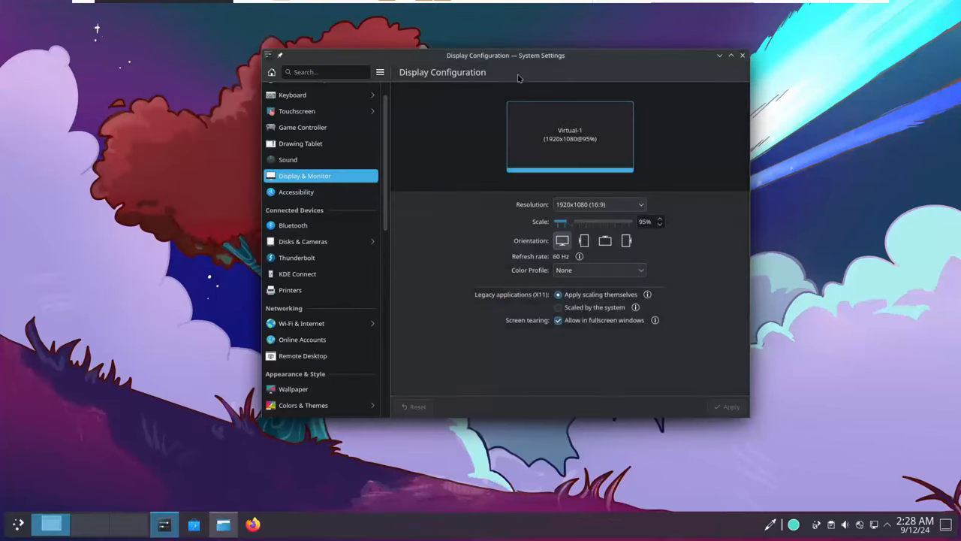
left_click_drag(505, 55, 431, 49)
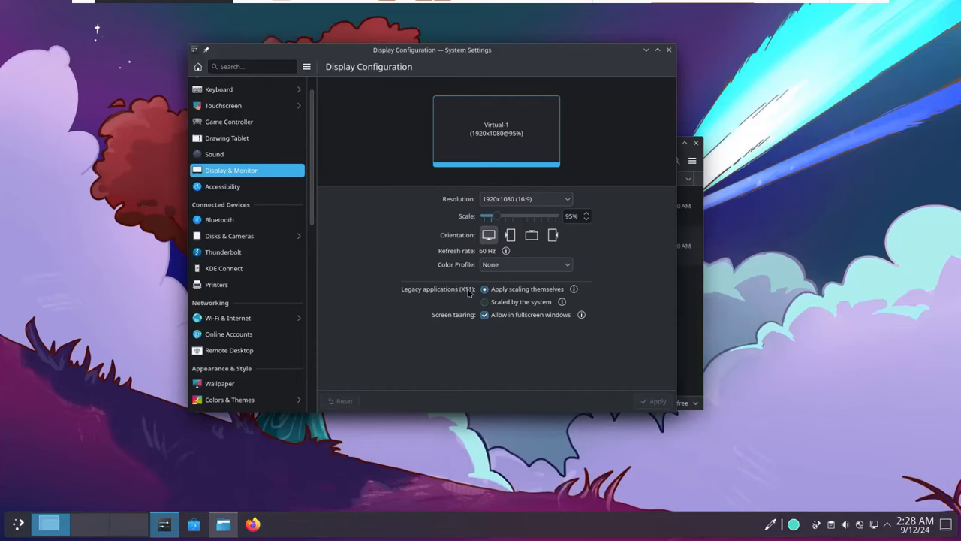
left_click(525, 264)
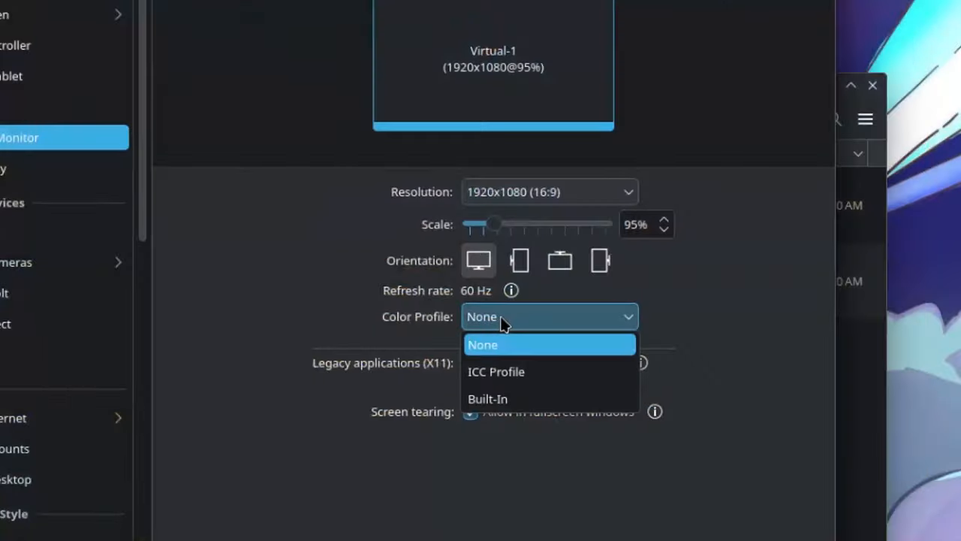
mouse_move(561, 376)
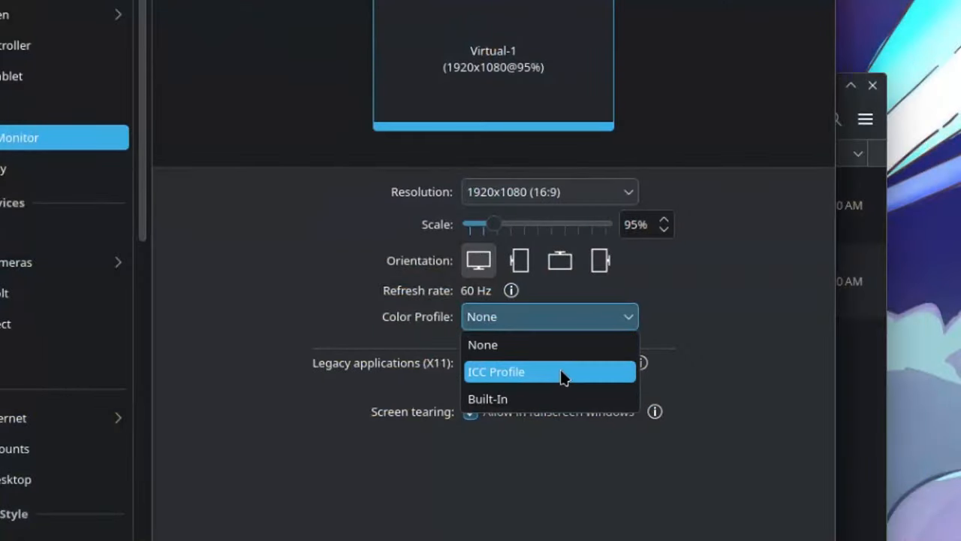
- Switch the color profile from ICC Profile to Built-In and view its accuracy warning
left_click(496, 372)
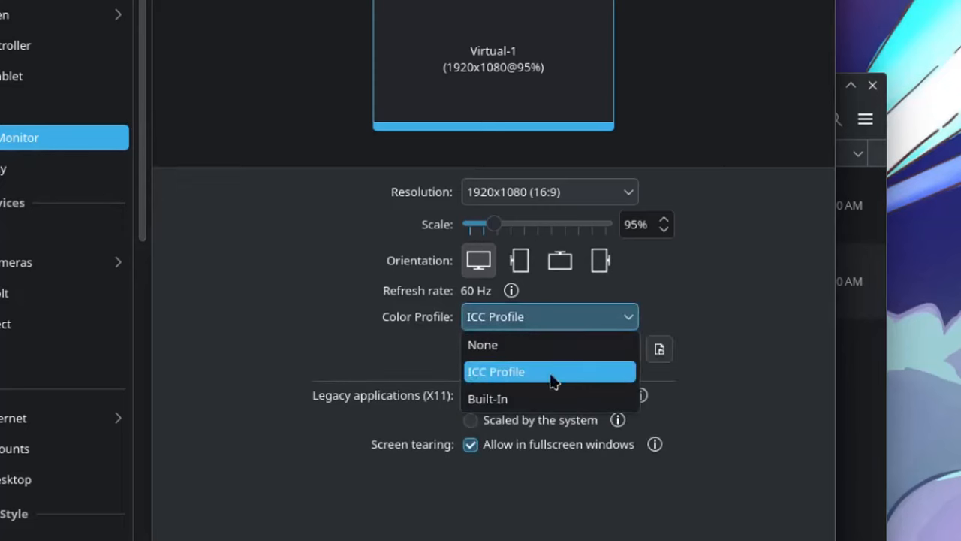
left_click(488, 399)
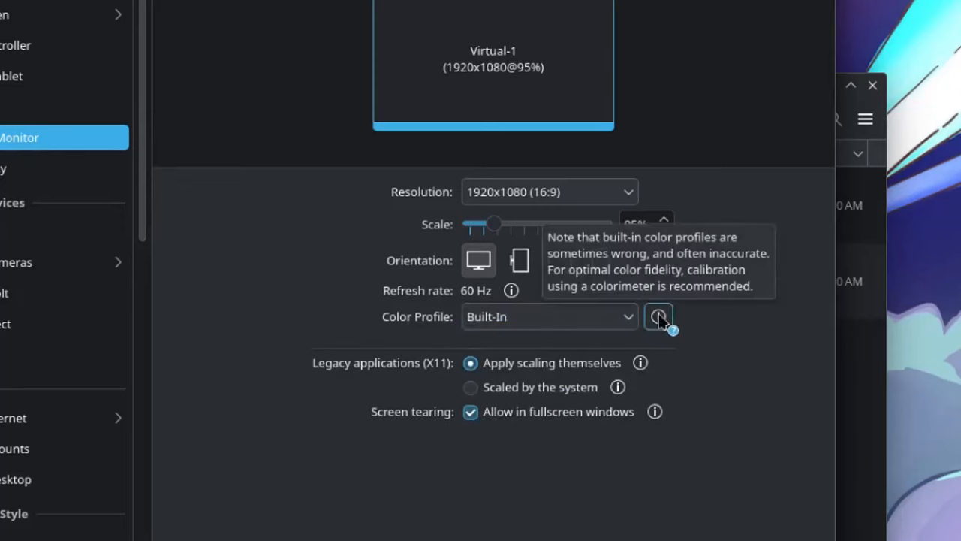
left_click(659, 316)
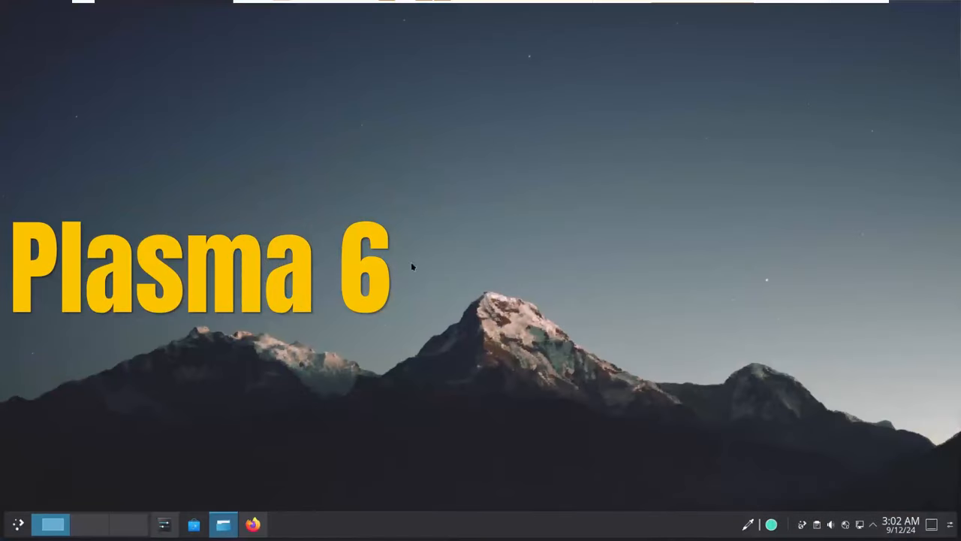
left_click(218, 524)
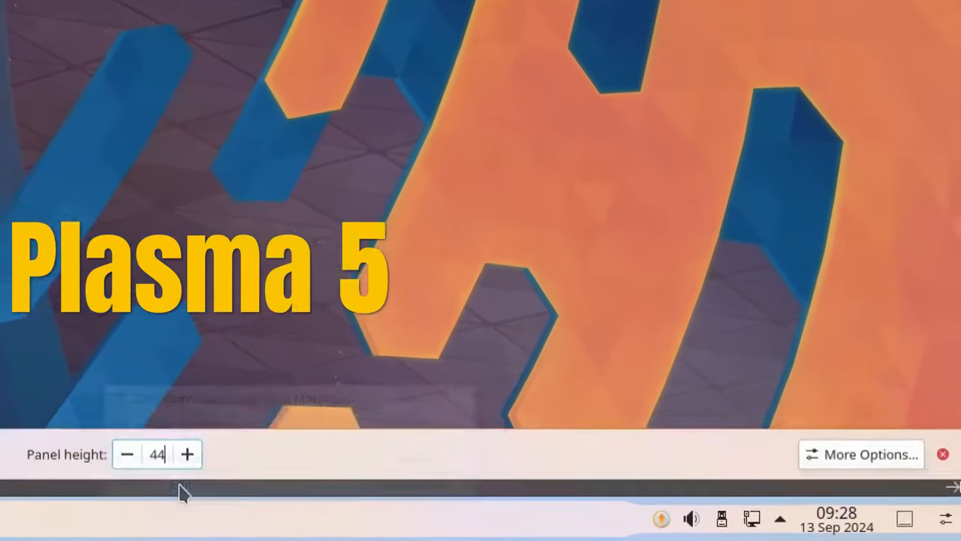
left_click(861, 453)
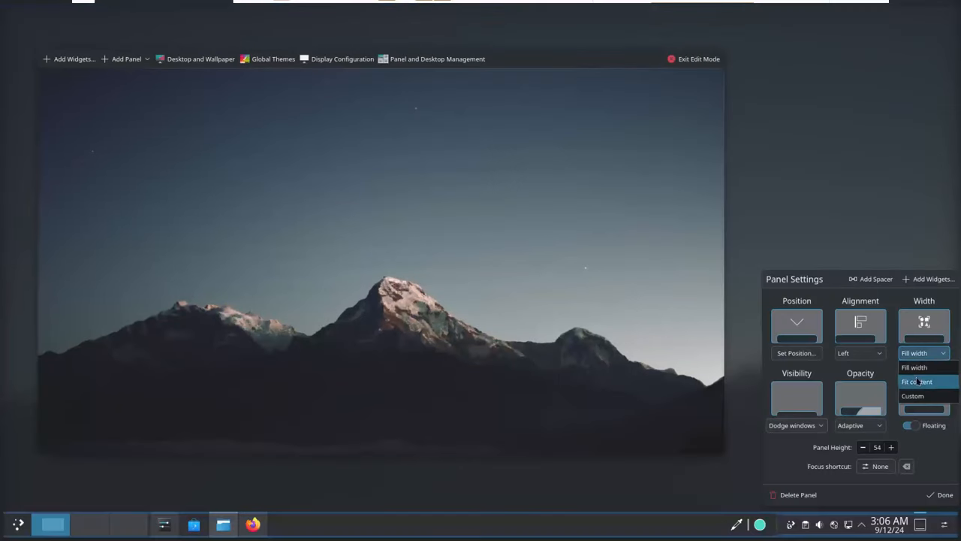
- Set panel Width to Fit content and Opacity to Adaptive, after trying Translucent
left_click(918, 381)
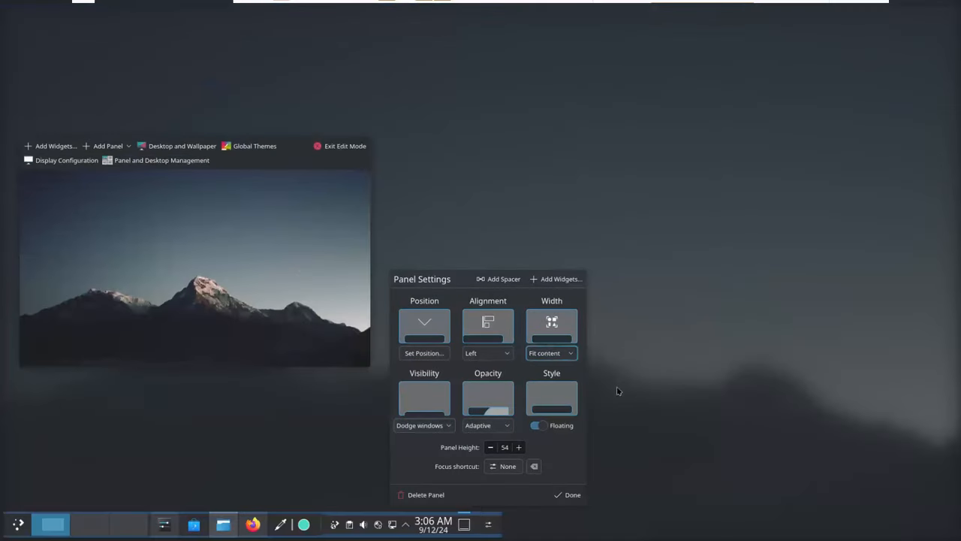
left_click(487, 353)
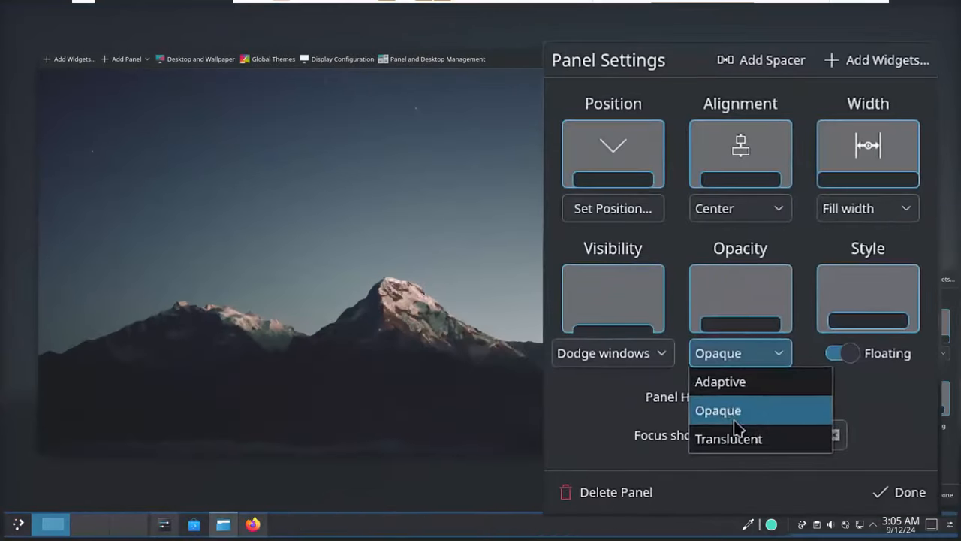
left_click(729, 438)
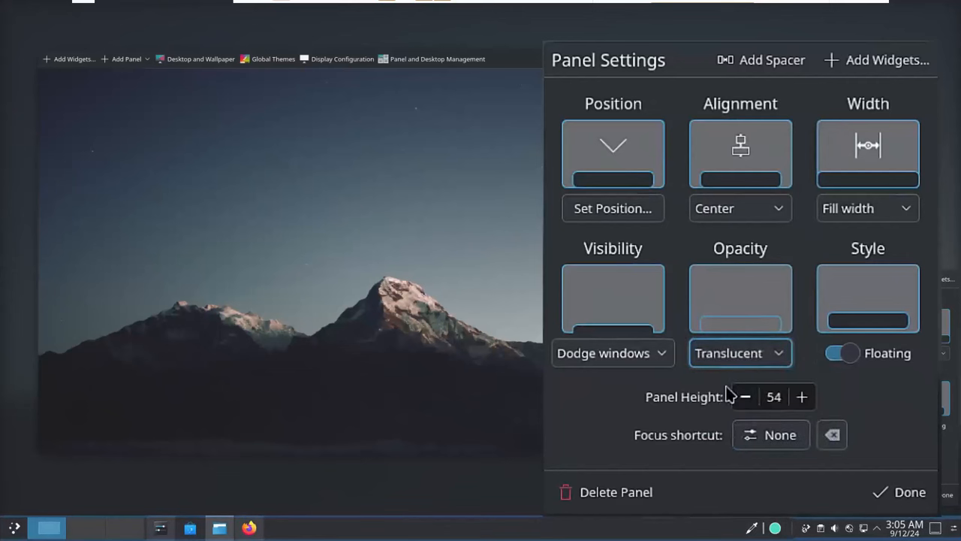
left_click(740, 353)
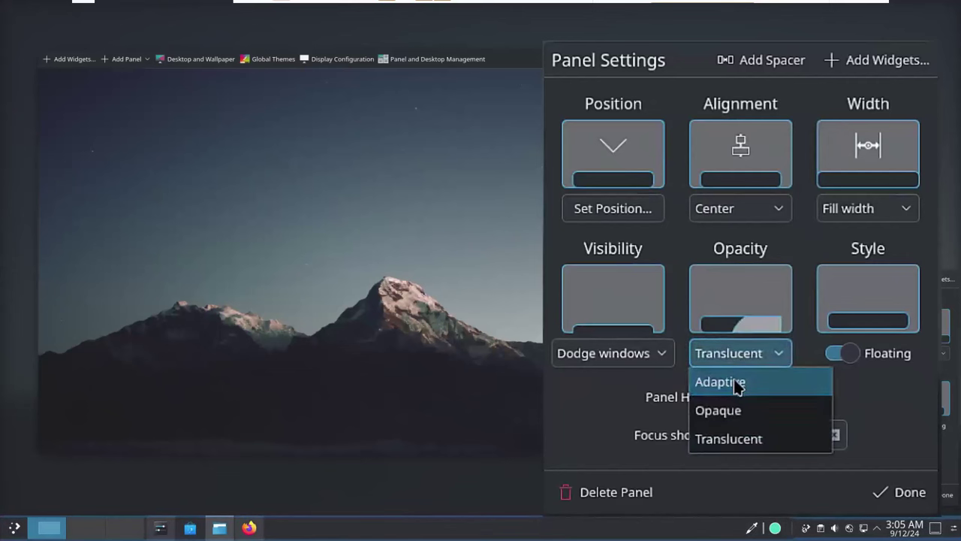
left_click(719, 382)
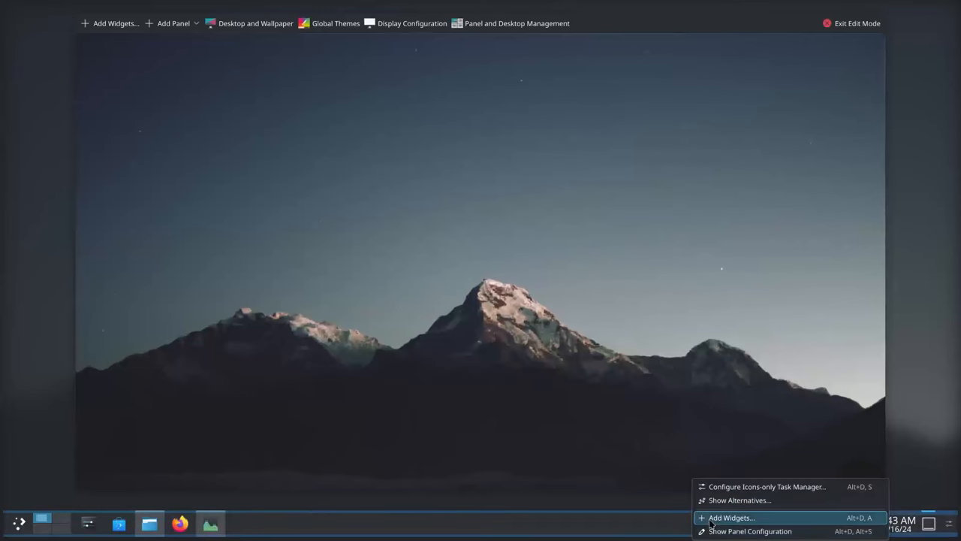
- Right-click the bottom panel to wrap up Edit Mode
left_click(730, 518)
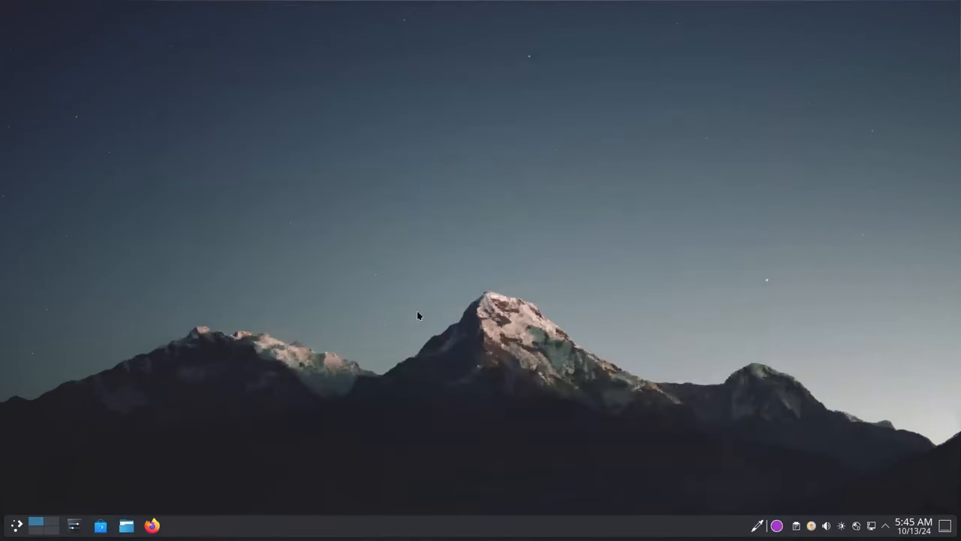
mouse_move(449, 271)
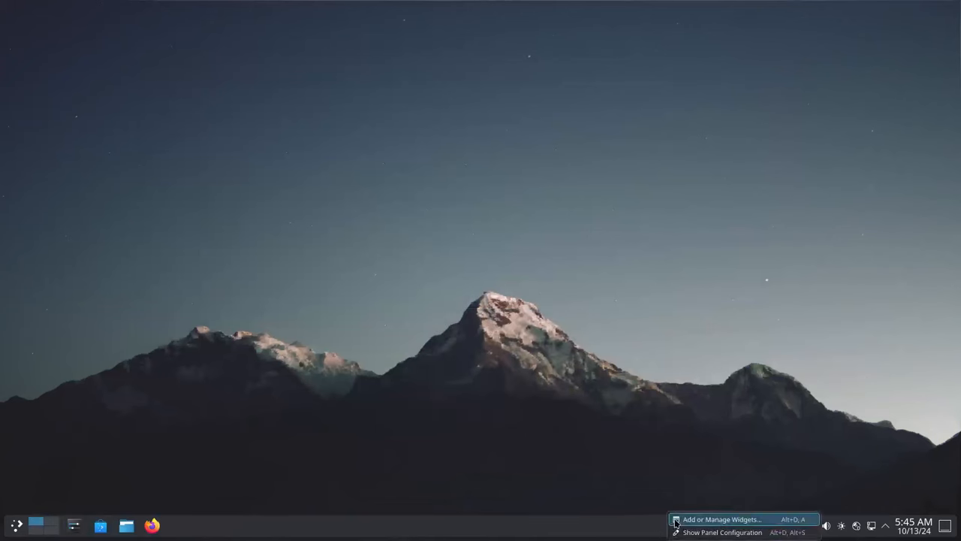
mouse_move(721, 530)
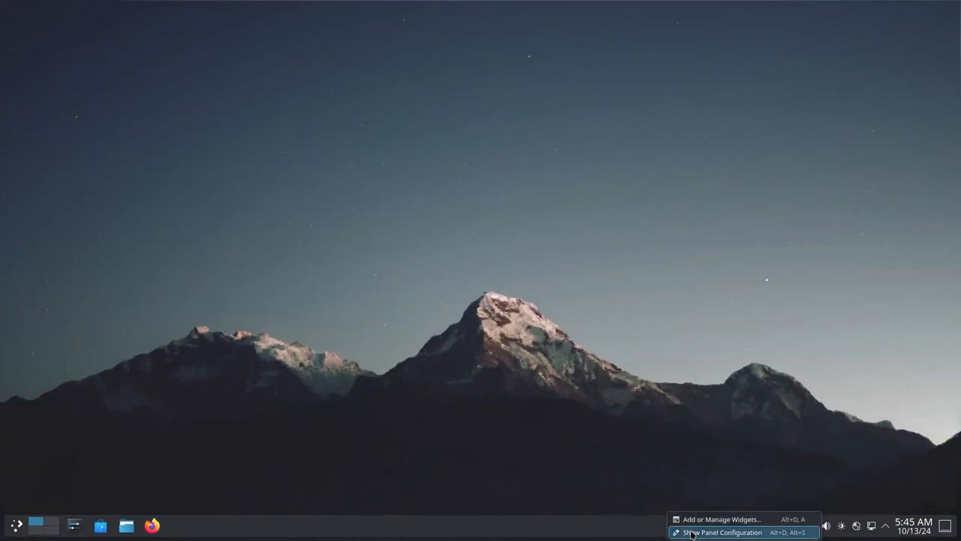
- From Panel Configuration, open Add or Manage Widgets and search 'wea' for weather
left_click(729, 531)
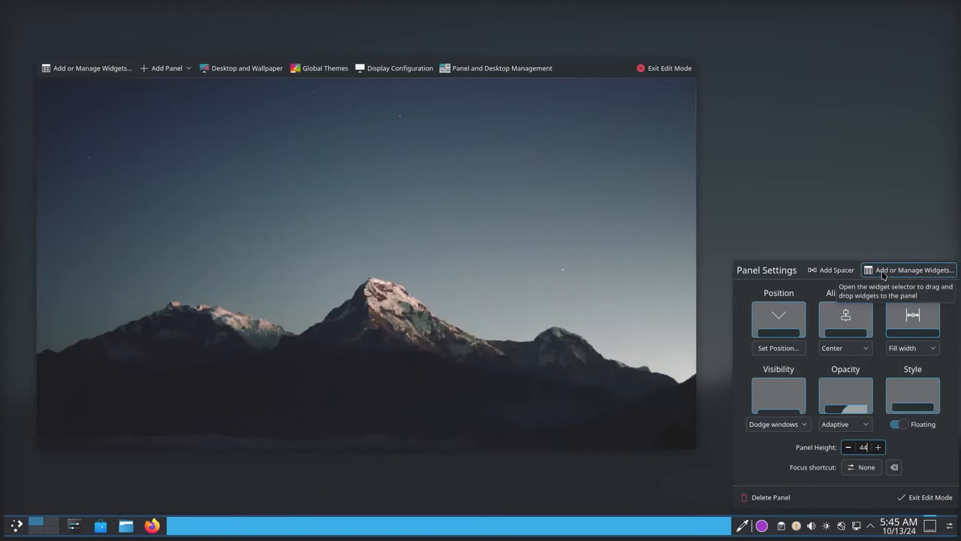
left_click(908, 270)
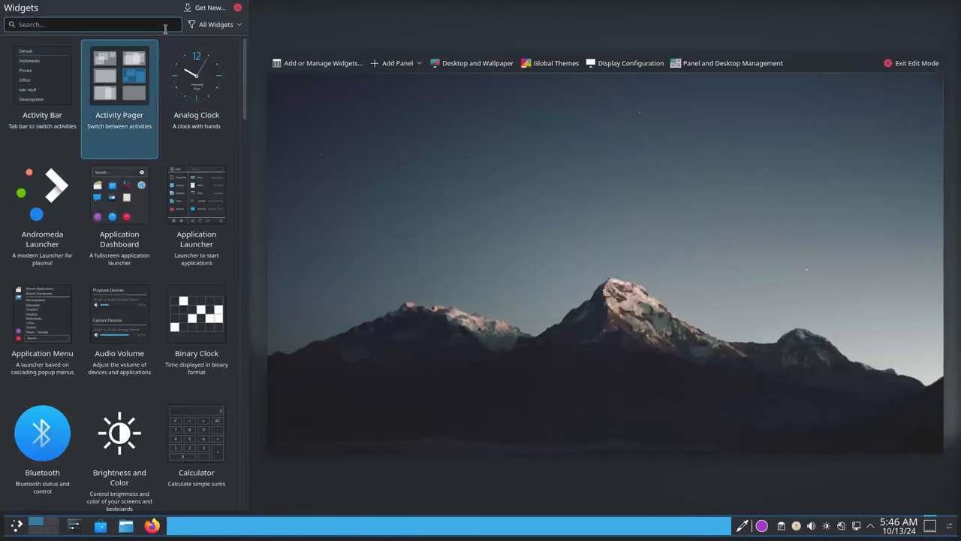
type("wea")
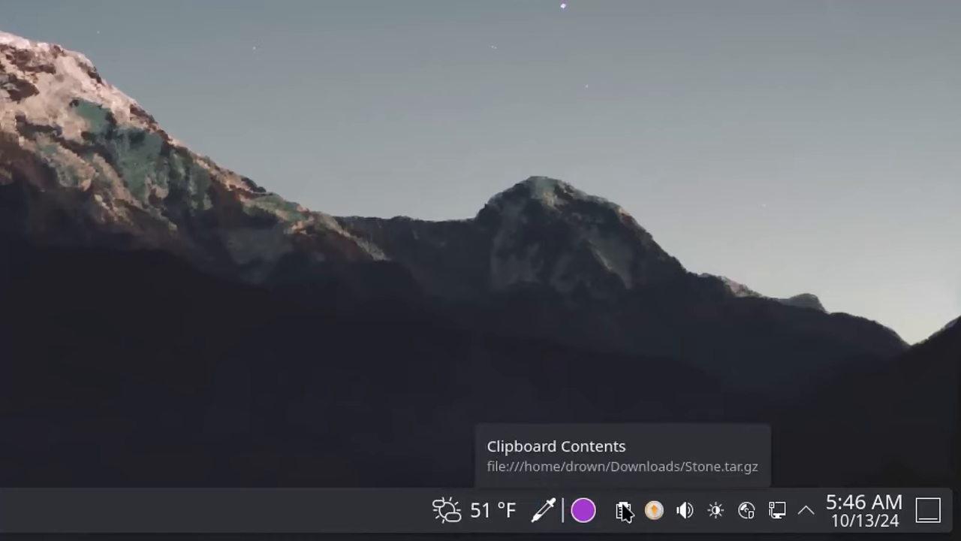
- Browse the clipboard history and show a QR code for the imgur URL
left_click(624, 509)
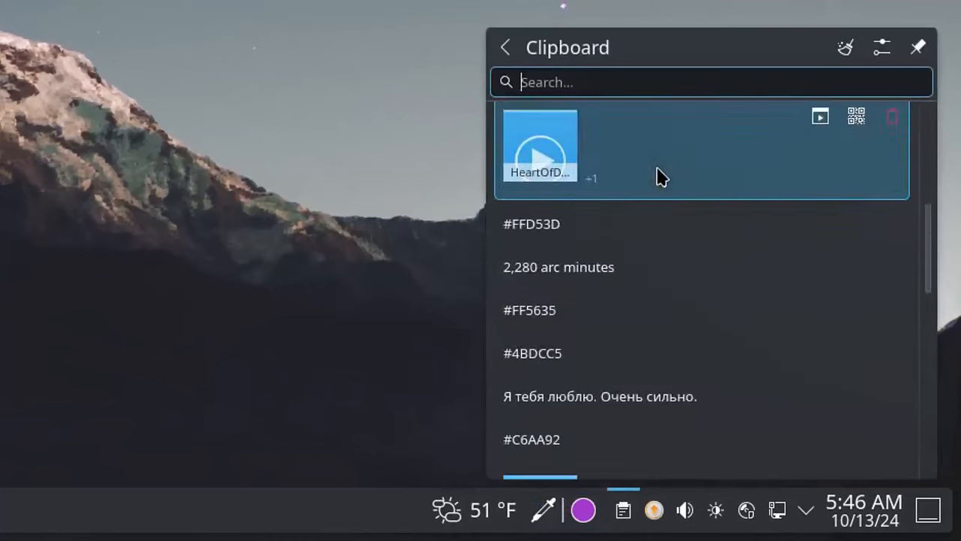
scroll("down", 3)
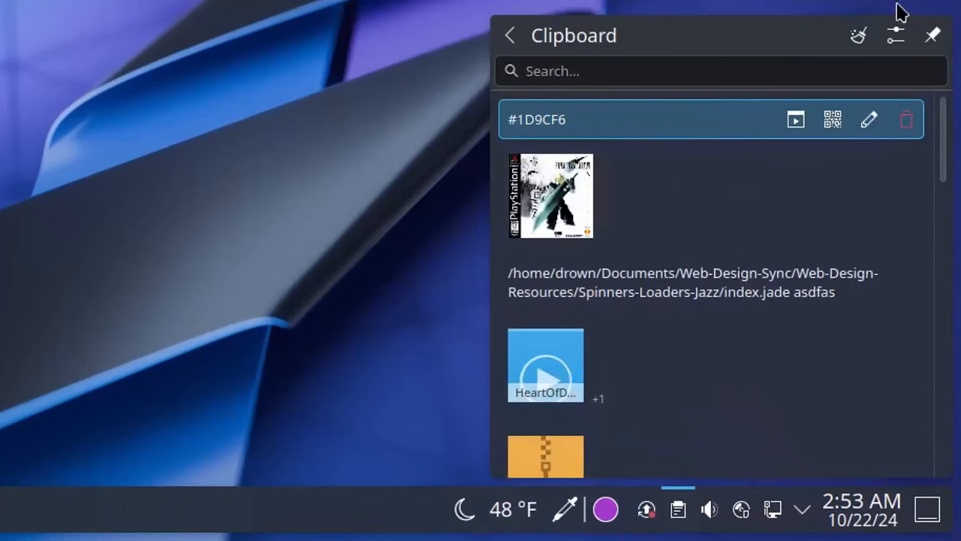
left_click(891, 36)
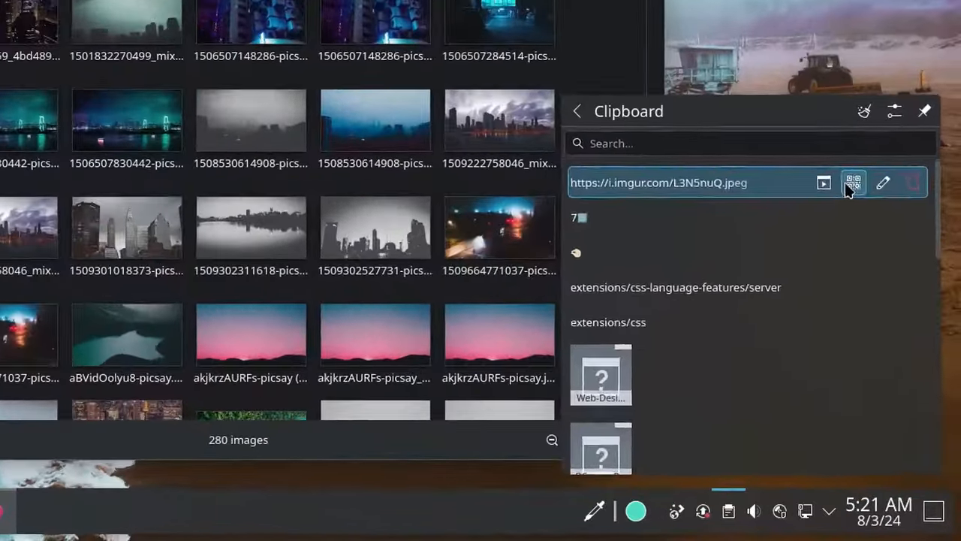
left_click(856, 182)
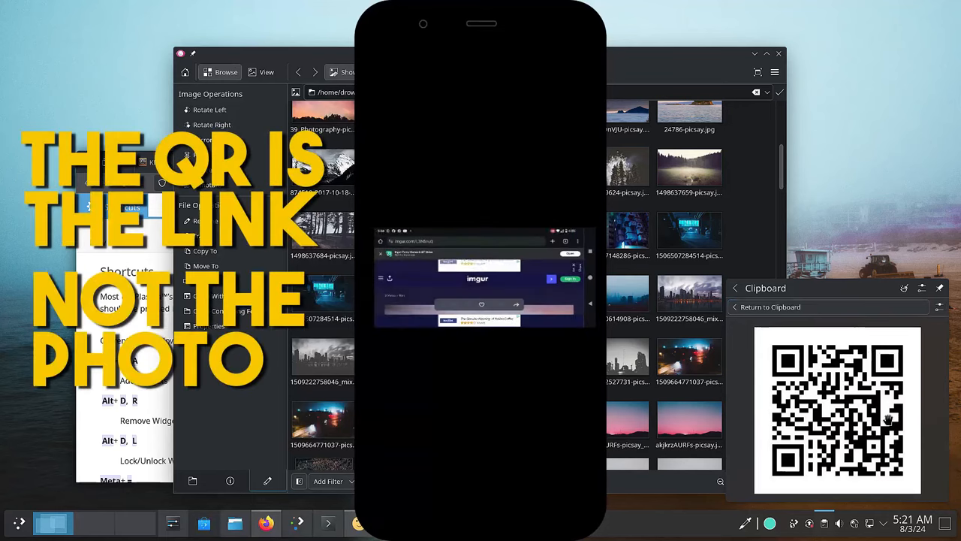
left_click(478, 286)
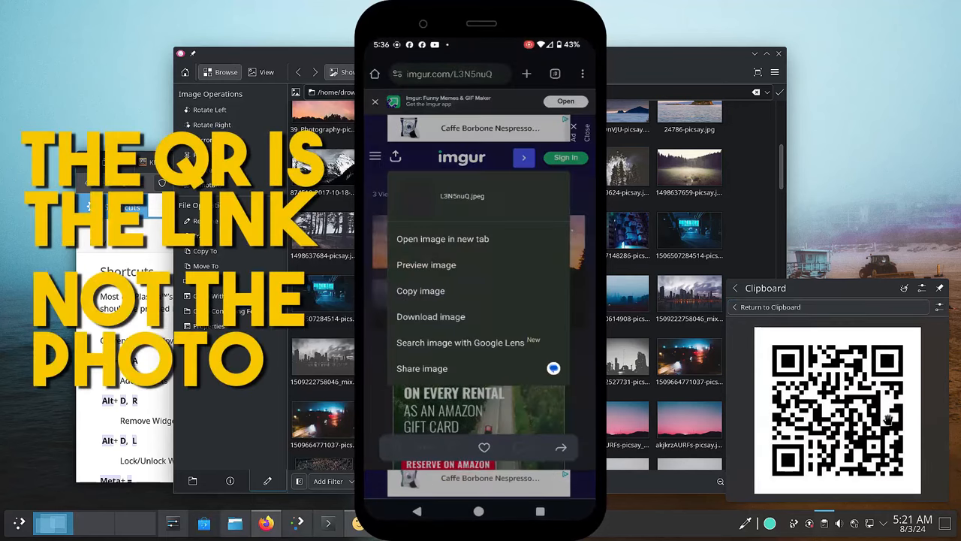
left_click(443, 239)
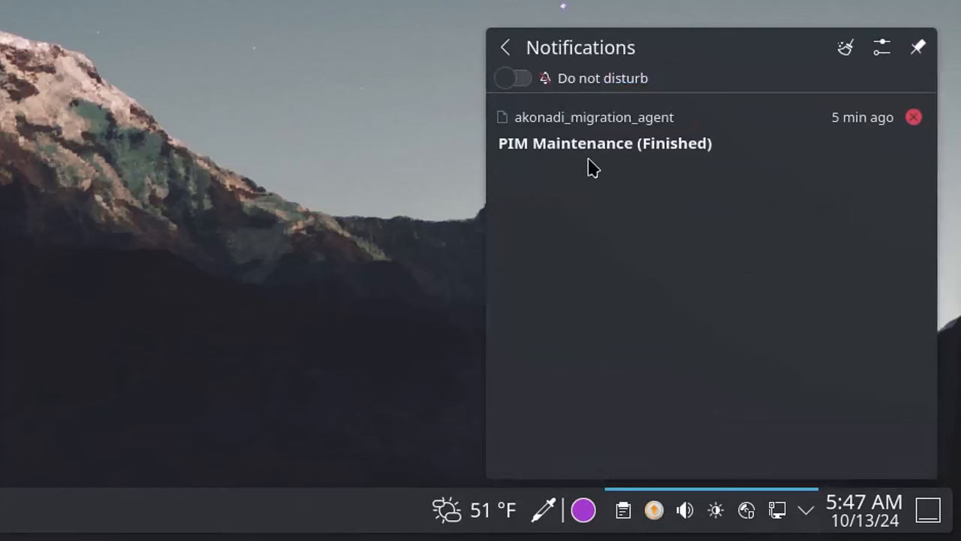
mouse_move(639, 173)
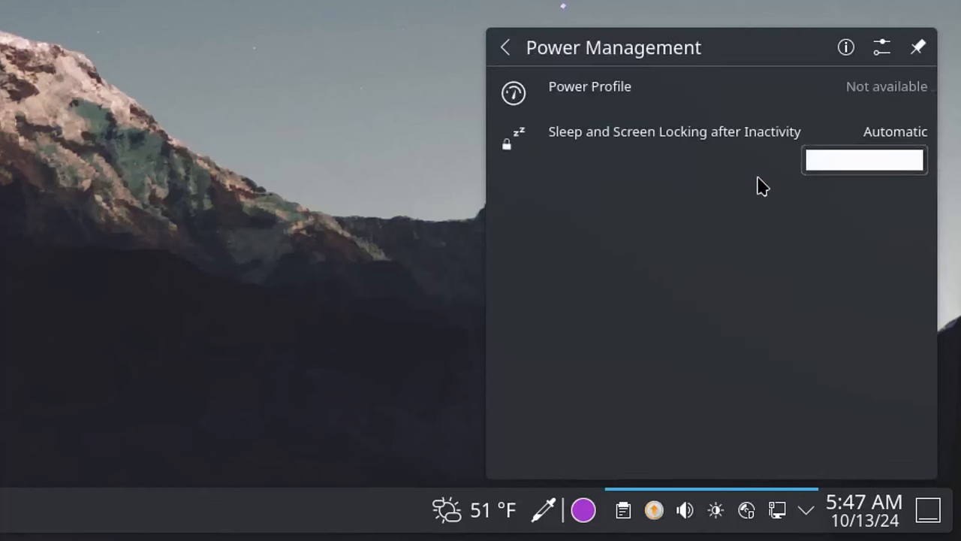
- Open Status and Notifications and view the locked SECRETS vault under Vaults
left_click(503, 46)
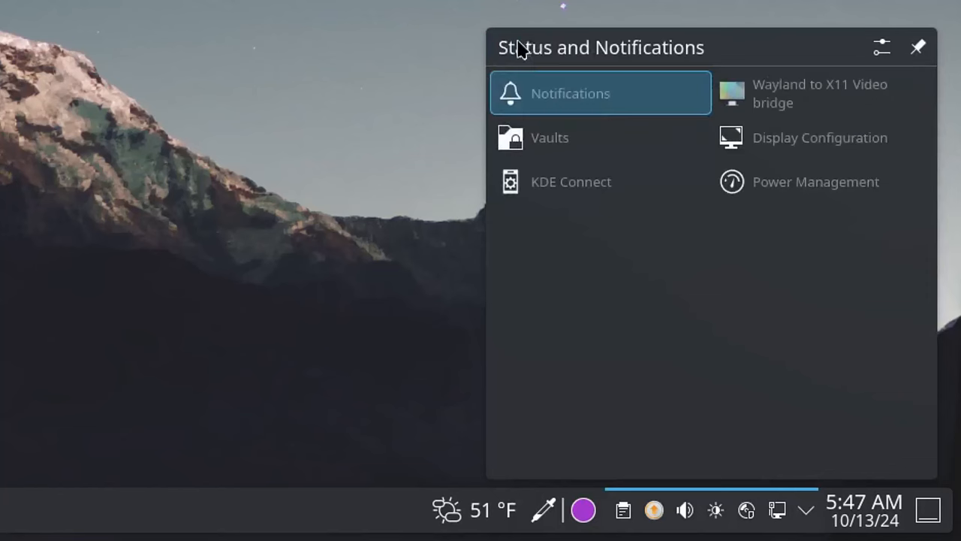
mouse_move(542, 81)
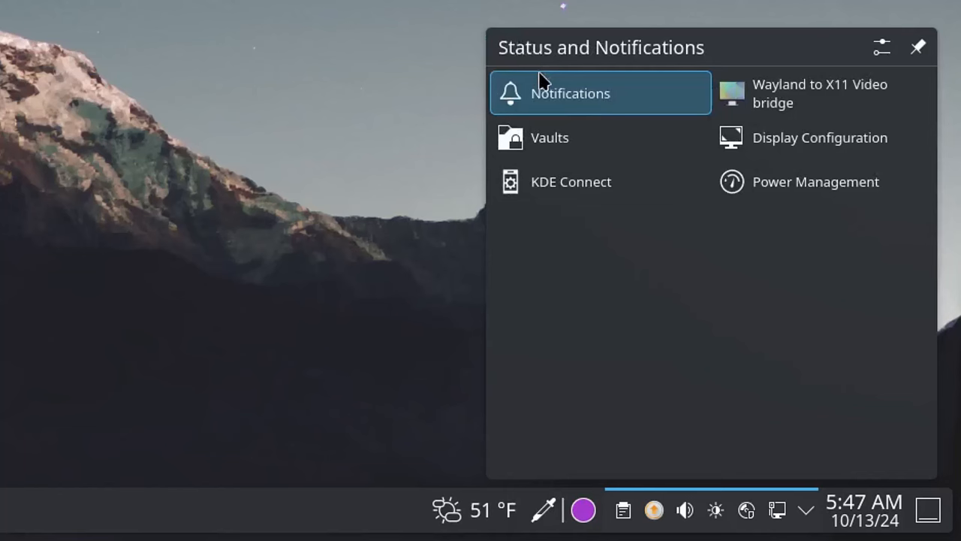
mouse_move(548, 137)
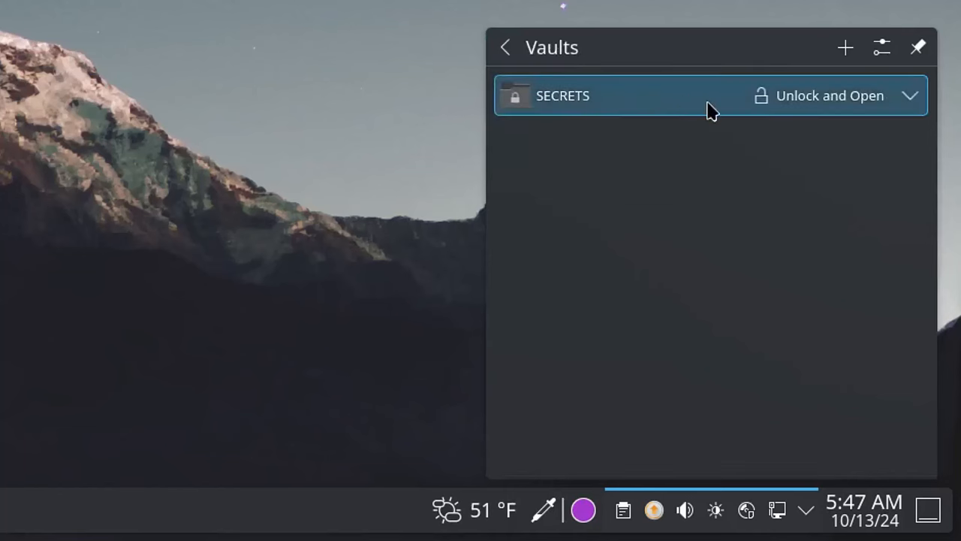
left_click(826, 95)
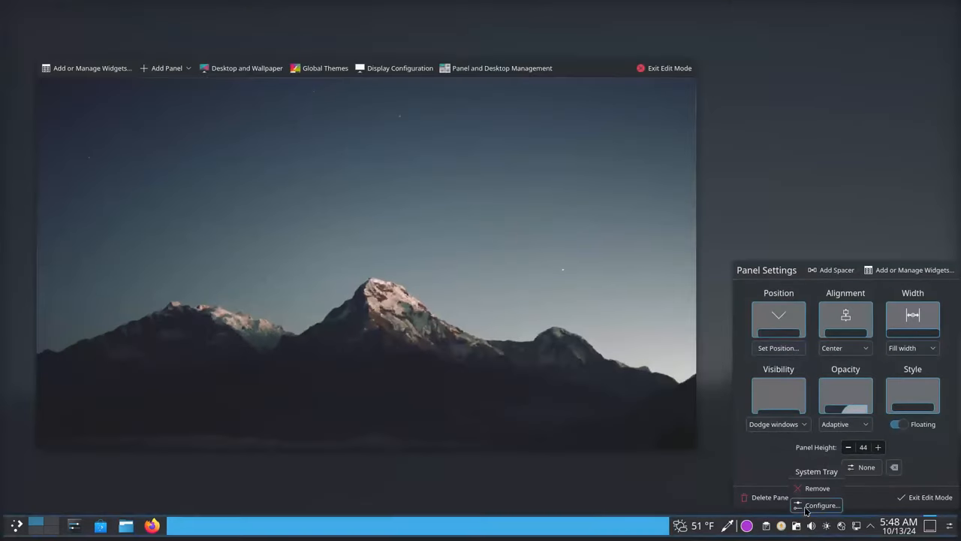
- Open System Tray settings, scroll the Entries page, and try always showing all entries
left_click(818, 506)
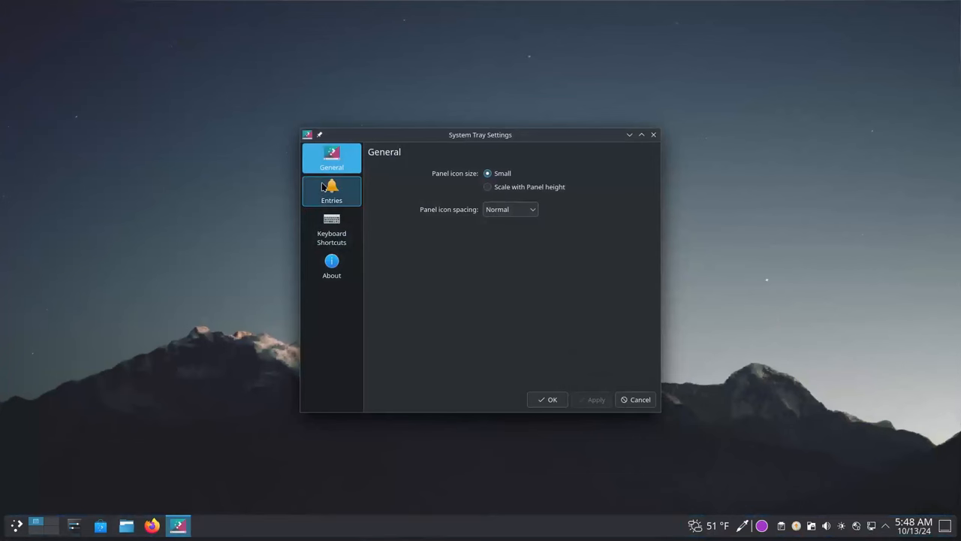
left_click(332, 191)
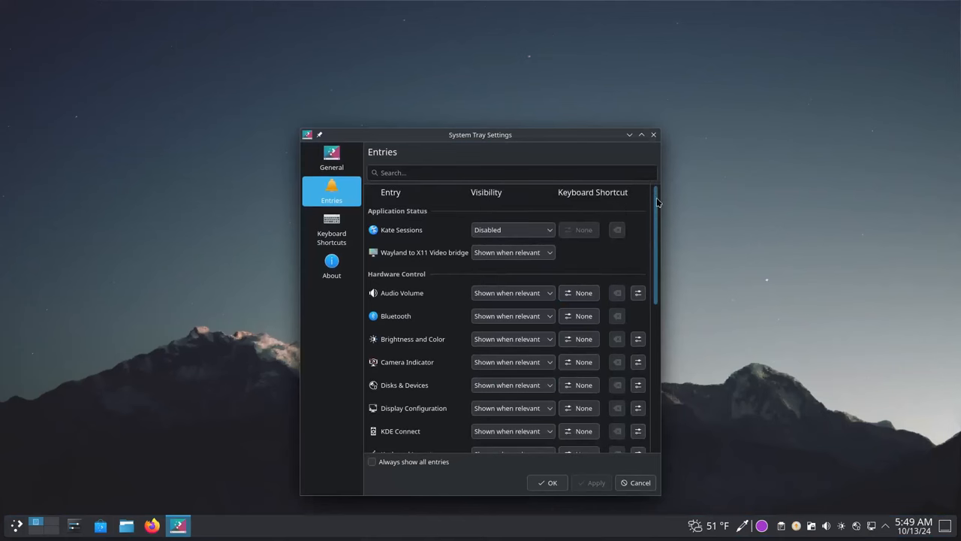
scroll("down", 3)
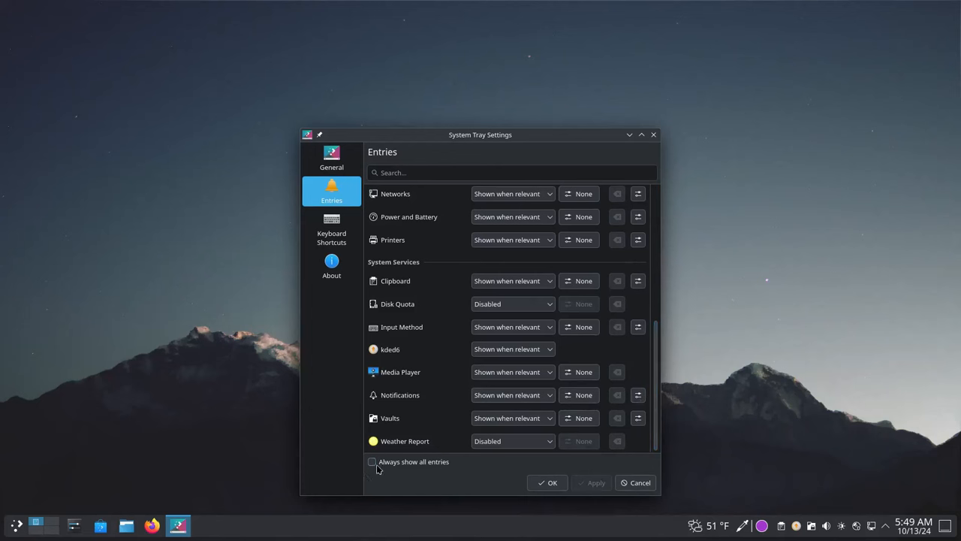
left_click(373, 461)
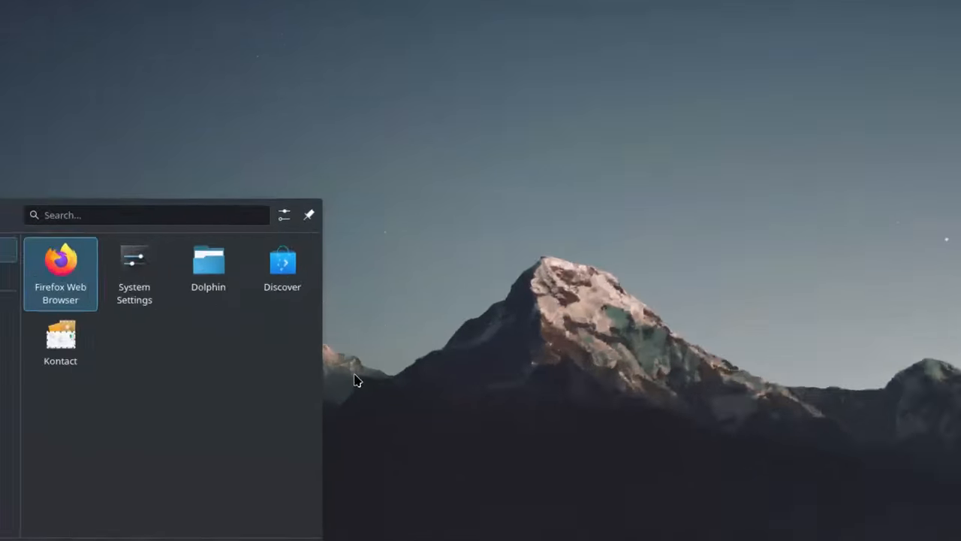
- Zoom in with Meta++, check the 7-day weather forecast, then bring up KRunner
key("Meta+plus")
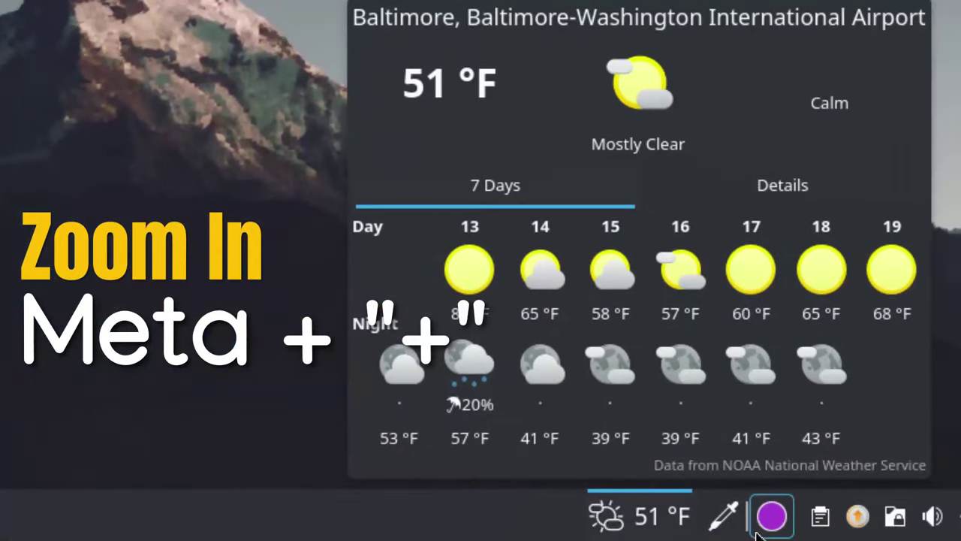
left_click(771, 515)
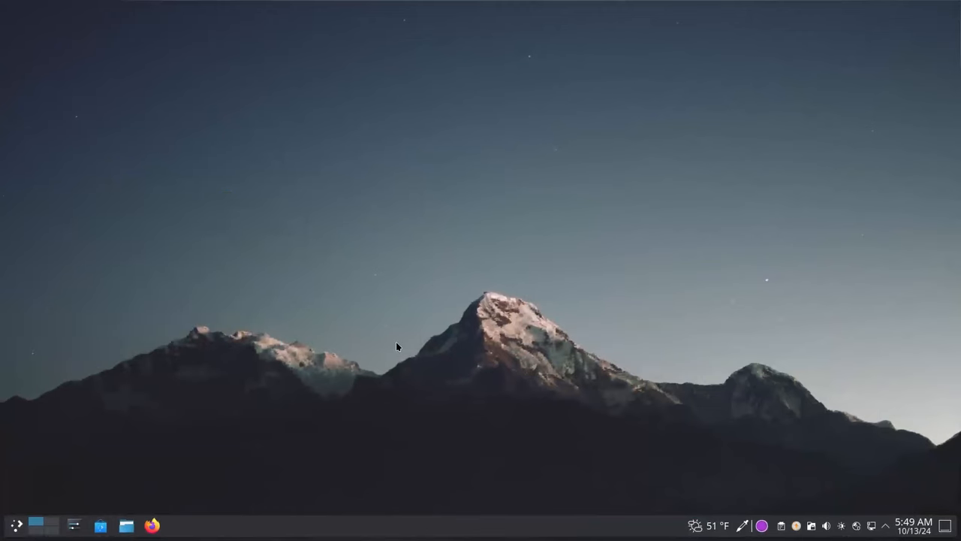
key("Alt+space")
type("close se")
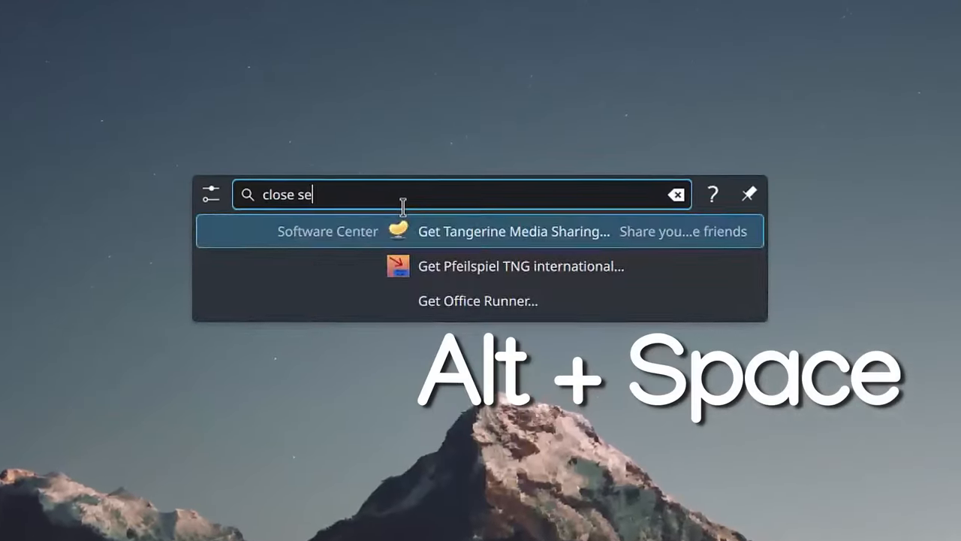
type("tt")
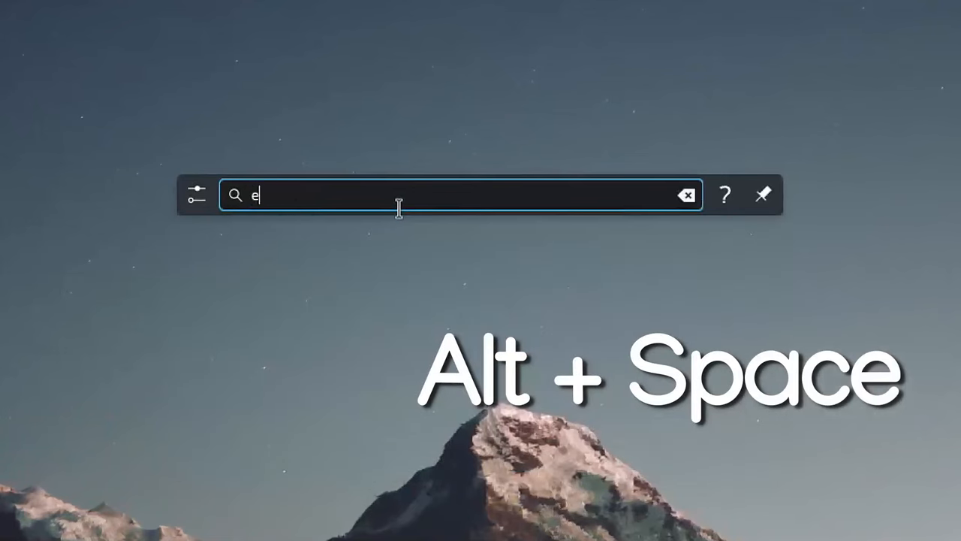
type("xit s")
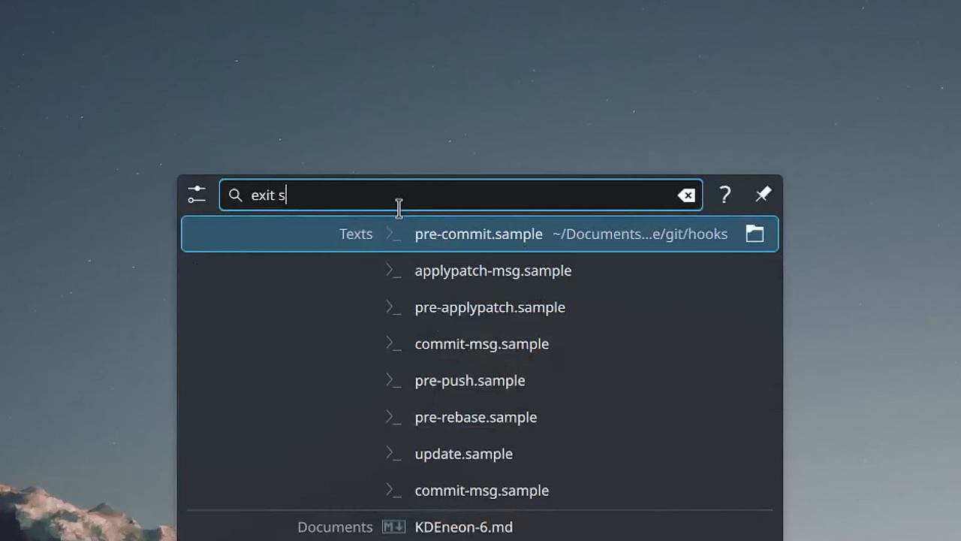
type("etting")
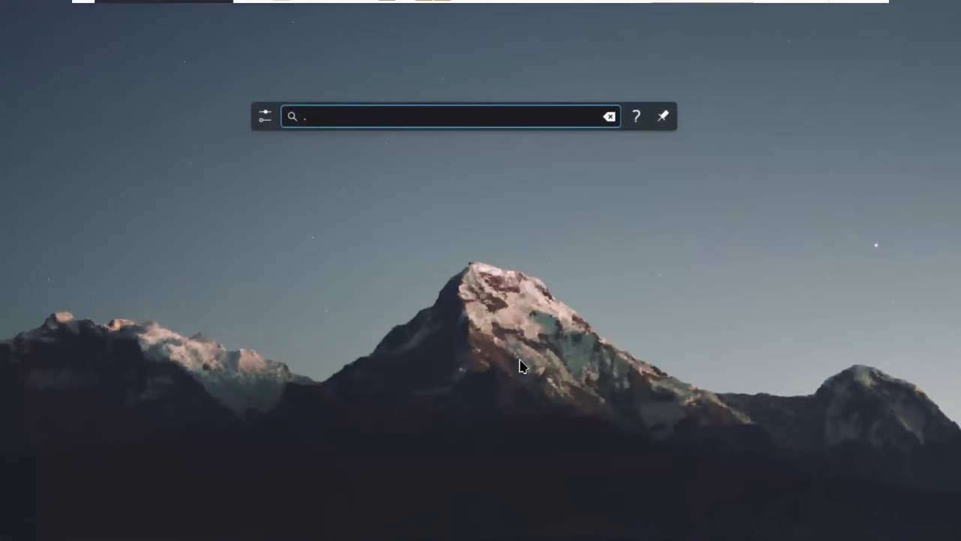
- Search KRunner for .png and .svg files, then convert 35 USD and 32 degrees
type("png")
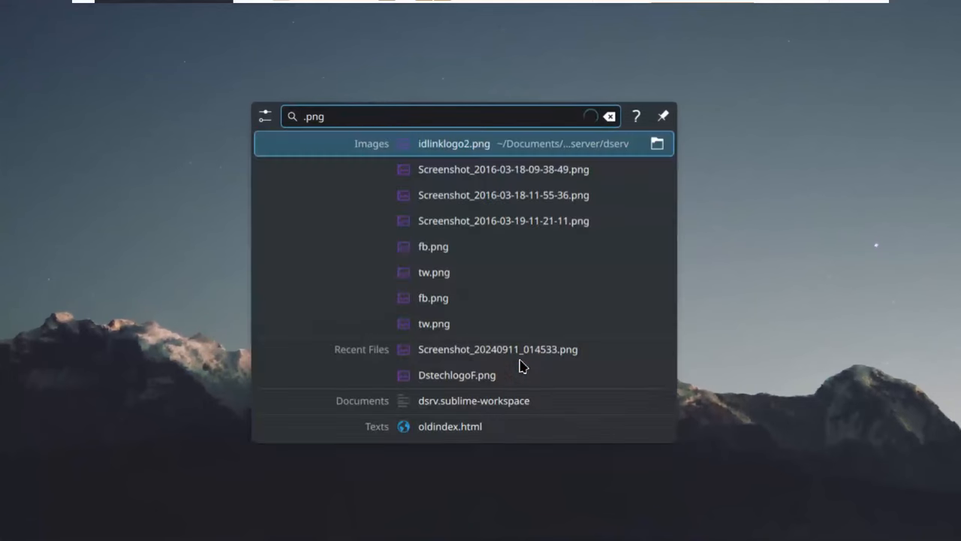
type(".sv")
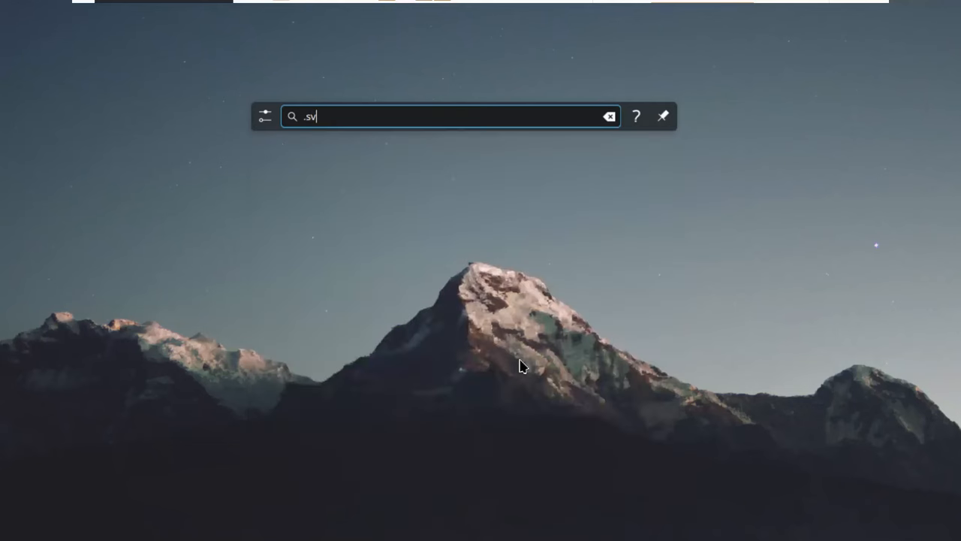
type("g")
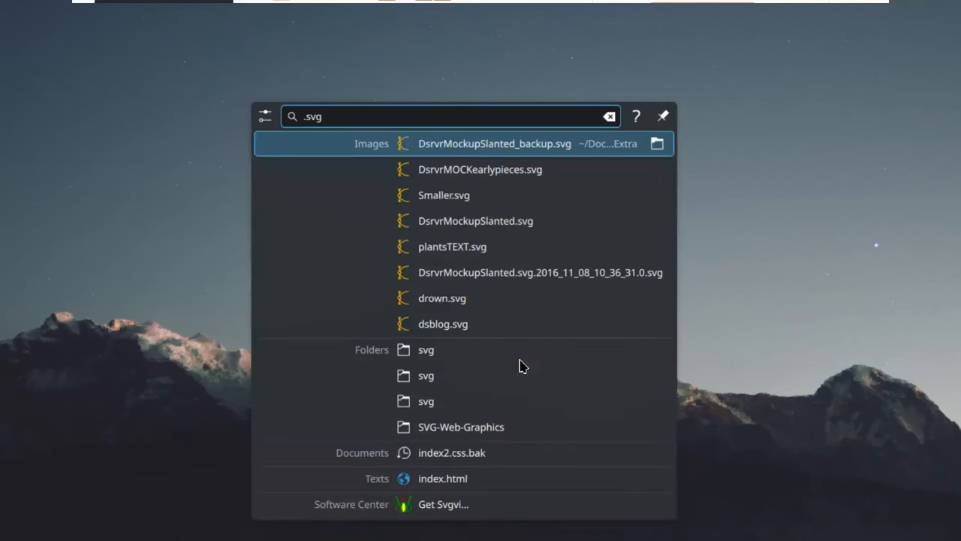
type("35 usd")
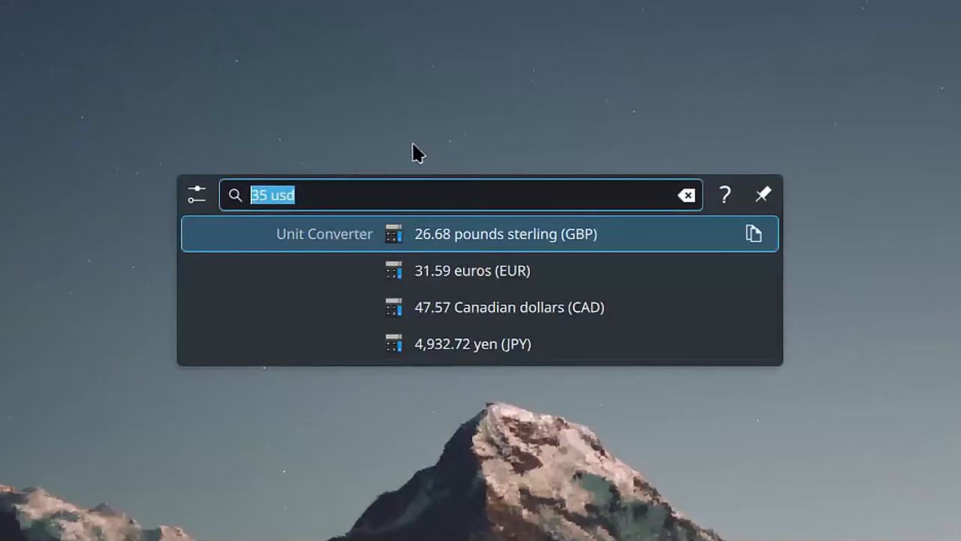
type("32 degrees")
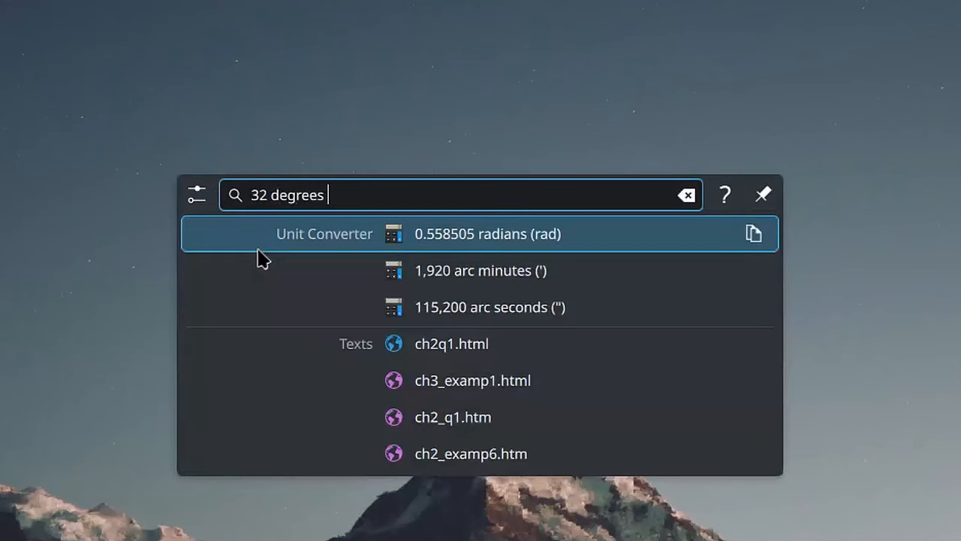
- Calculate 999 x 1828, define 'linux' and spell-check 'anecdo' in KRunner
type("999 x")
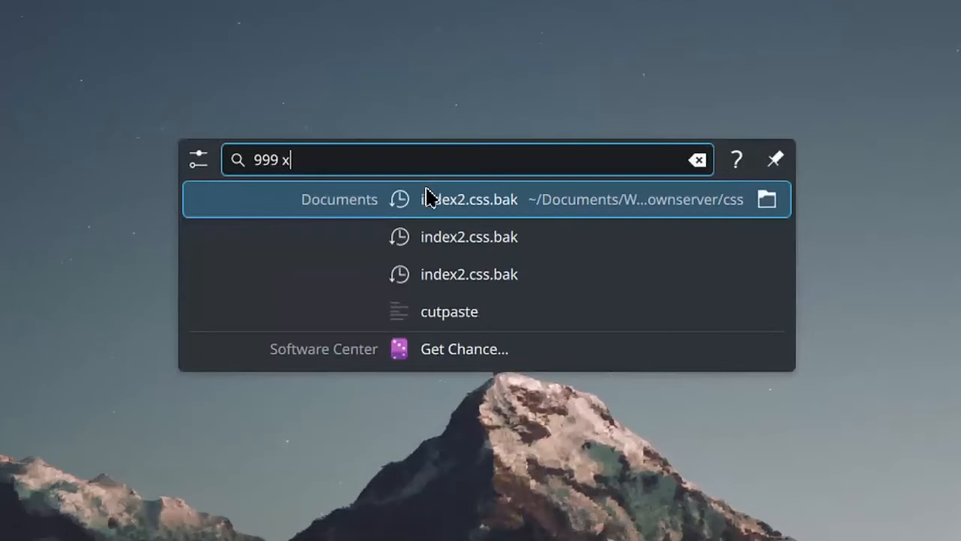
type("1828")
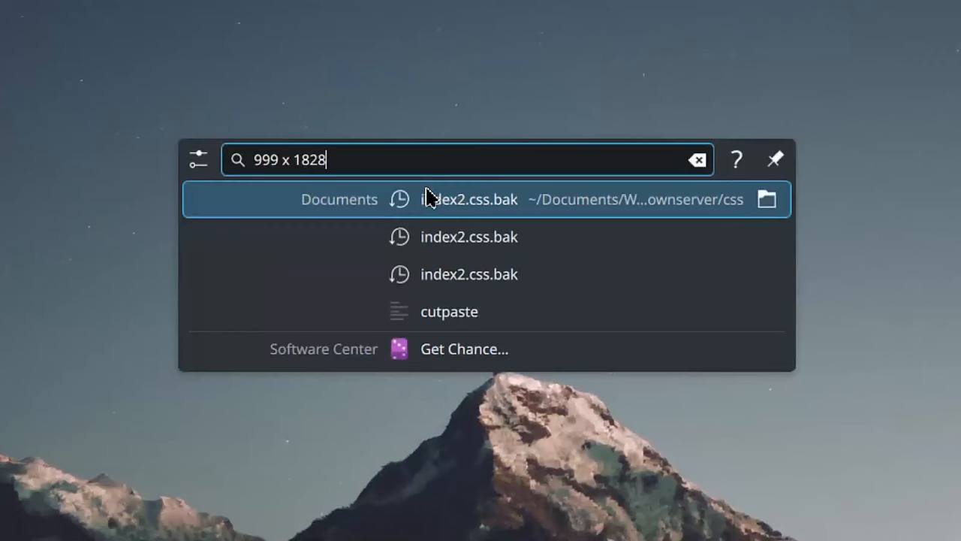
type("define linux")
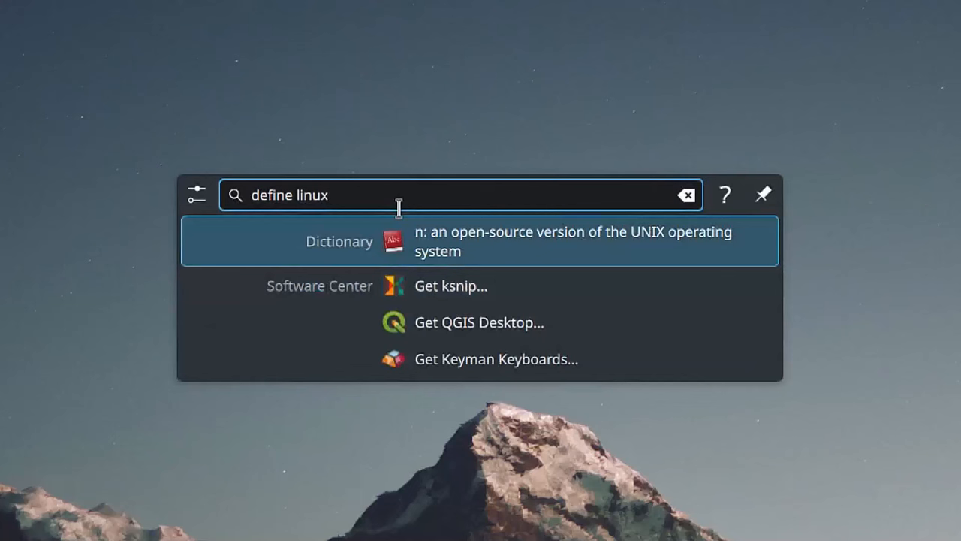
type("spell anecdo")
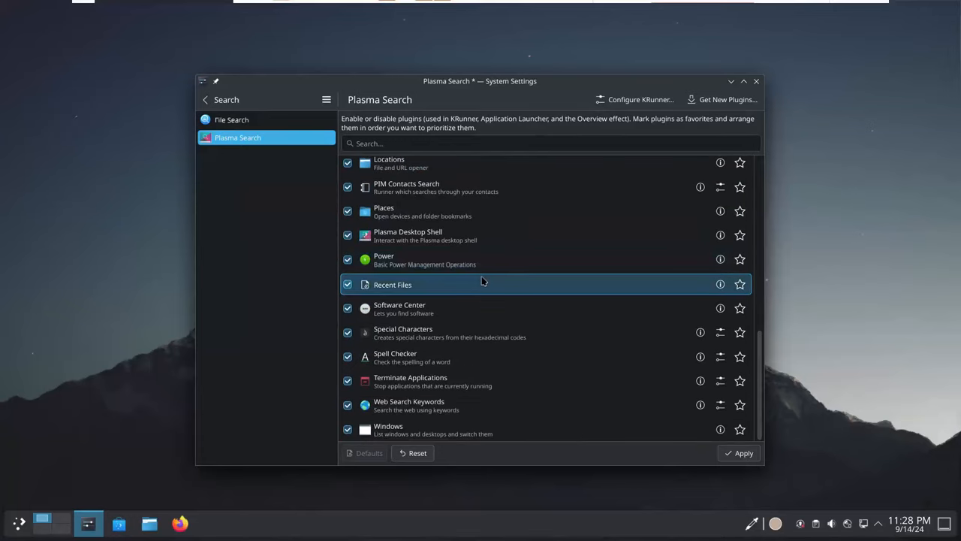
mouse_move(468, 347)
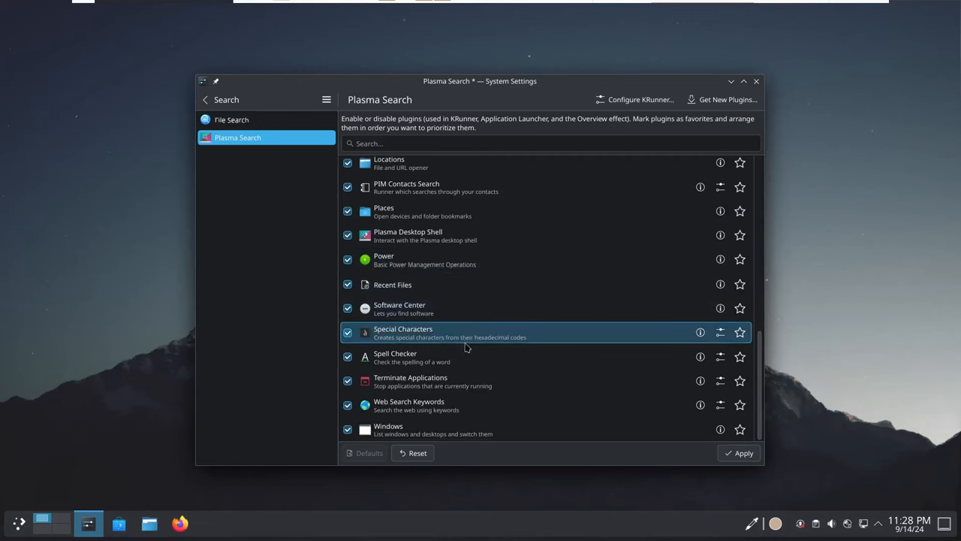
mouse_move(467, 356)
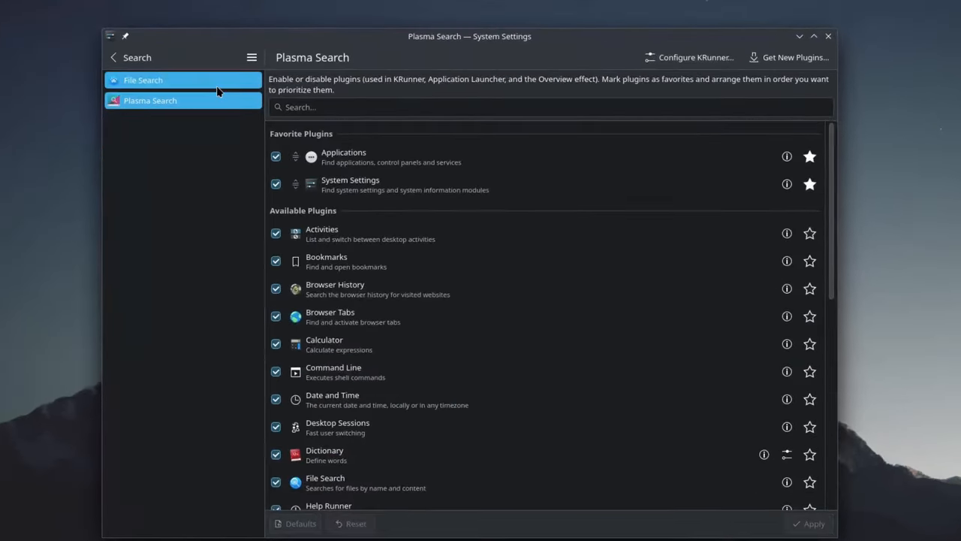
- Show the File Search page with home-folder indexing enabled and 100% complete
left_click(162, 80)
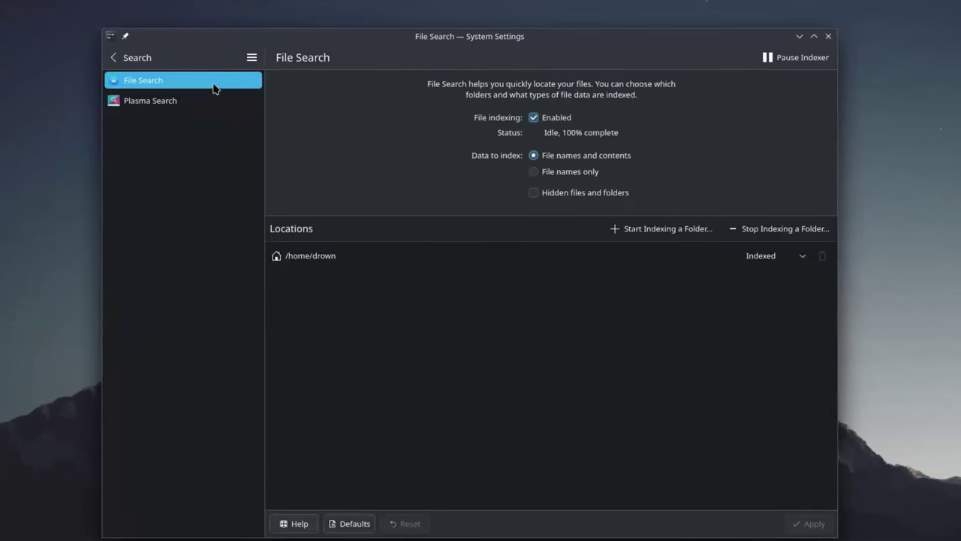
mouse_move(410, 329)
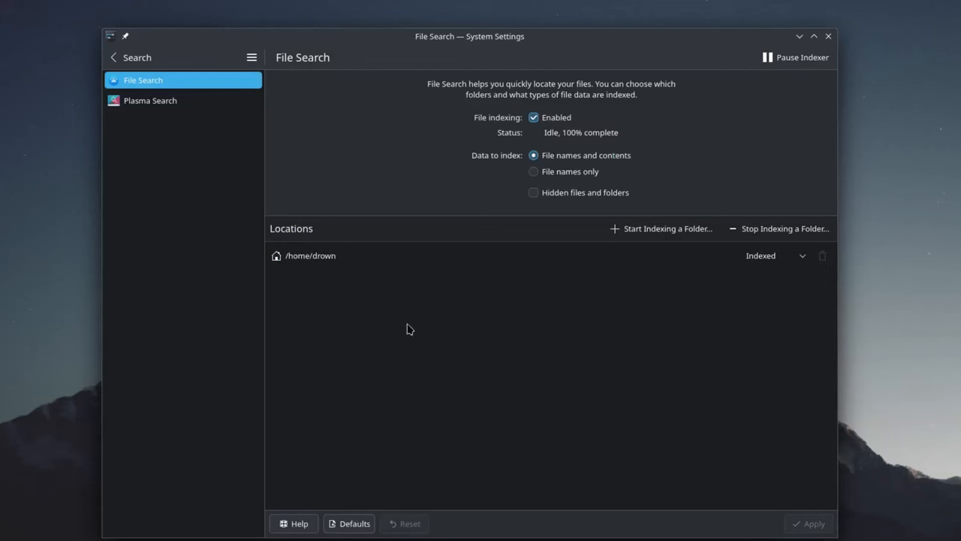
mouse_move(397, 299)
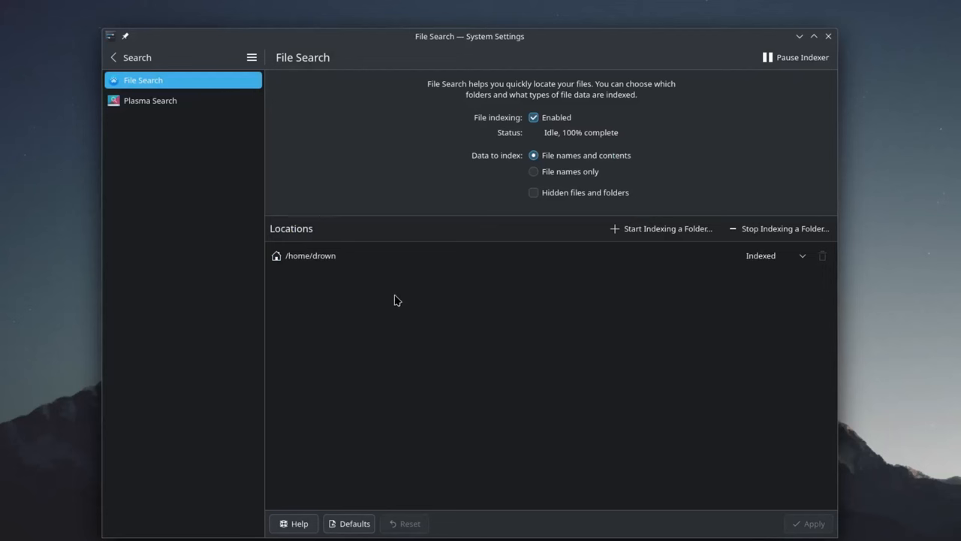
mouse_move(576, 217)
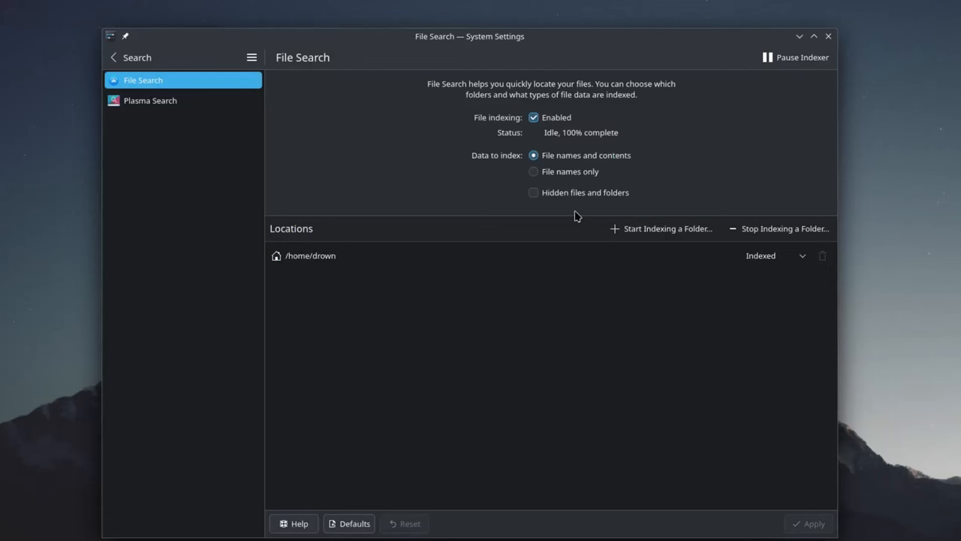
mouse_move(570, 221)
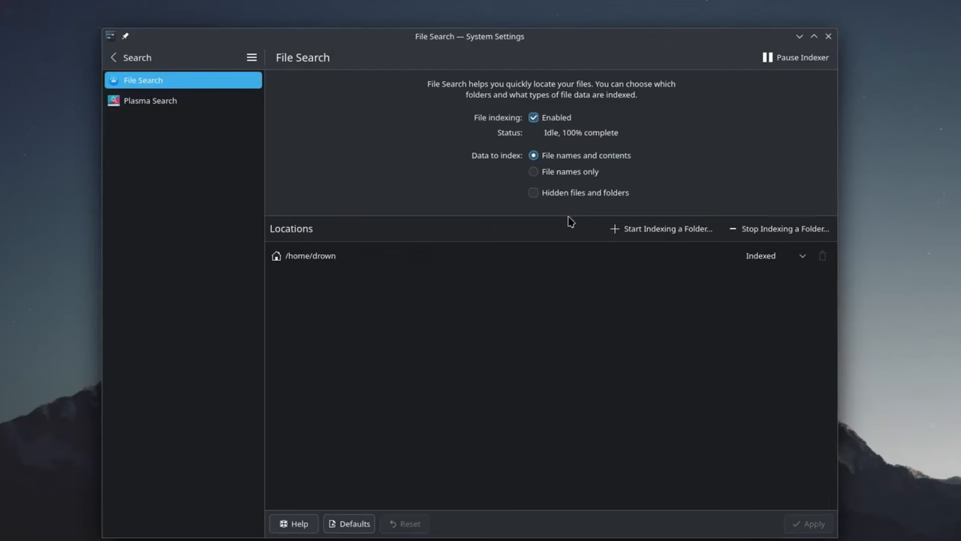
mouse_move(427, 280)
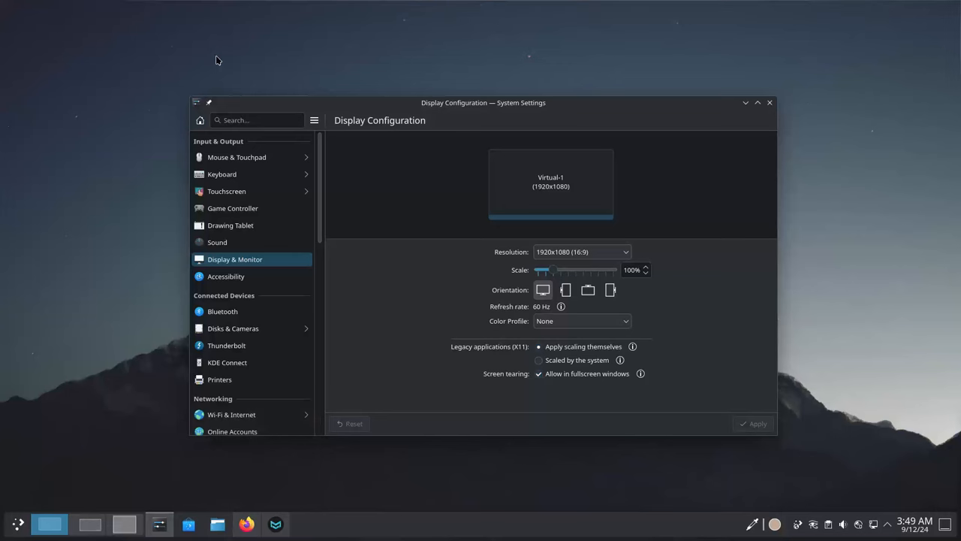
- Open Overview with Meta+W and preview Desktop 2, Desktop 3 and Desktop 1
key("Meta+w")
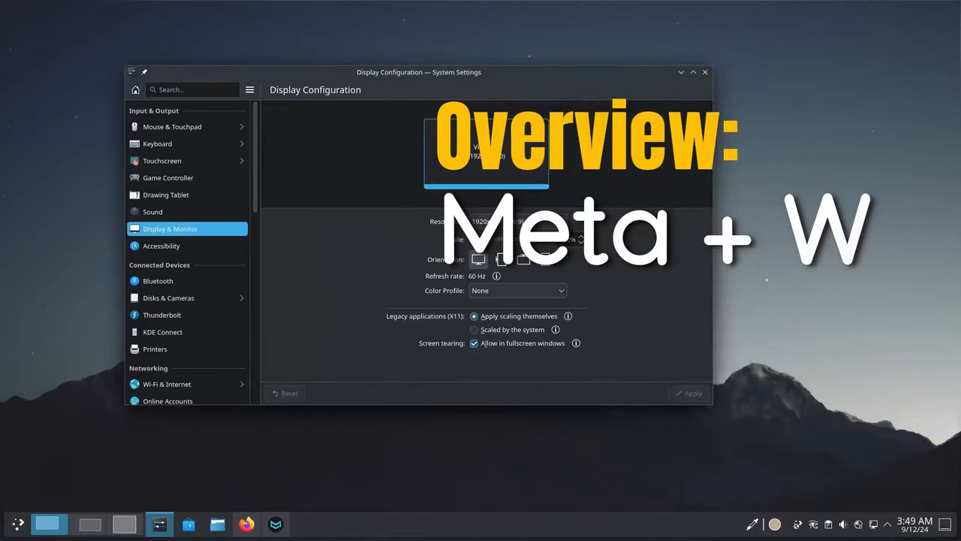
left_click(247, 523)
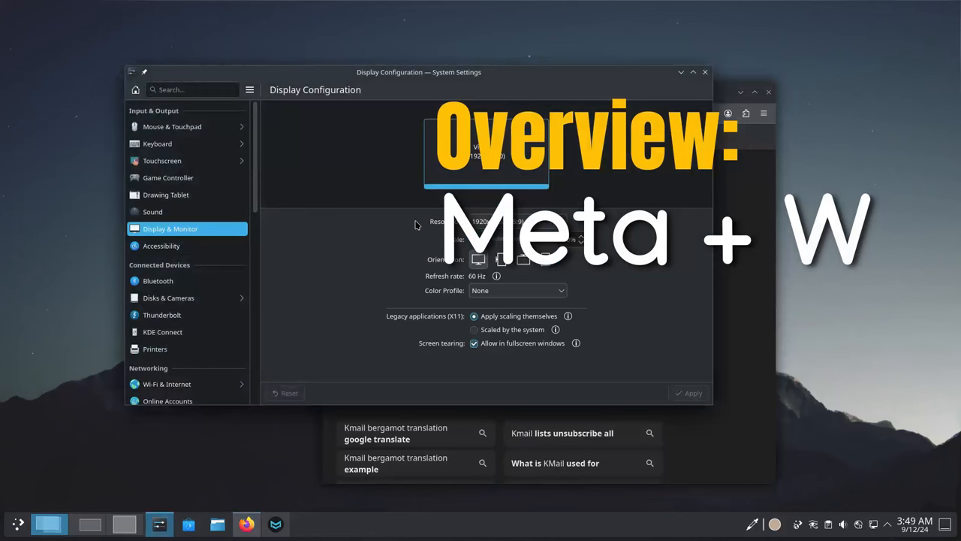
key("Meta+W")
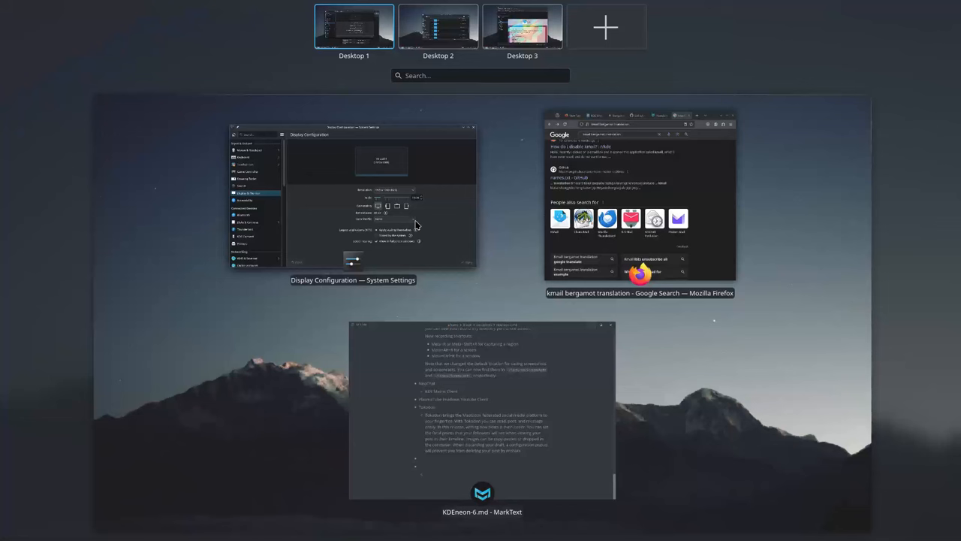
left_click(440, 26)
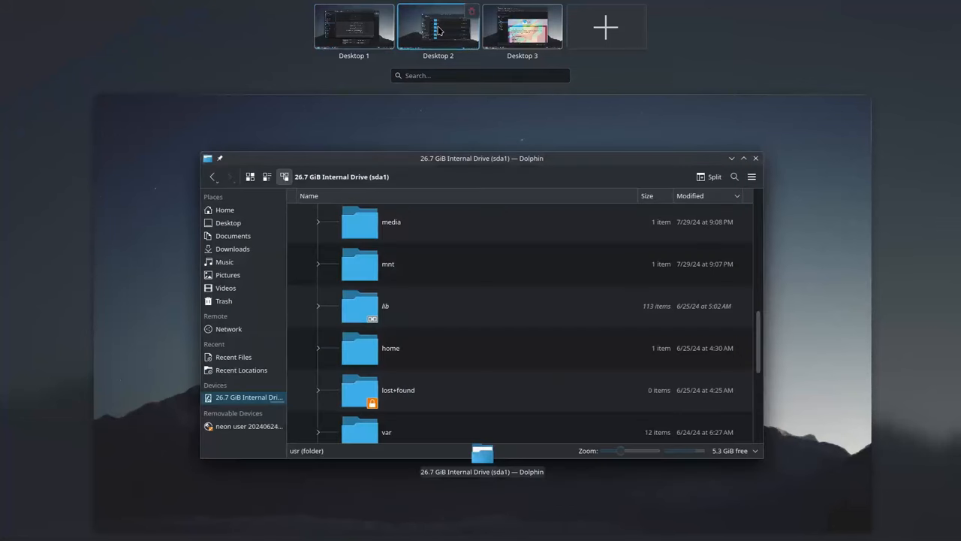
left_click(519, 27)
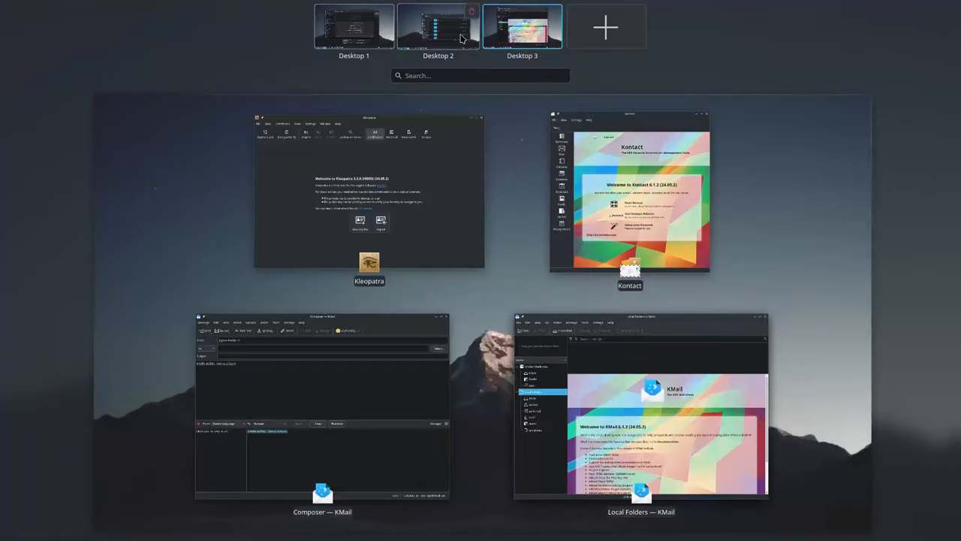
left_click(352, 26)
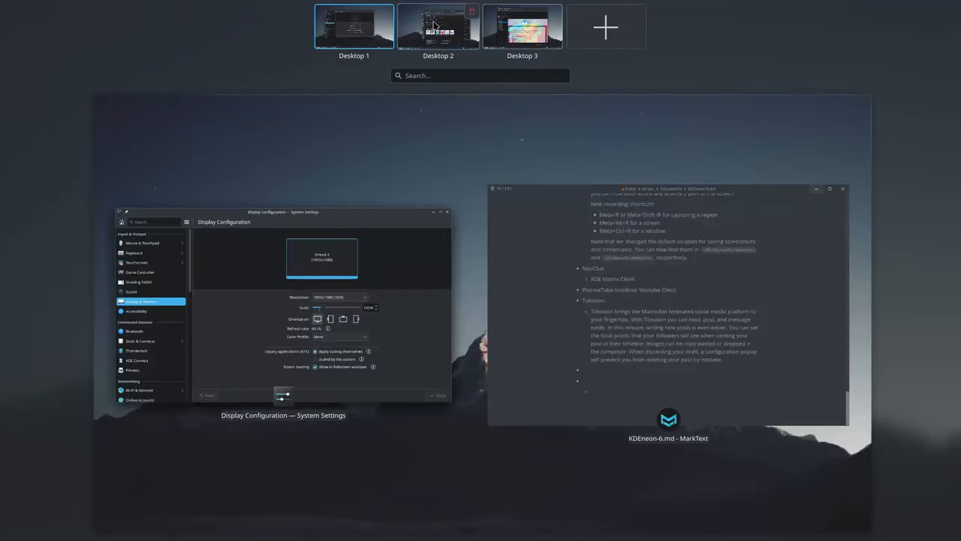
left_click(439, 26)
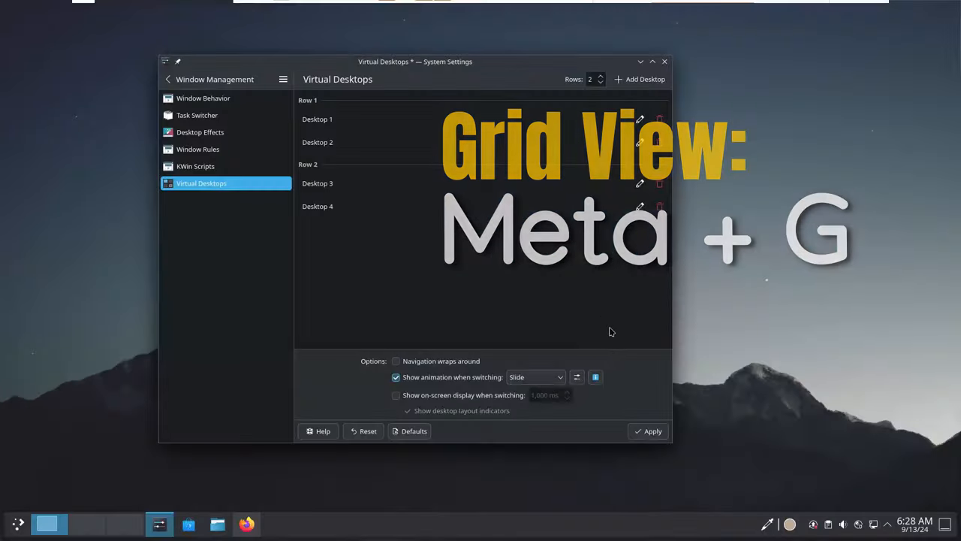
- Set the four virtual desktops to 2 rows
left_click(651, 431)
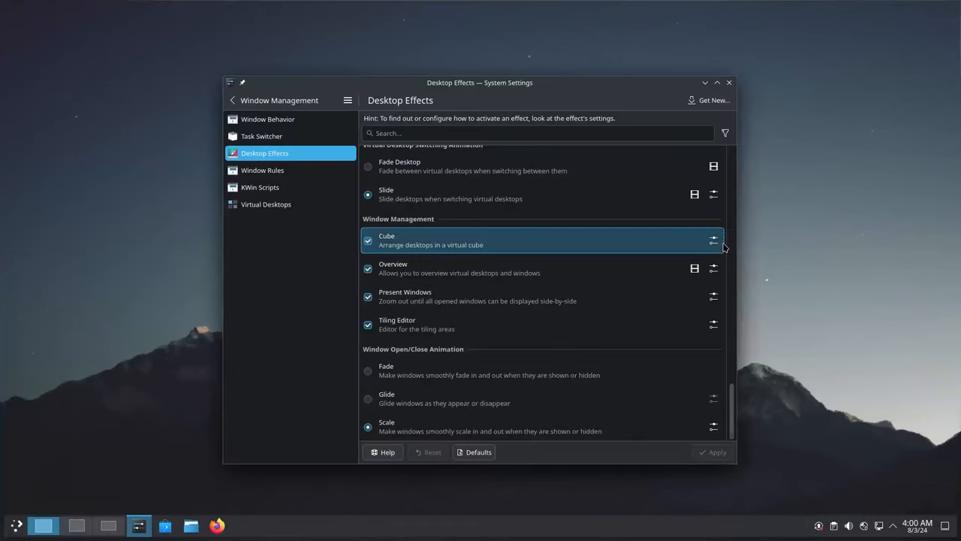
- Enable the Cube desktop effect and open its configuration
left_click(367, 241)
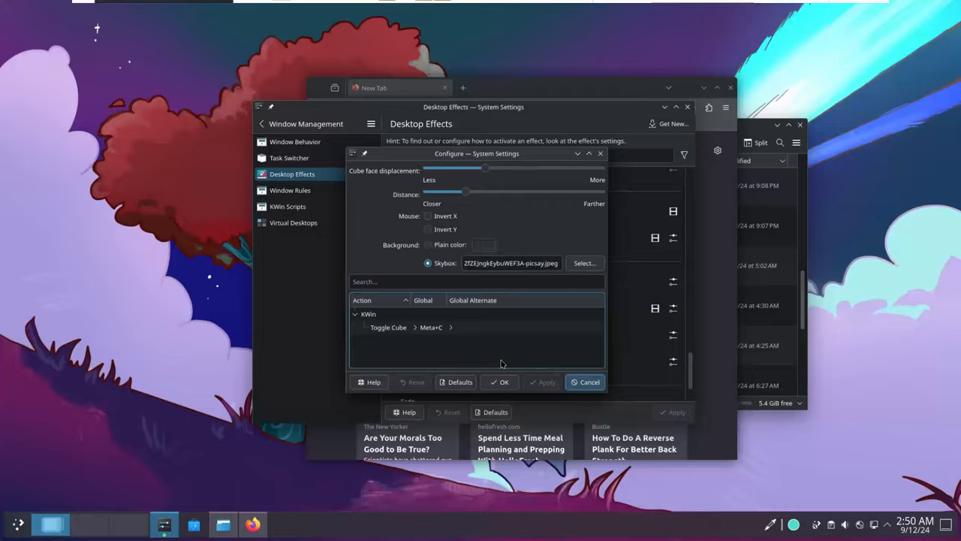
- Clear the Cube skybox path and move the Distance slider toward Farther
key("Meta+C")
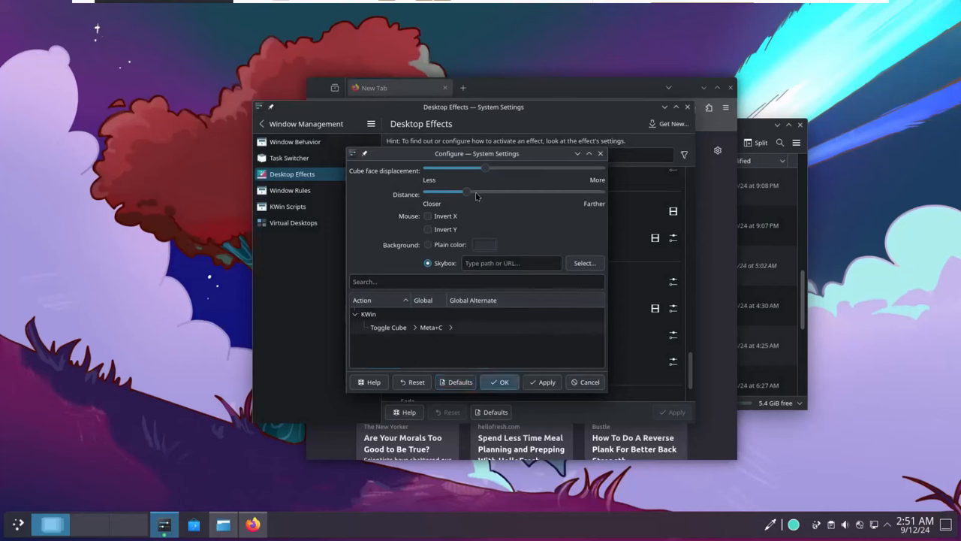
left_click_drag(467, 193, 593, 192)
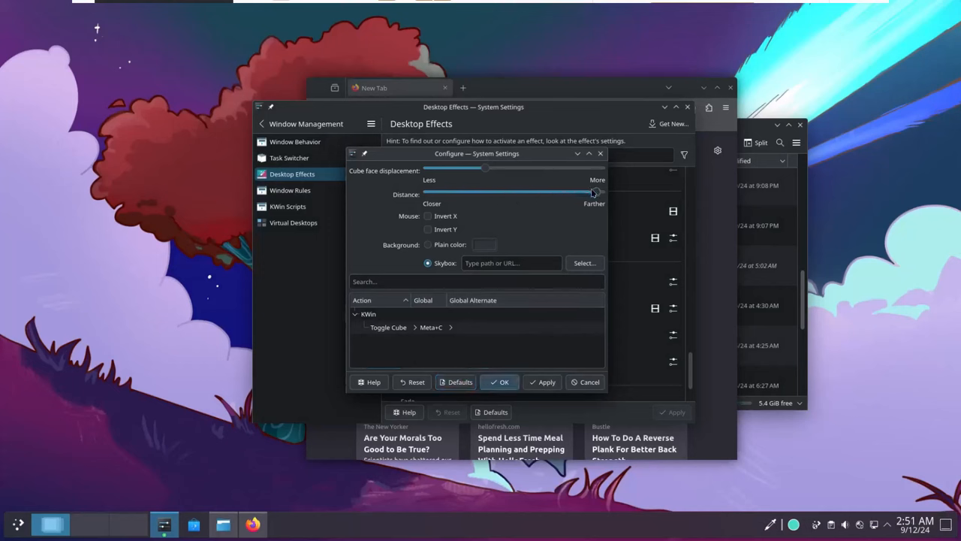
left_click_drag(595, 192, 502, 192)
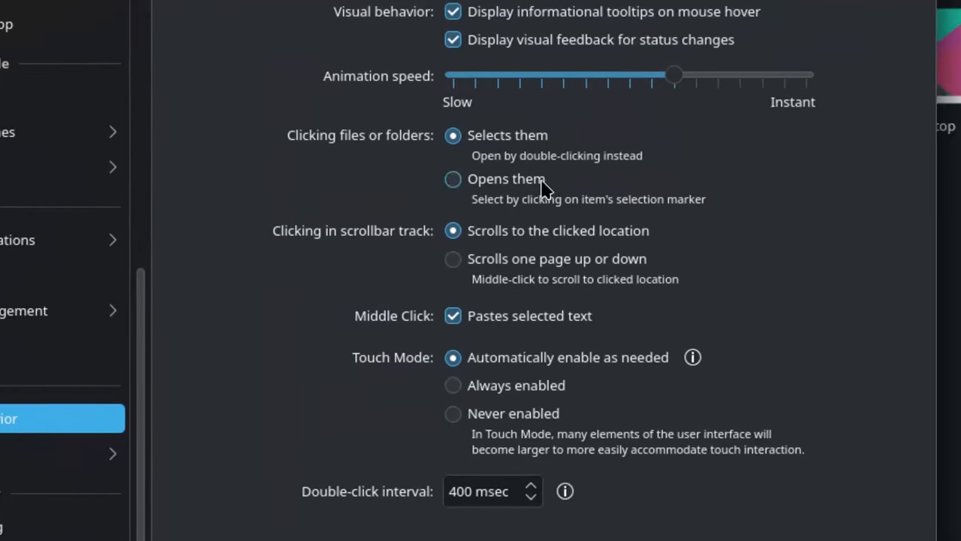
scroll("down", 3)
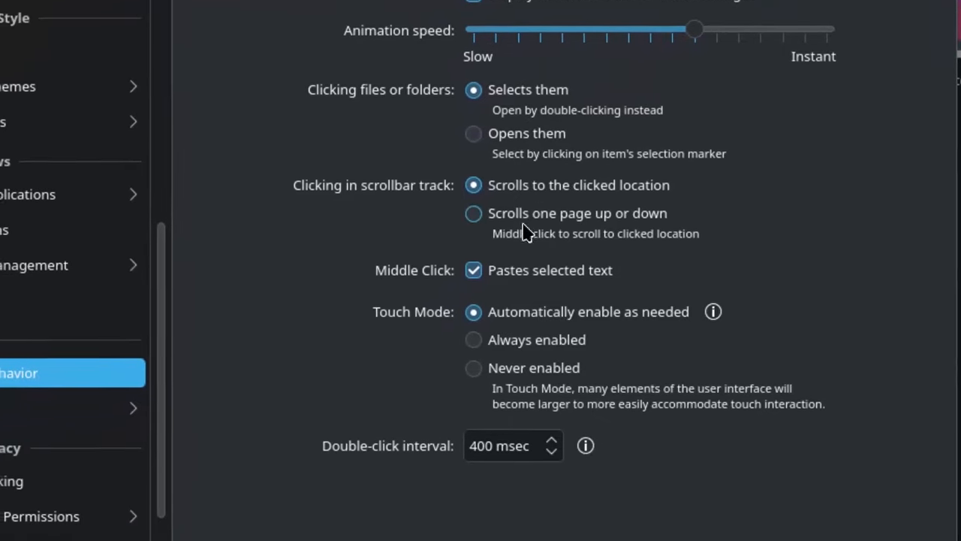
key("Alt+Tab")
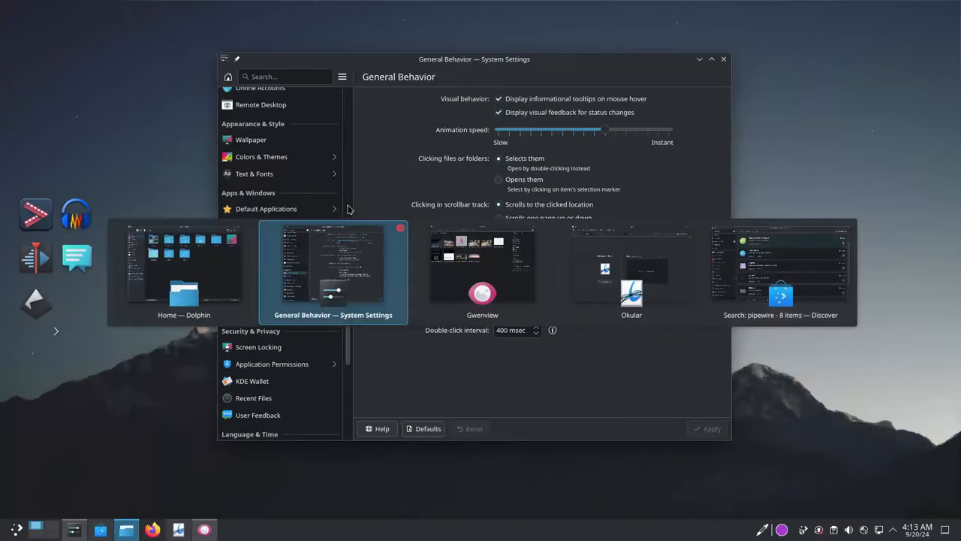
mouse_move(235, 274)
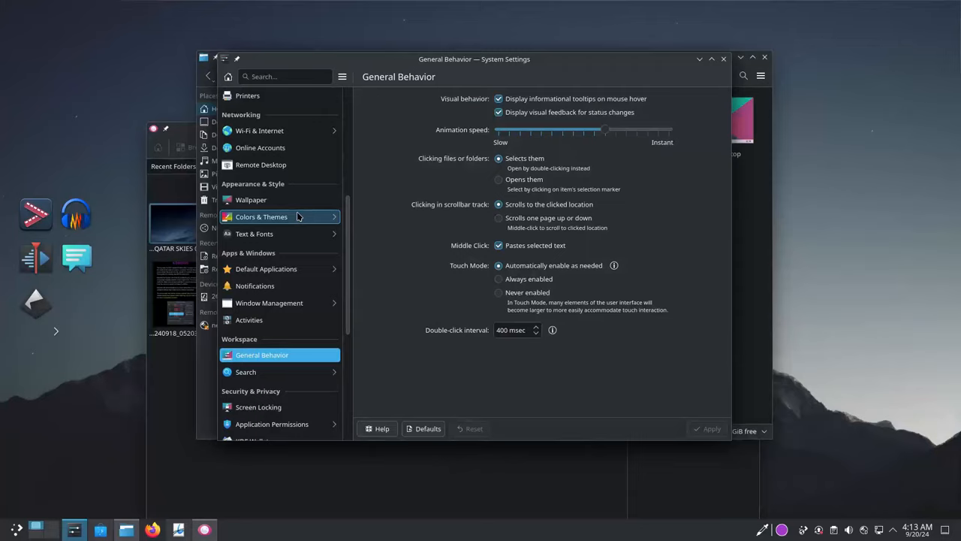
- Go to Window Management > Task Switcher
left_click(268, 303)
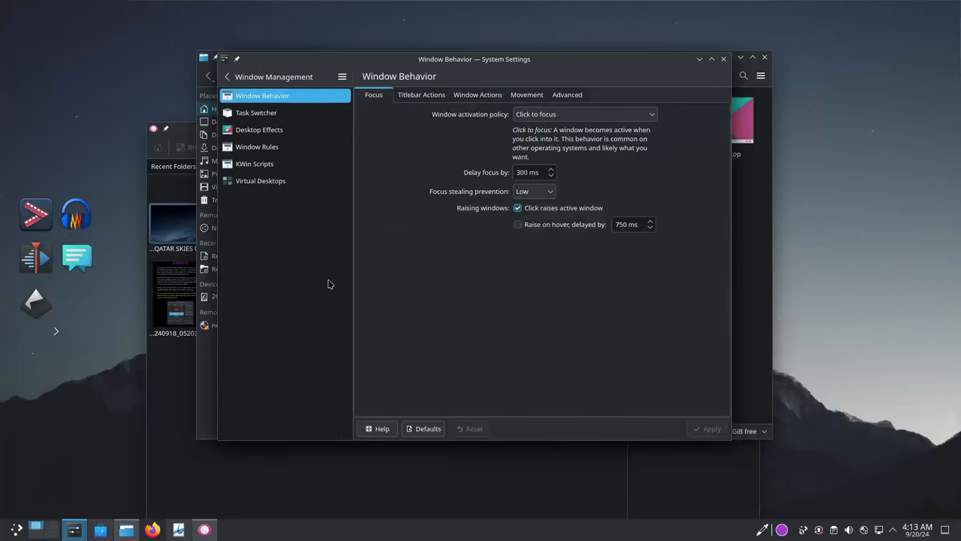
left_click(256, 112)
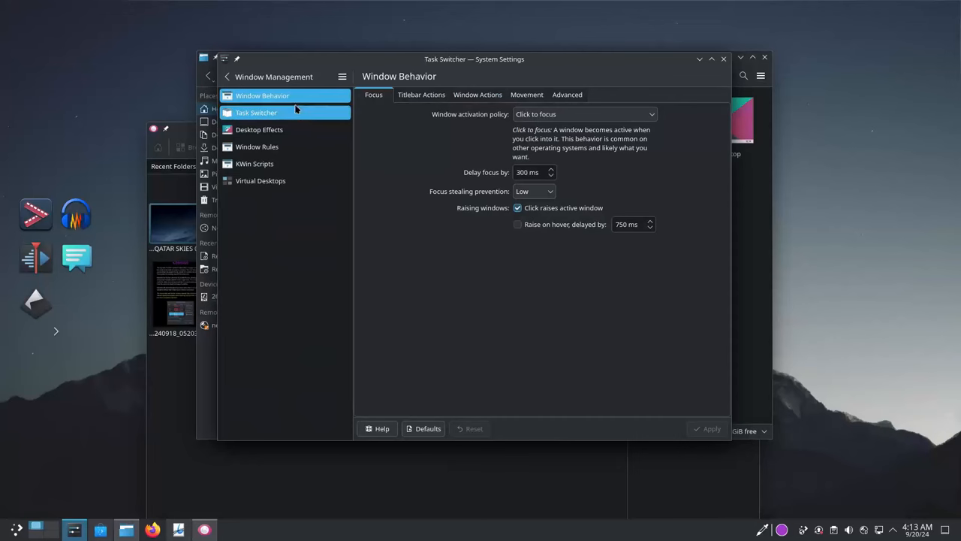
left_click(257, 112)
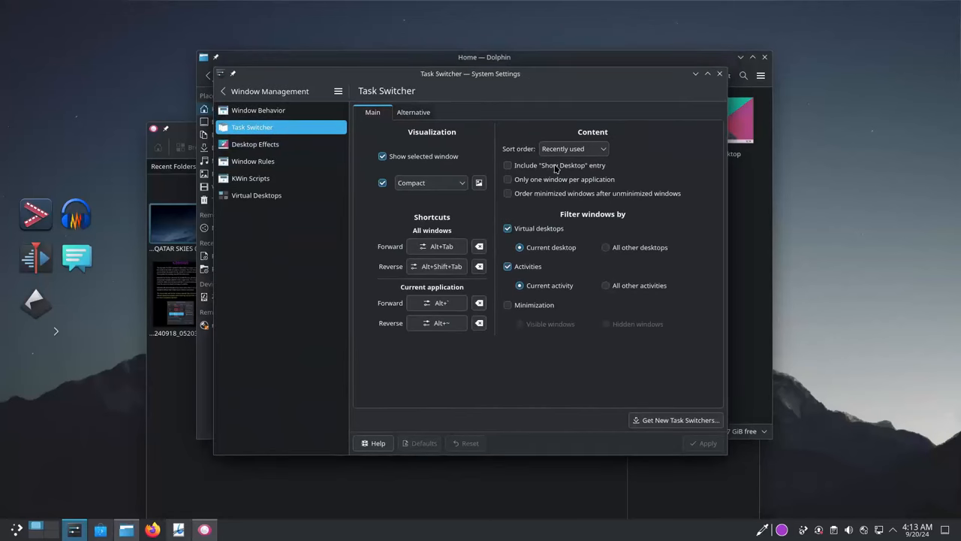
mouse_move(475, 168)
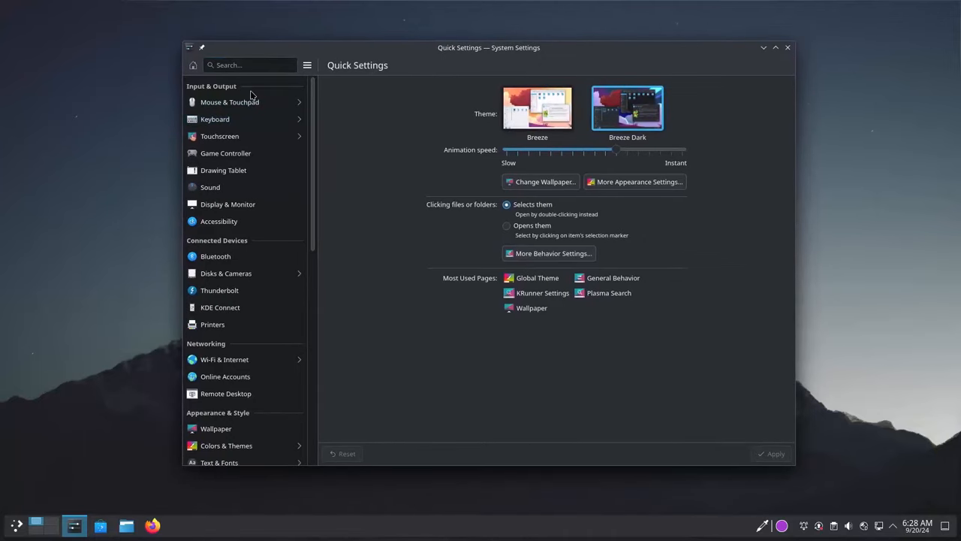
- Scroll the sidebar to Networking and select Remote Desktop
scroll("down", 3)
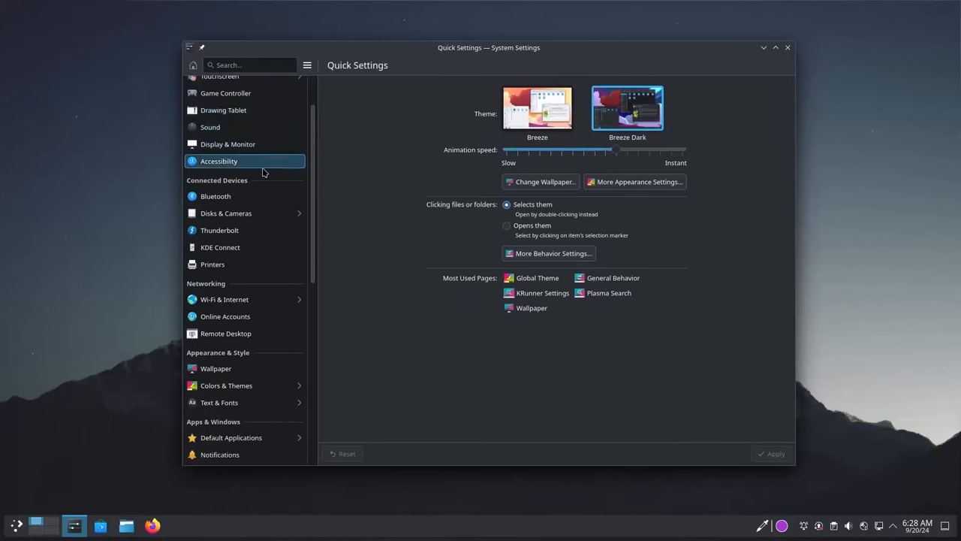
left_click(225, 333)
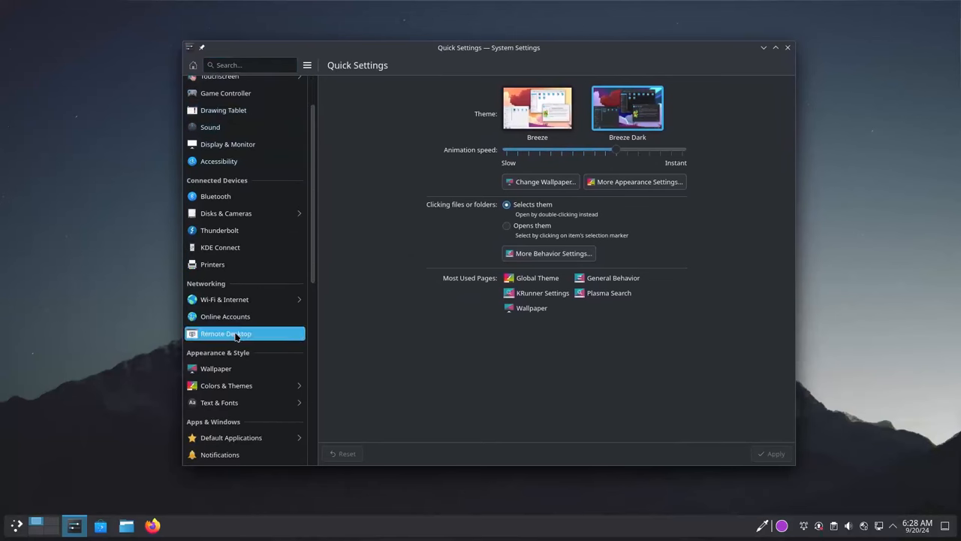
- Toggle the RDP server off and back on, leaving it enabled
left_click(226, 334)
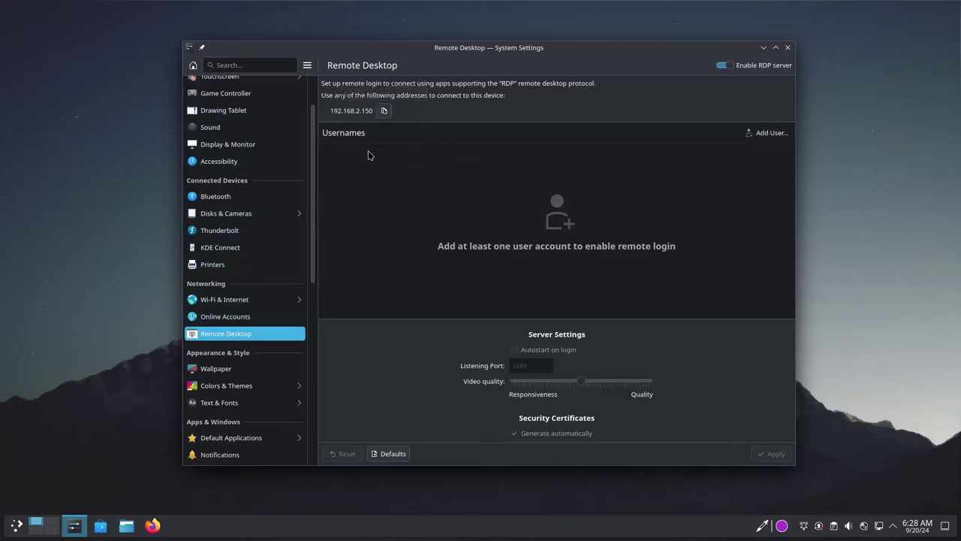
mouse_move(561, 358)
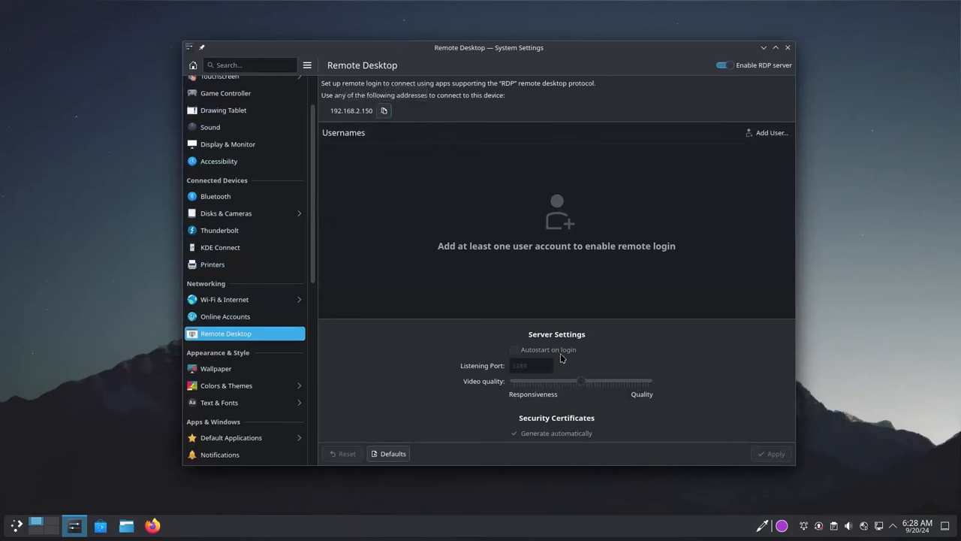
mouse_move(667, 160)
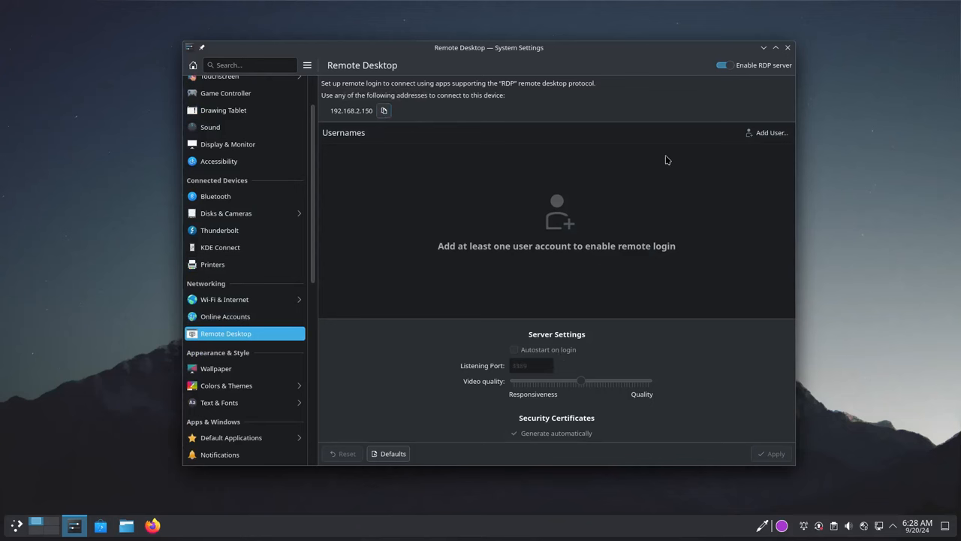
mouse_move(769, 137)
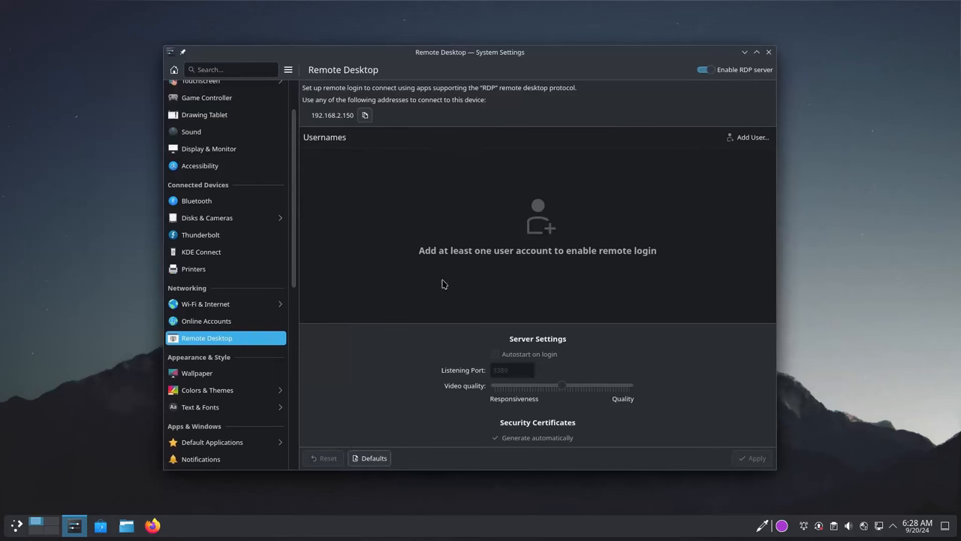
left_click(703, 69)
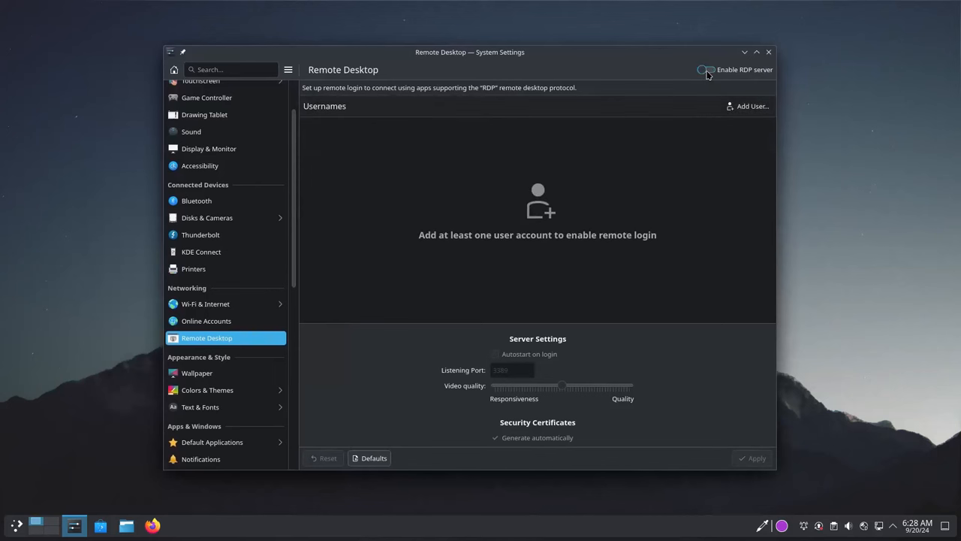
left_click(705, 69)
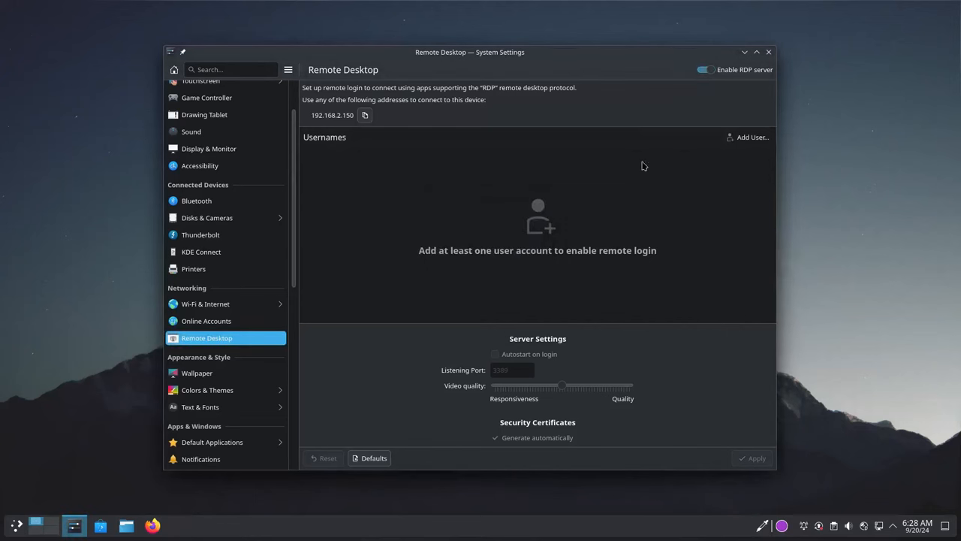
left_click(704, 69)
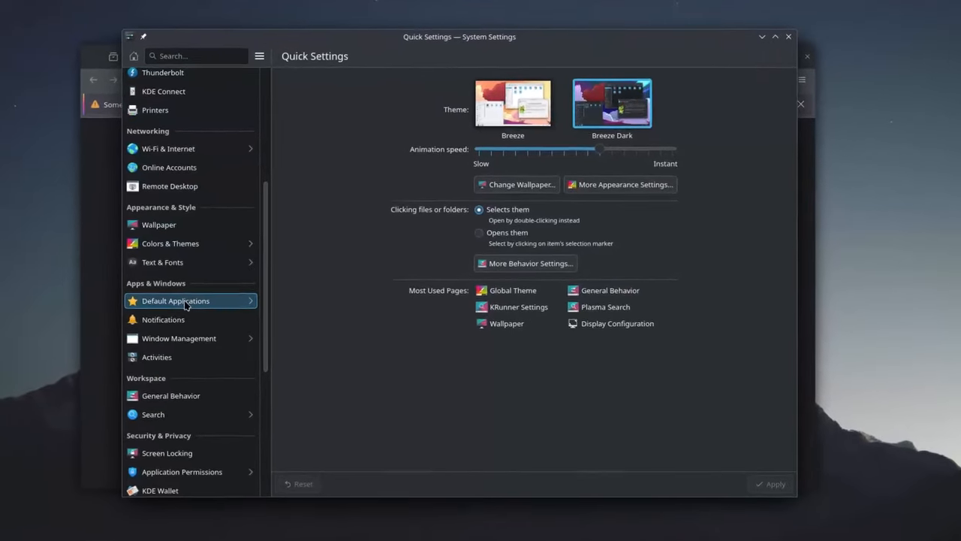
- Open Default Applications and view the available map applications
left_click(176, 300)
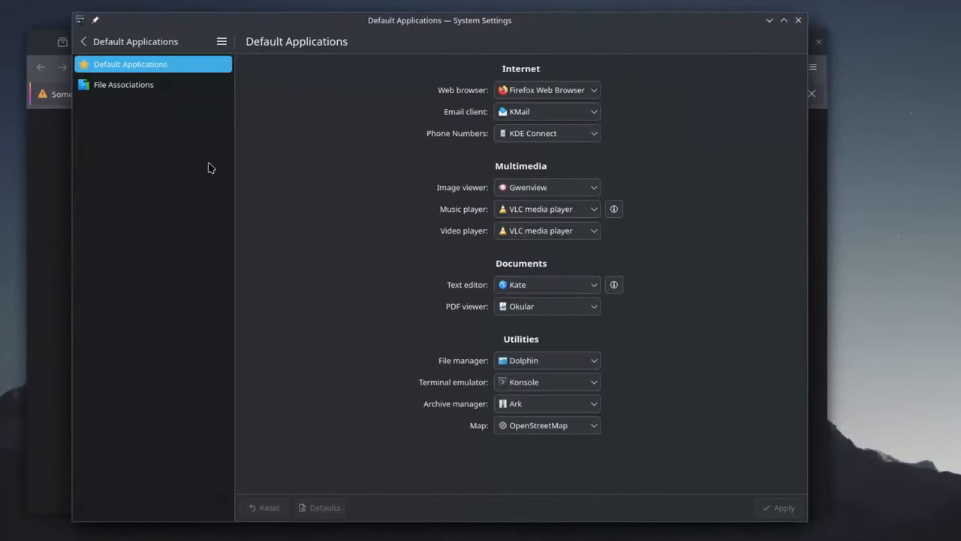
mouse_move(569, 35)
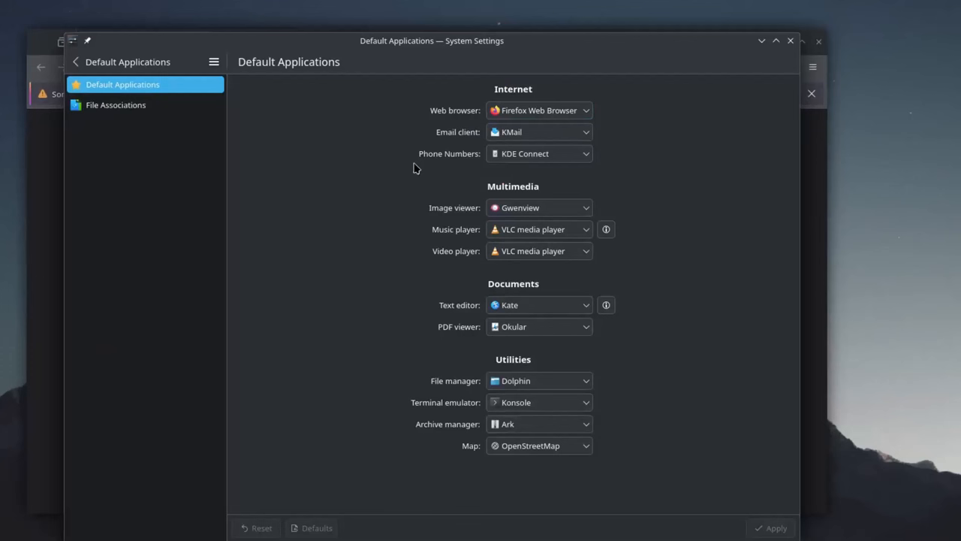
mouse_move(589, 159)
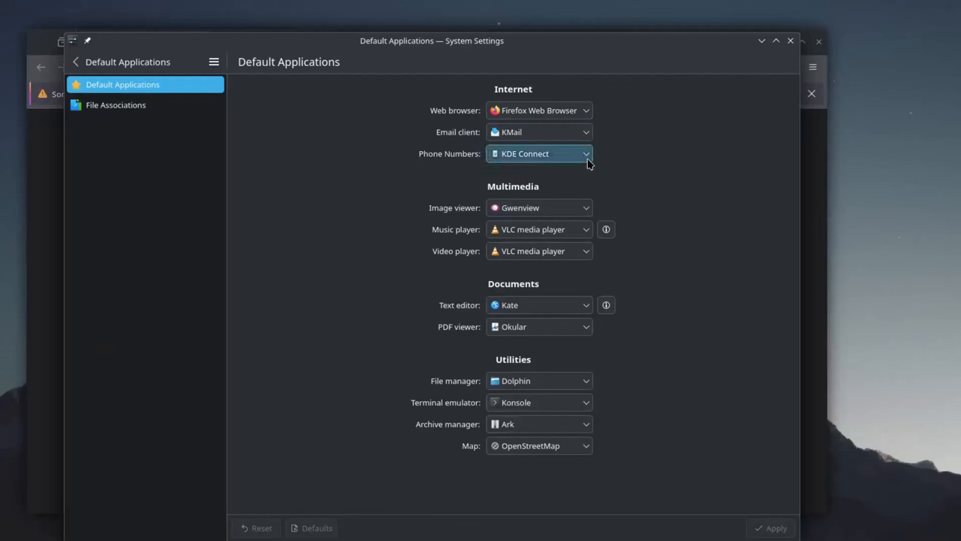
mouse_move(685, 139)
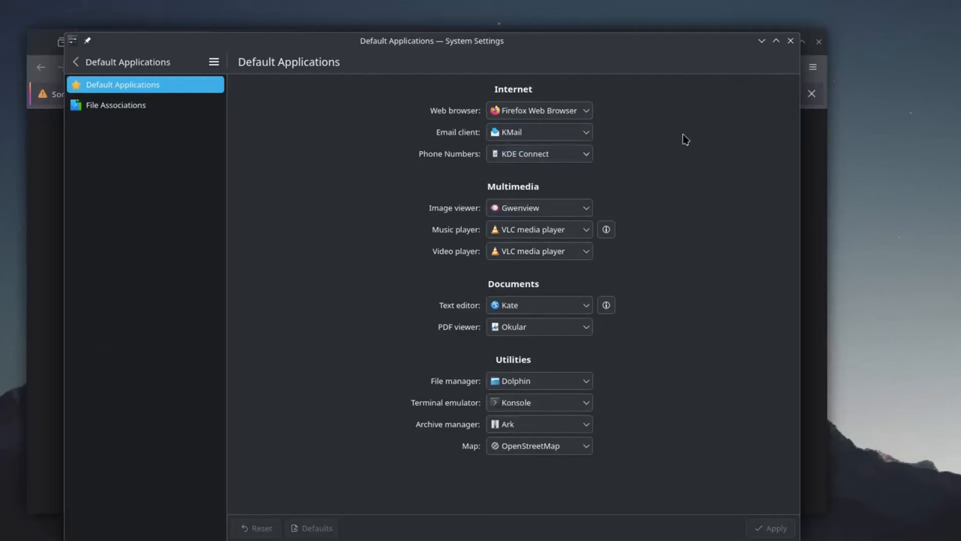
mouse_move(599, 198)
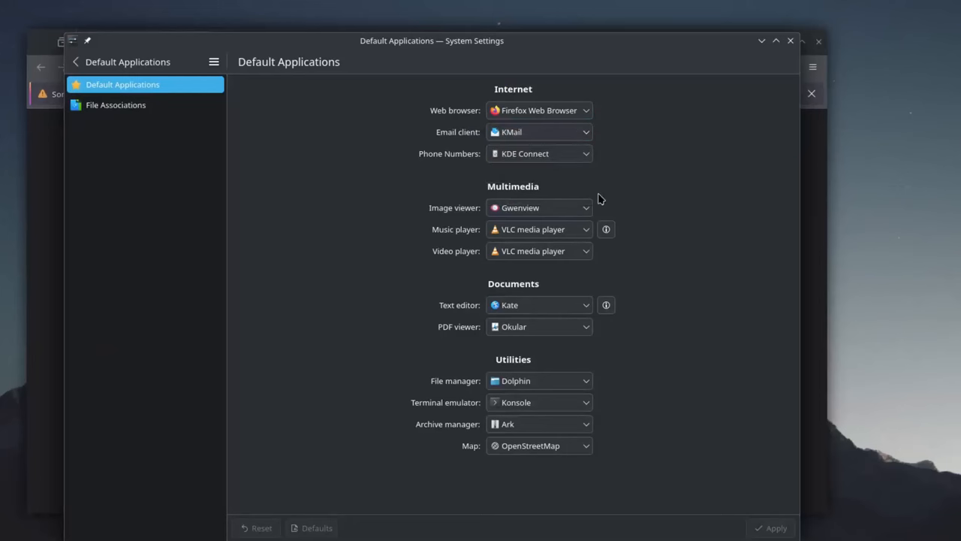
mouse_move(633, 213)
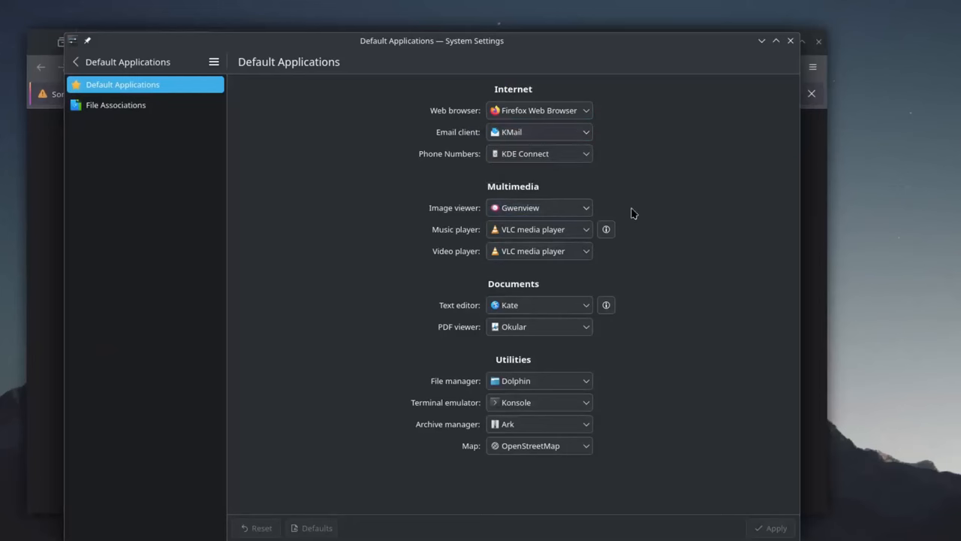
mouse_move(591, 256)
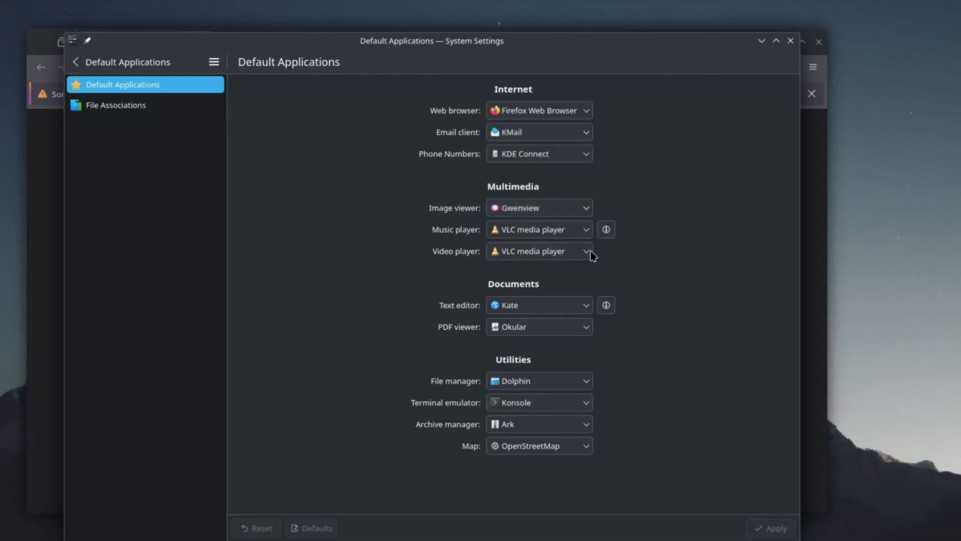
mouse_move(593, 295)
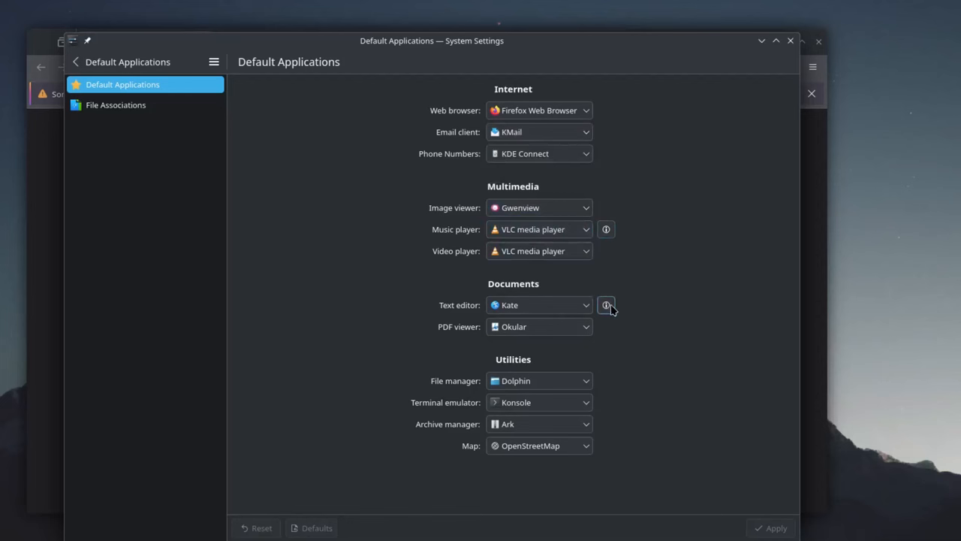
mouse_move(616, 248)
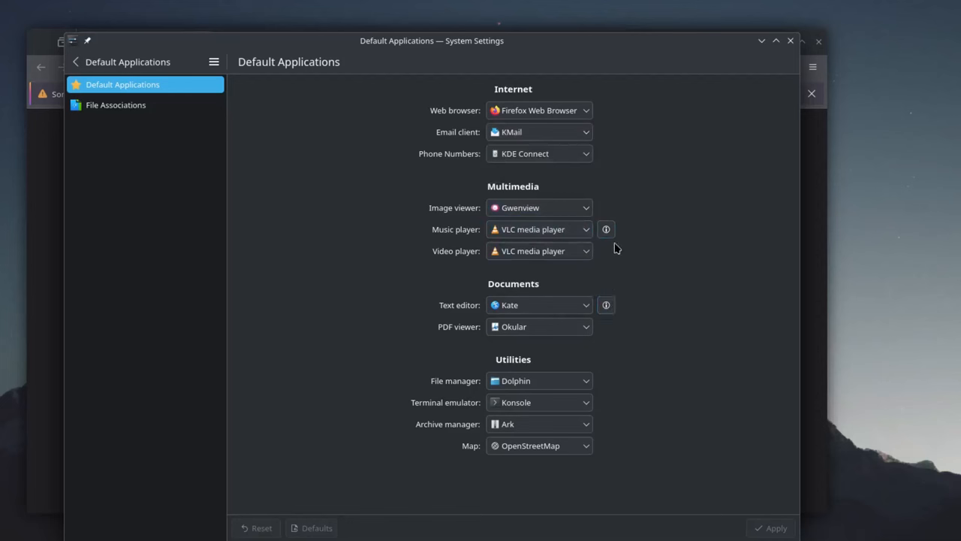
left_click(539, 445)
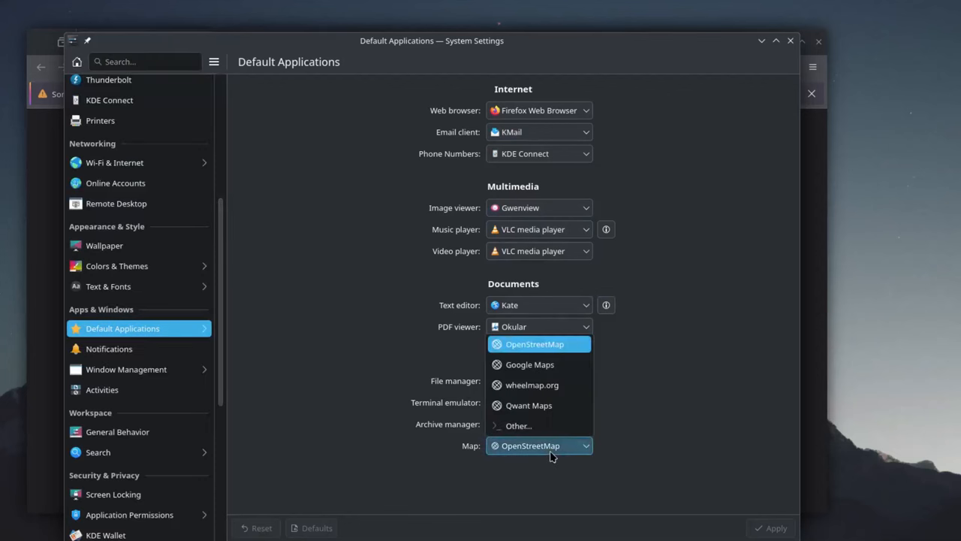
mouse_move(560, 346)
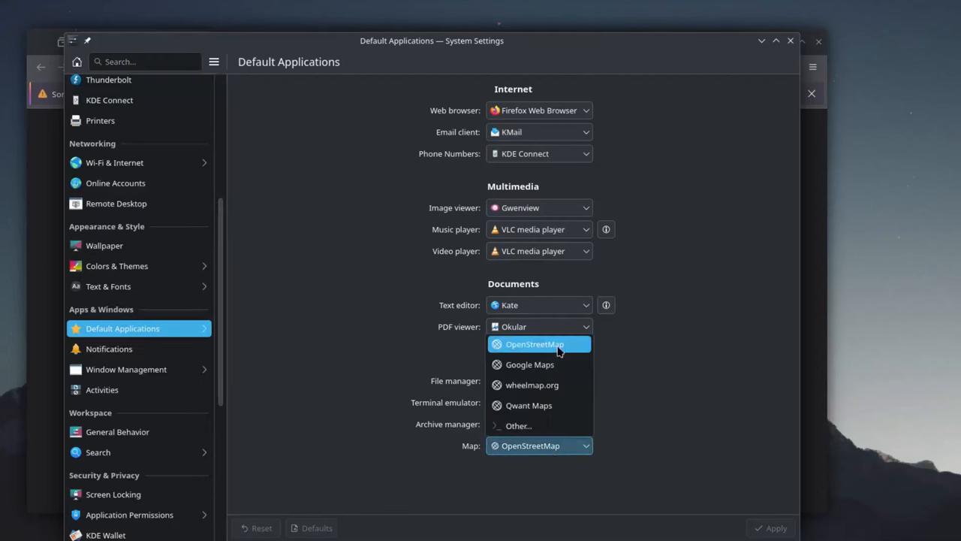
mouse_move(560, 405)
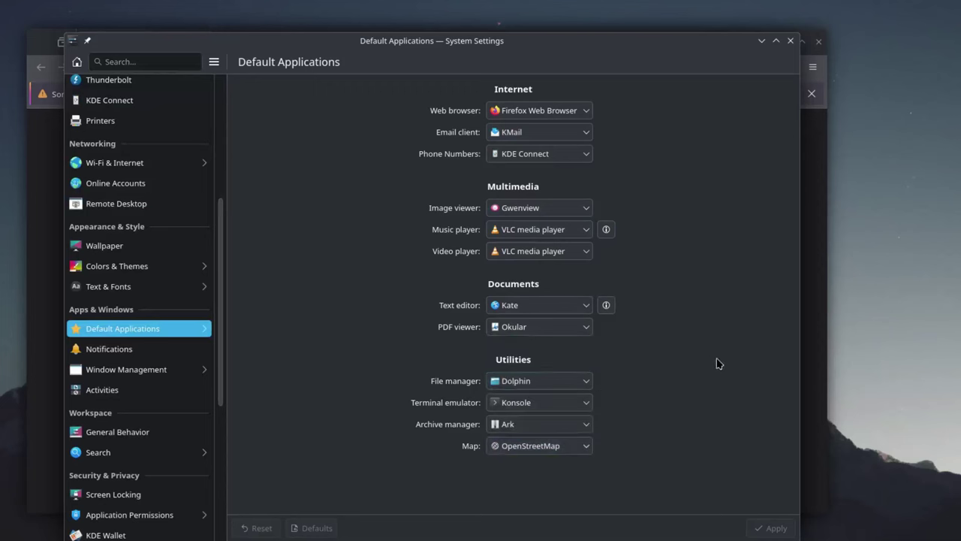
mouse_move(678, 382)
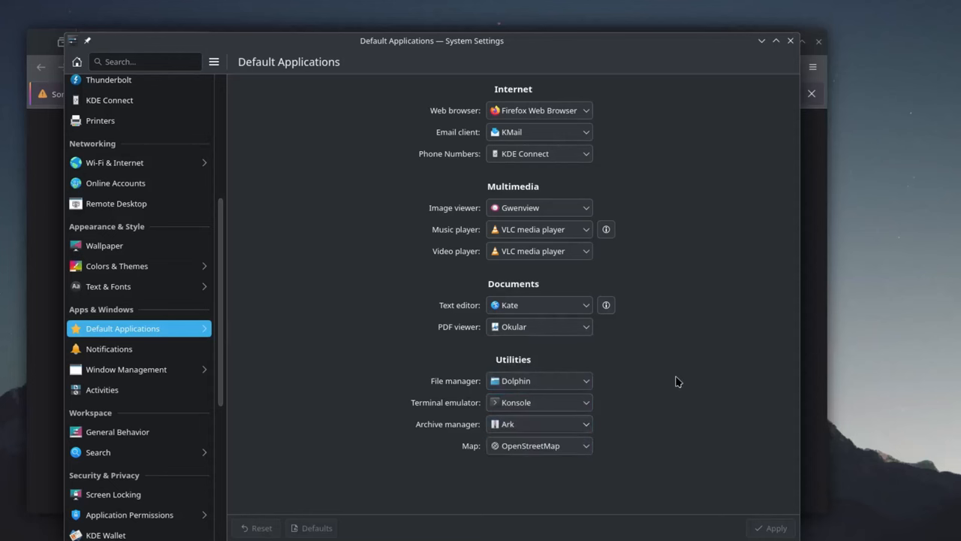
left_click(122, 328)
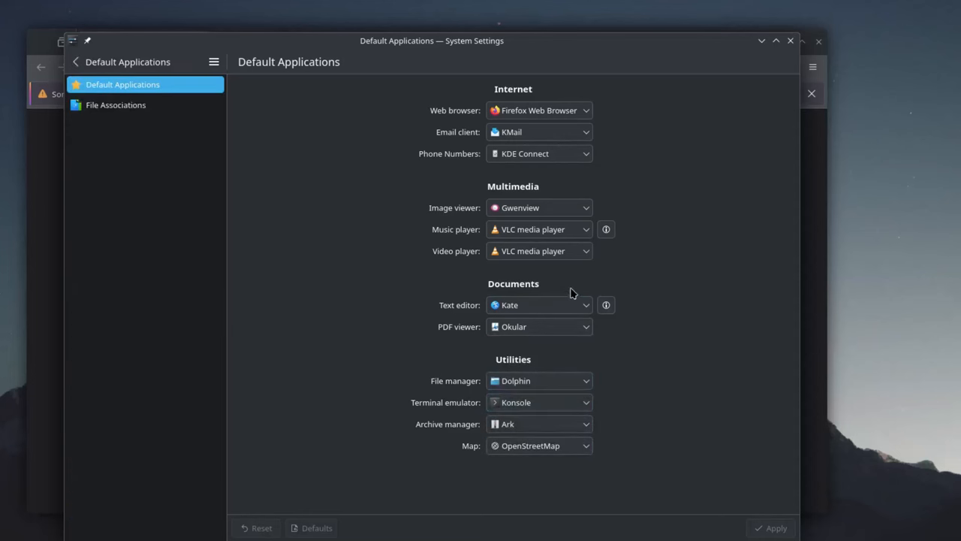
- Check which other file types Kate can open, then view file associations
left_click(605, 304)
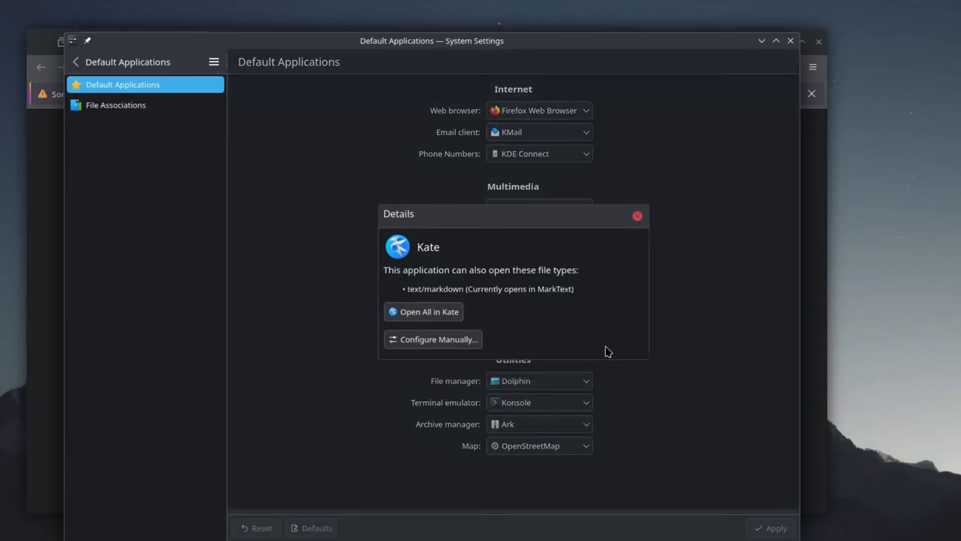
left_click(637, 217)
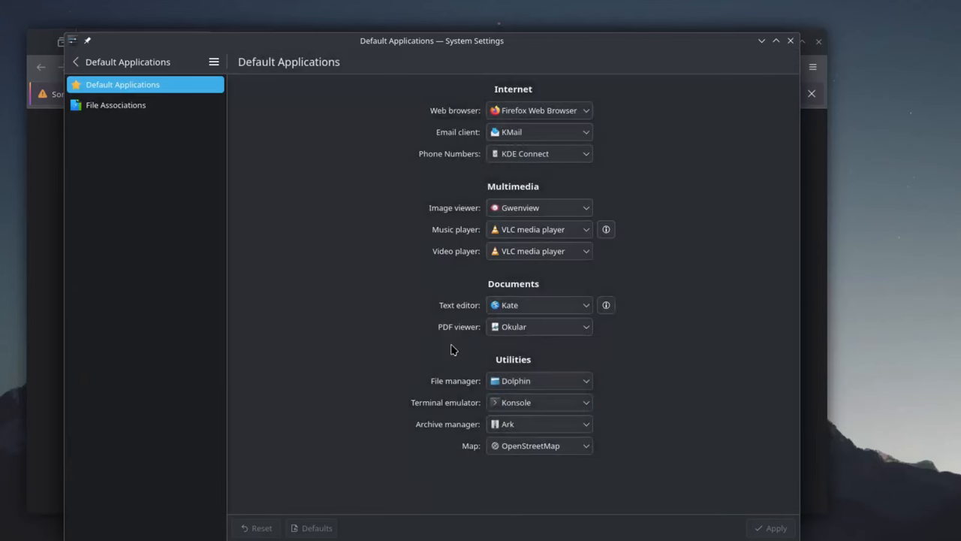
left_click(115, 104)
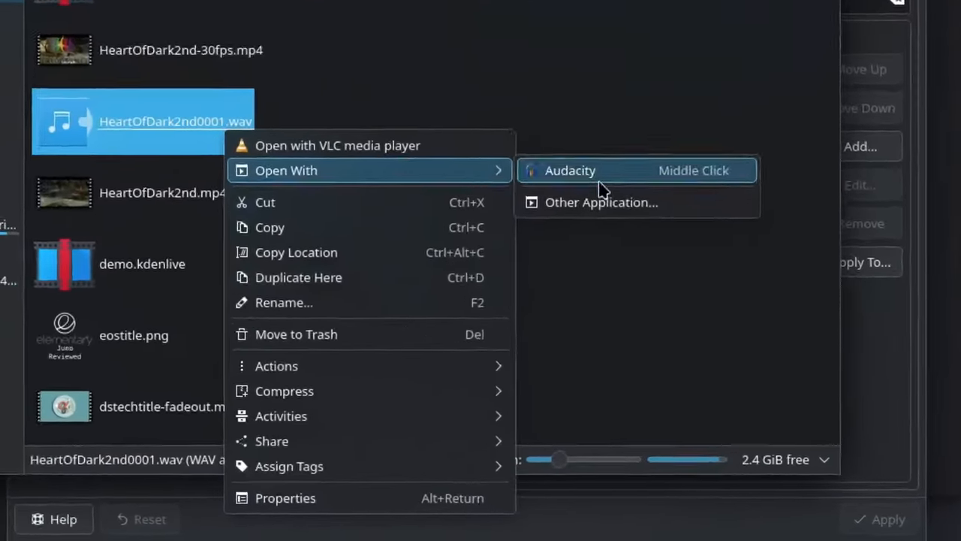
left_click(284, 498)
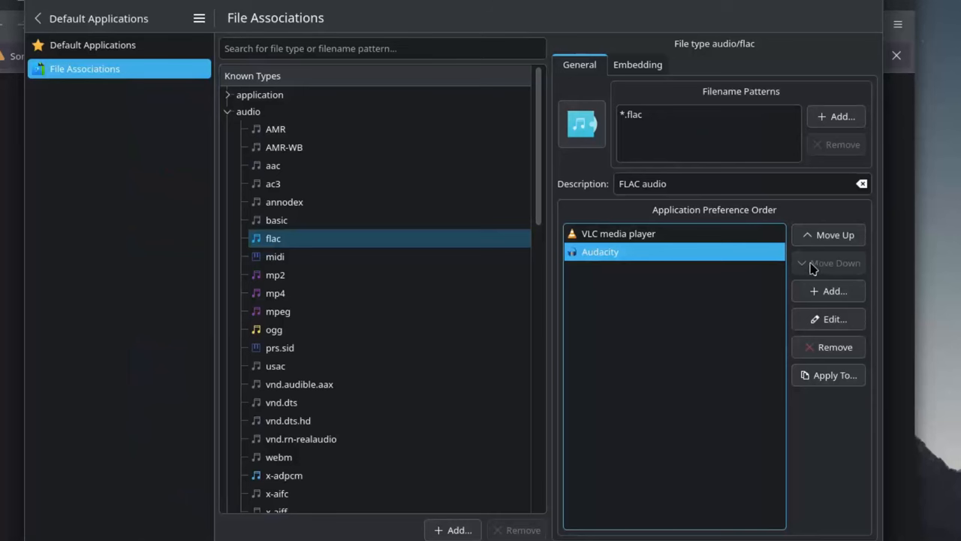
- Inspect which apps open svg+xml images, then scroll on to the x-adobe-dng type
left_click(276, 275)
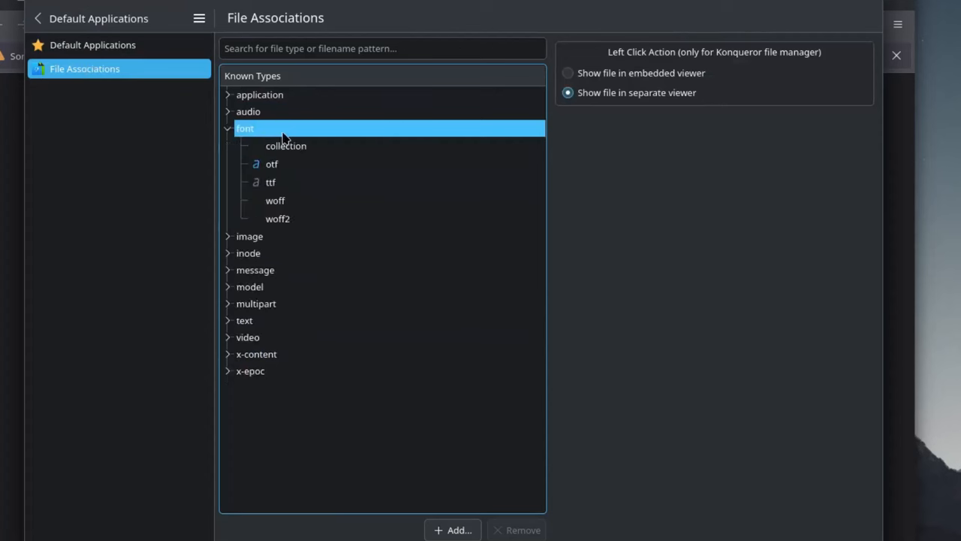
left_click(249, 236)
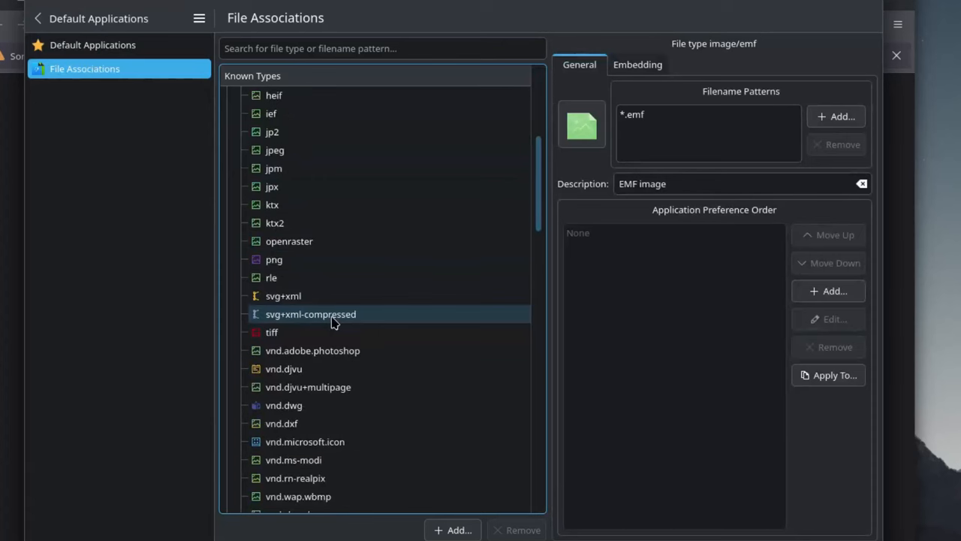
left_click(283, 296)
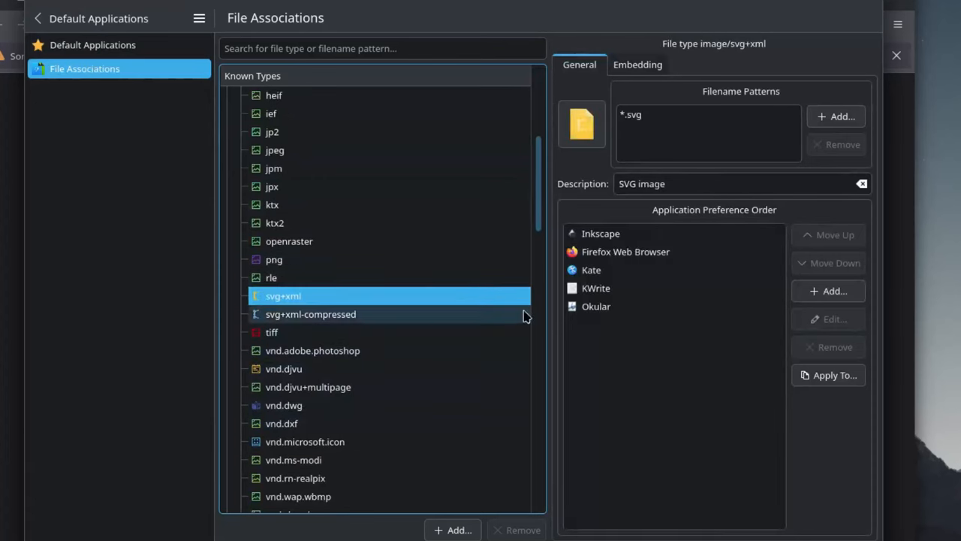
scroll("down", 3)
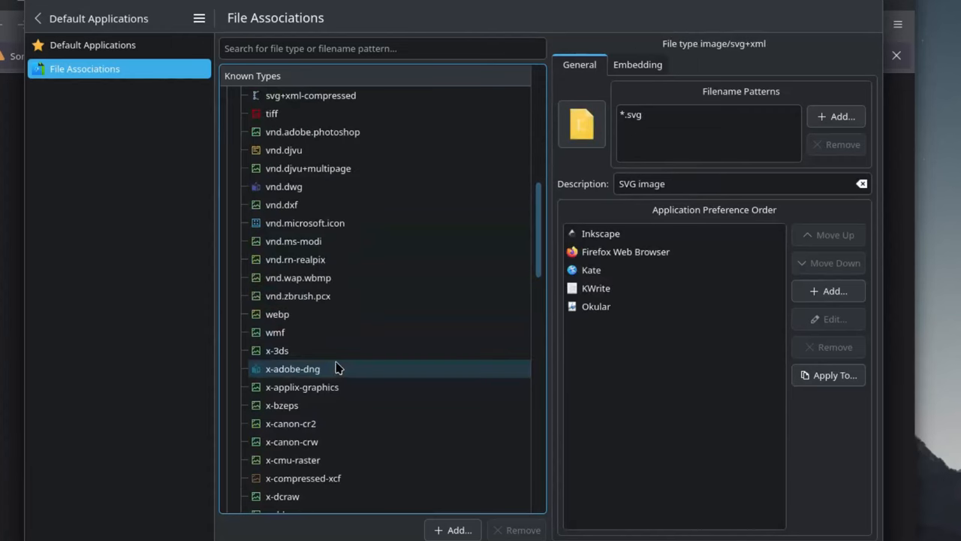
left_click(294, 259)
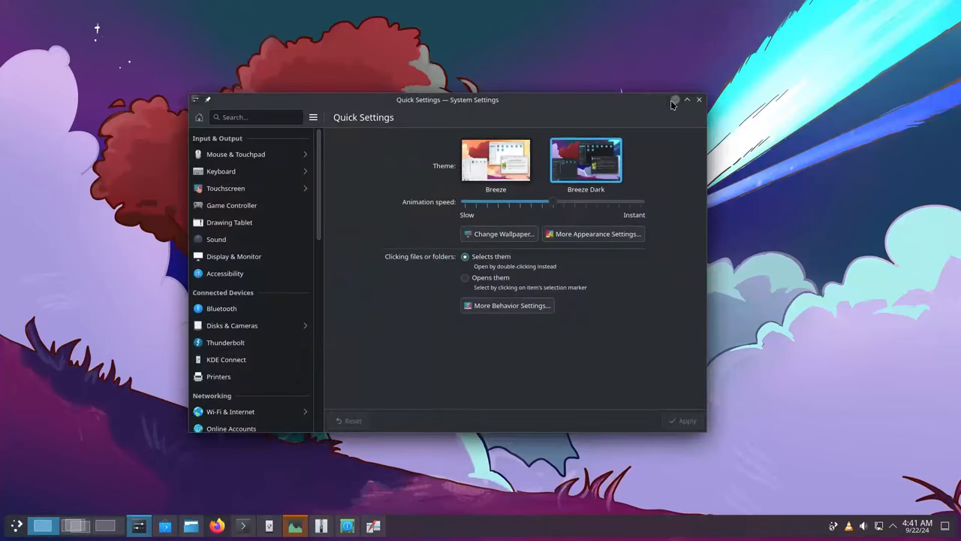
- Return to Quick Settings and pick the light Breeze theme thumbnail
left_click(495, 160)
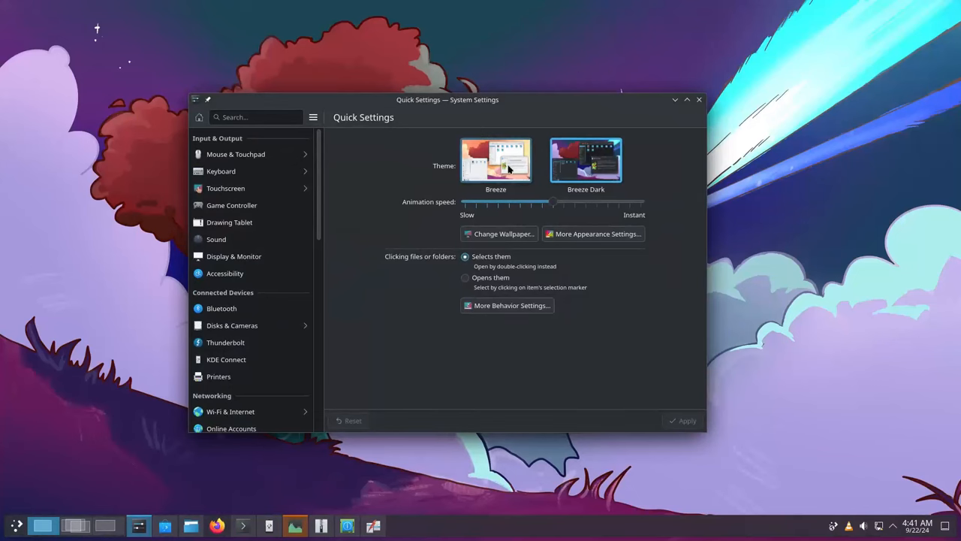
left_click(699, 99)
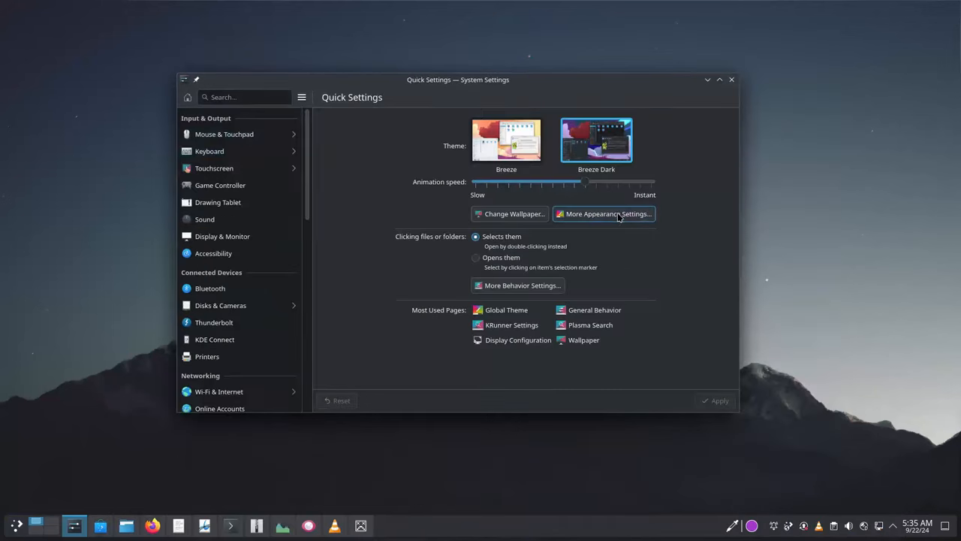
- Browse from the appearance settings to Colors & Themes' Global Theme page and Wallpaper
left_click(605, 213)
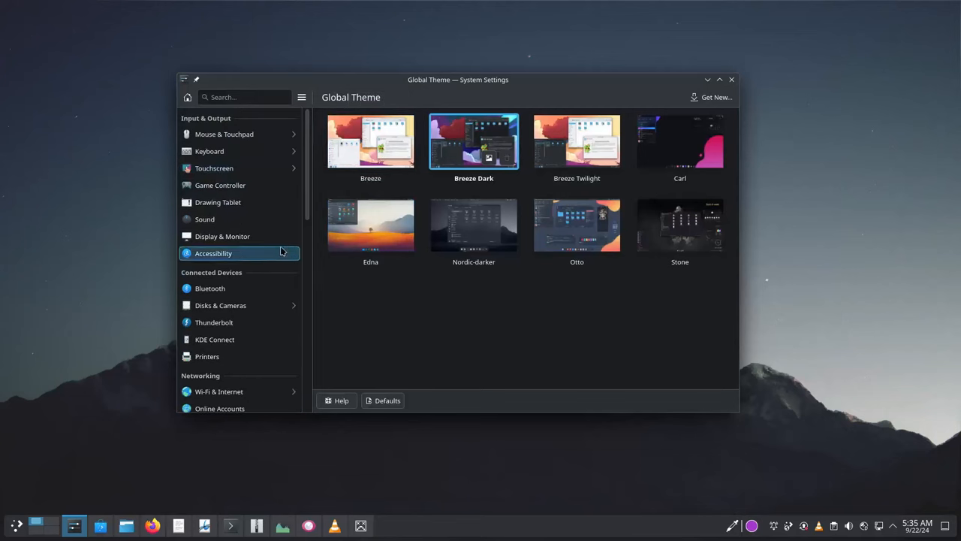
scroll("down", 3)
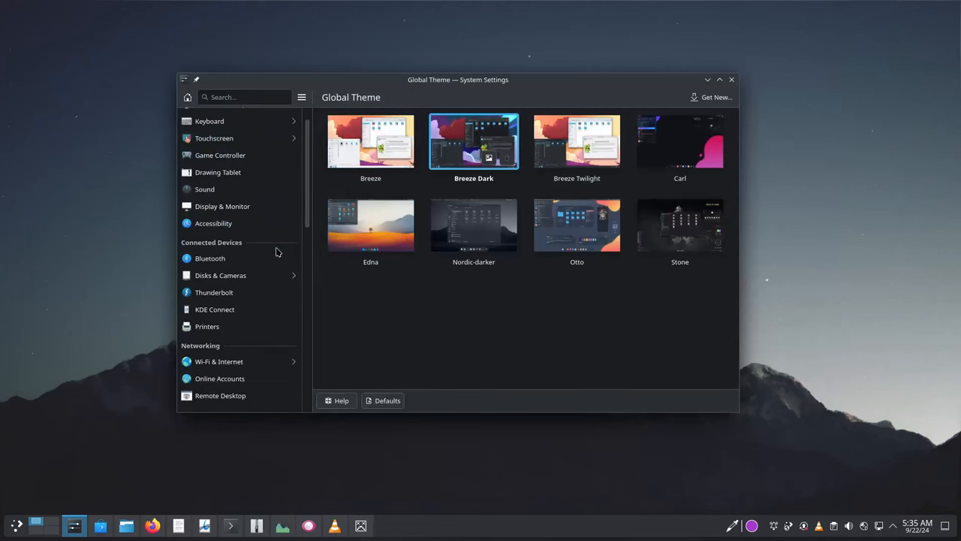
left_click(225, 327)
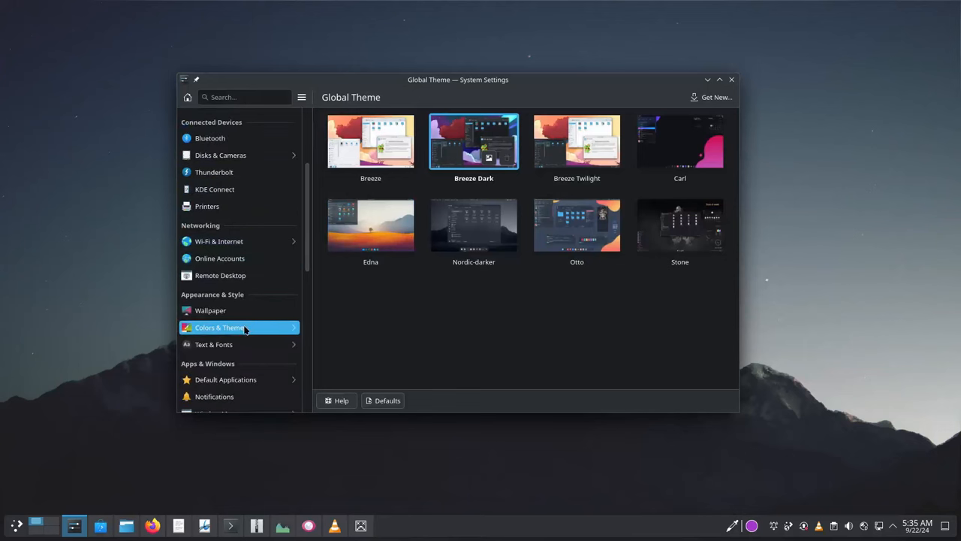
left_click(228, 327)
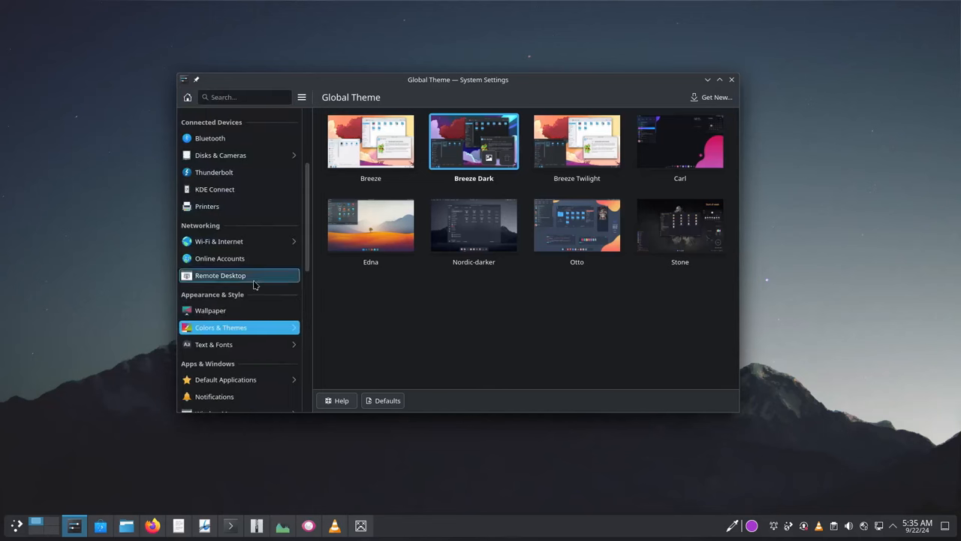
left_click(210, 310)
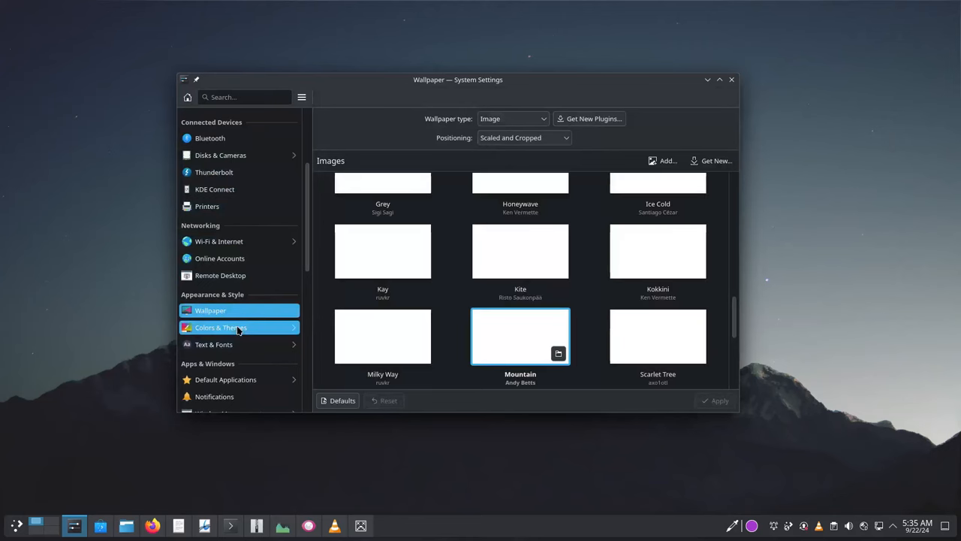
- Look through the Wallpaper and Text & Fonts pages, returning to Colors & Themes
left_click(220, 326)
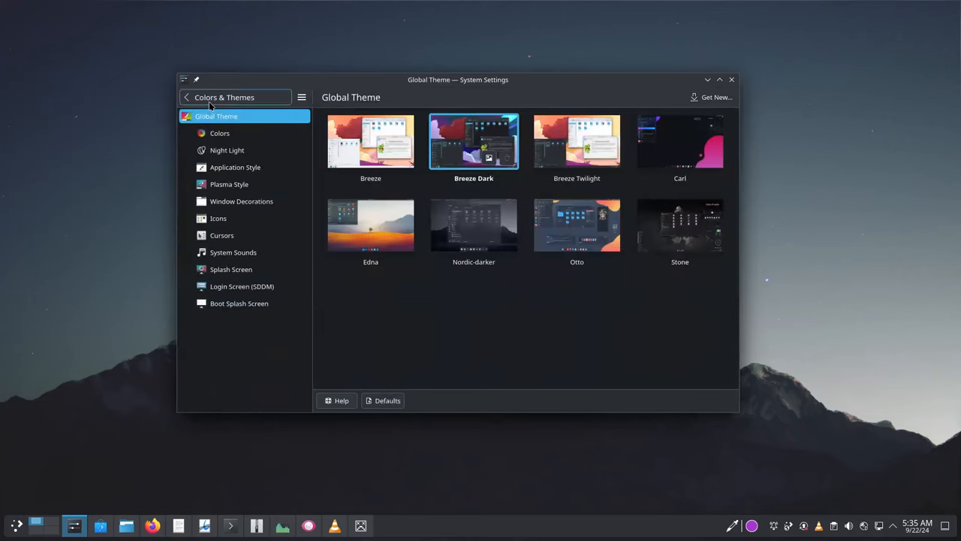
left_click(187, 96)
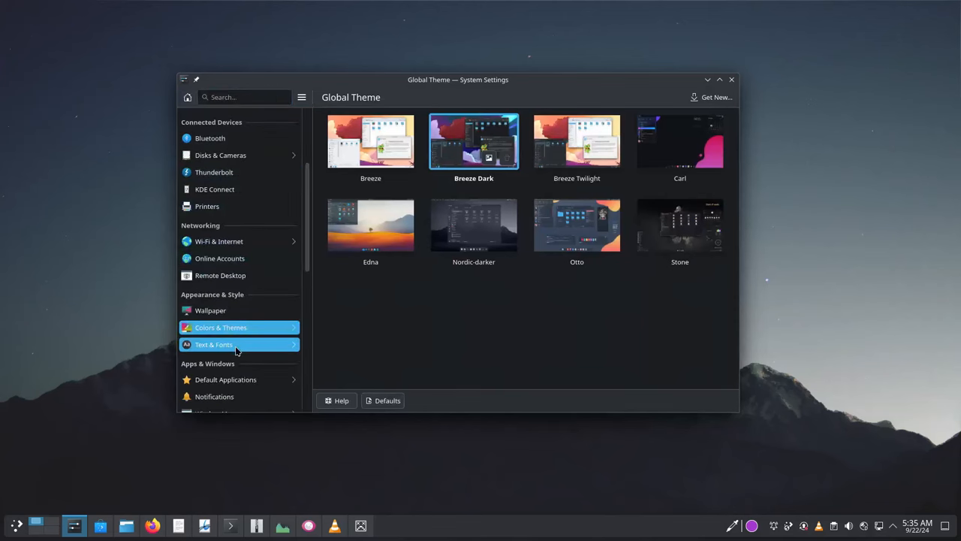
left_click(214, 344)
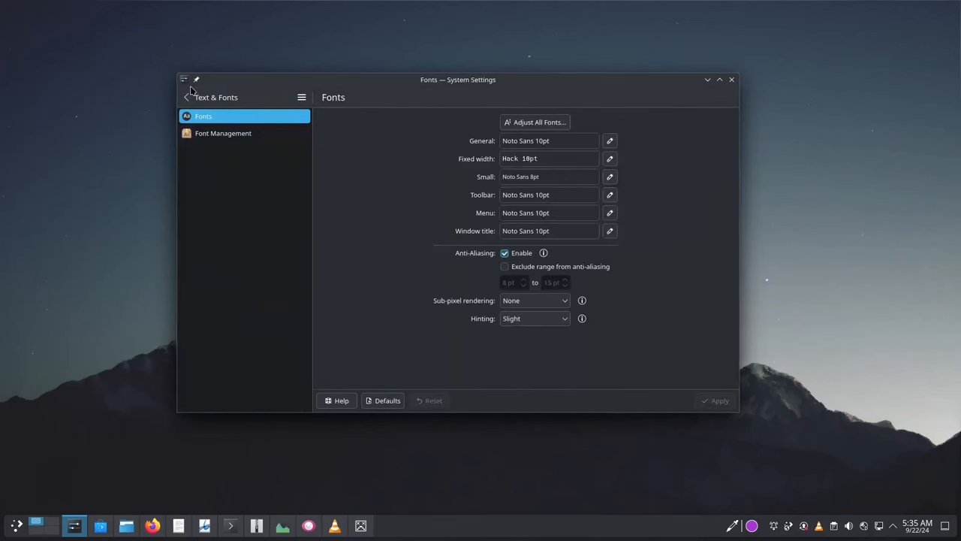
left_click(188, 97)
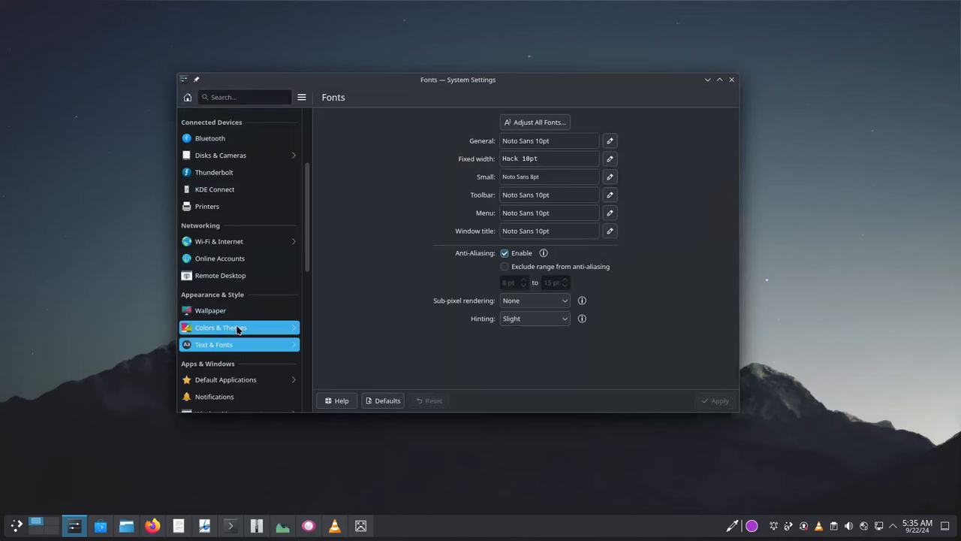
left_click(239, 326)
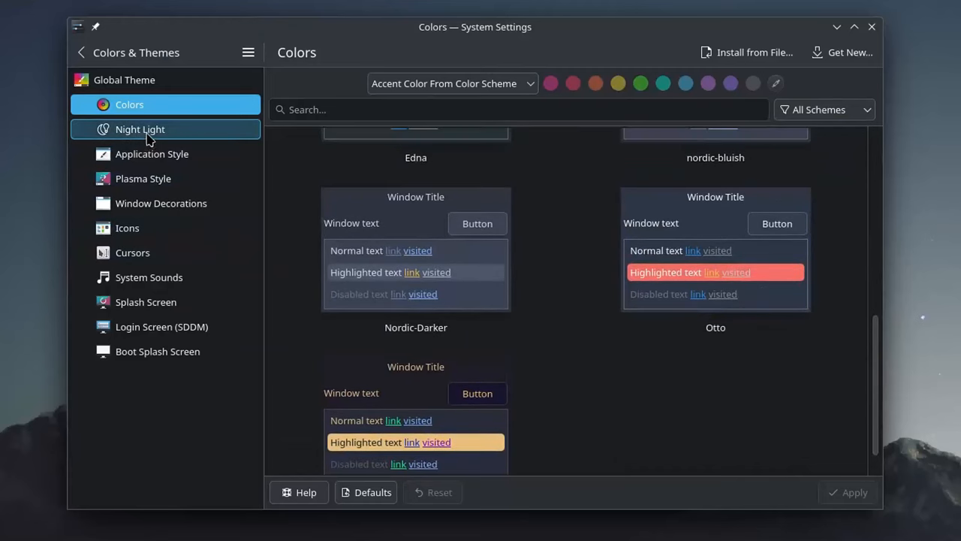
- View the Plasma Style, Window Decorations and Icons choices, then return to Global Theme
left_click(143, 178)
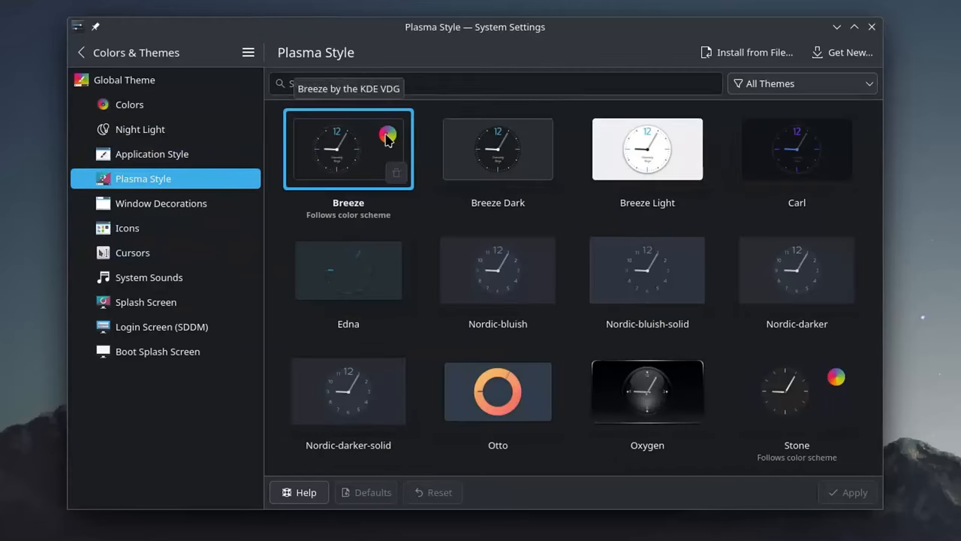
left_click(160, 202)
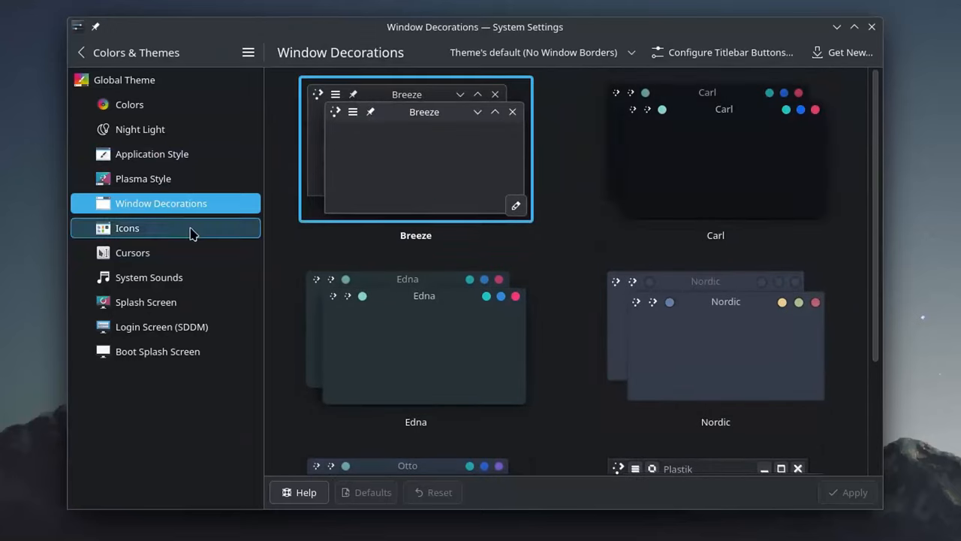
left_click(128, 228)
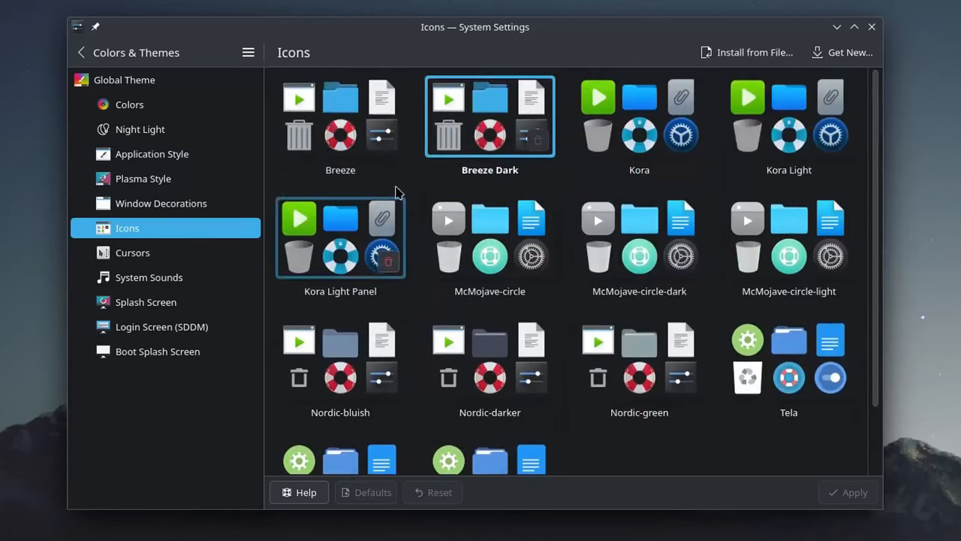
left_click(132, 252)
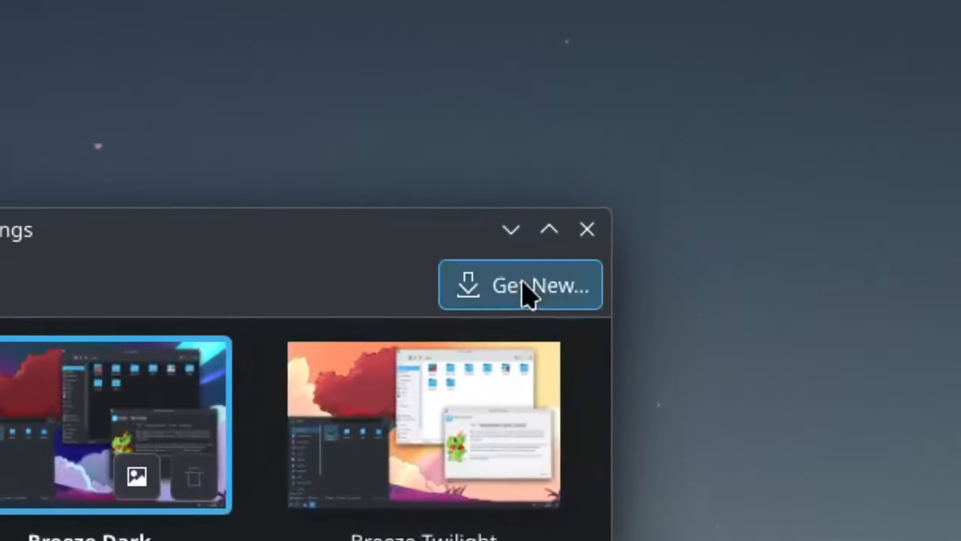
- Open Get New... and scroll through downloadable themes like Otto, Edna and Stone
left_click(521, 284)
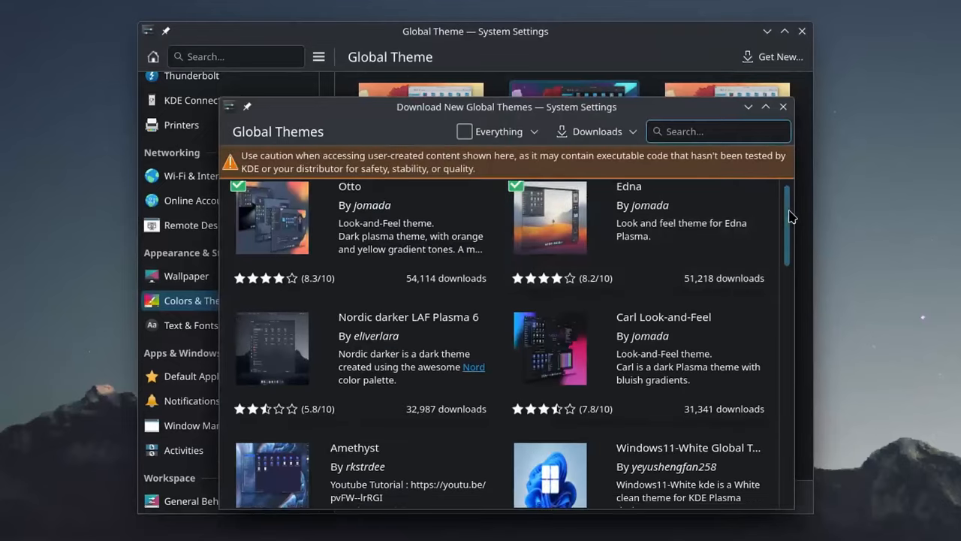
scroll("down", 3)
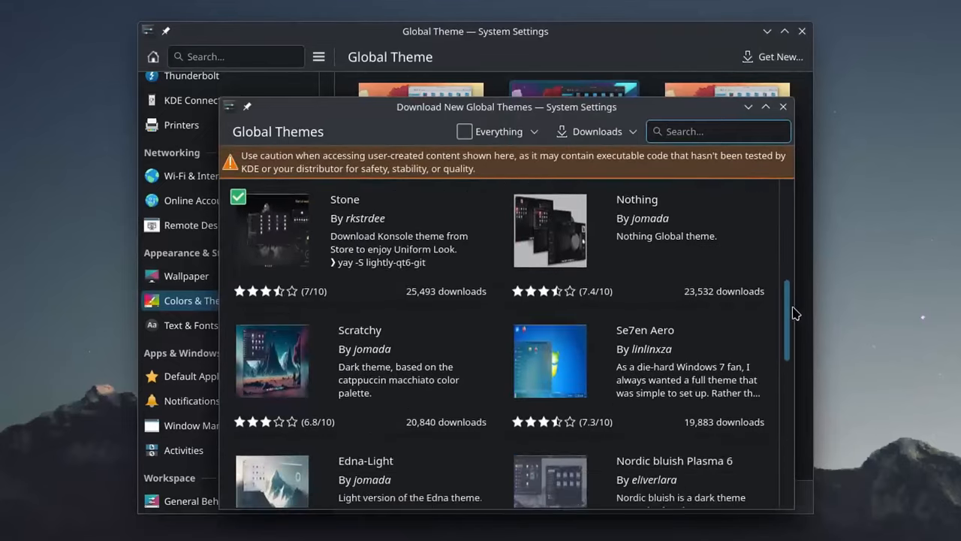
scroll("down", 3)
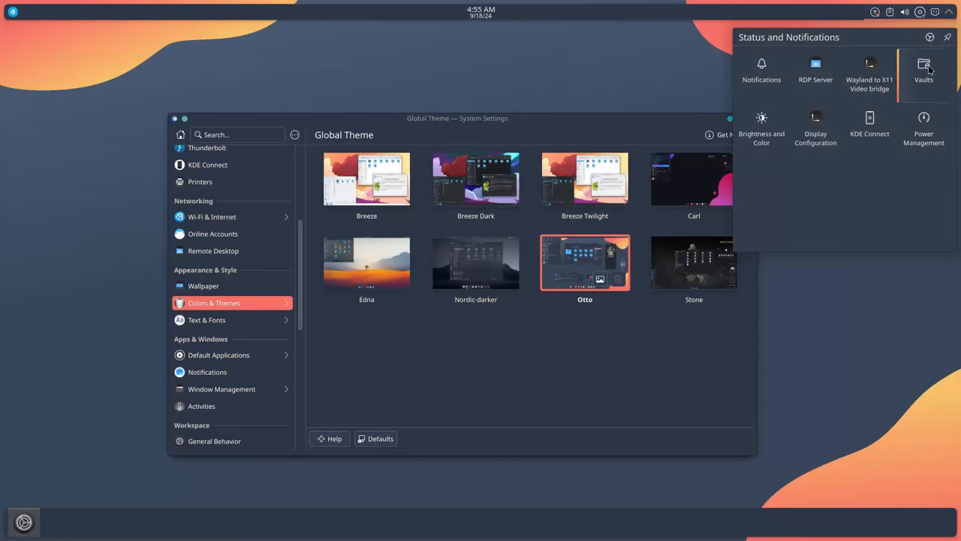
- Dismiss the status and notifications popup and apply the Edna global theme
left_click(15, 13)
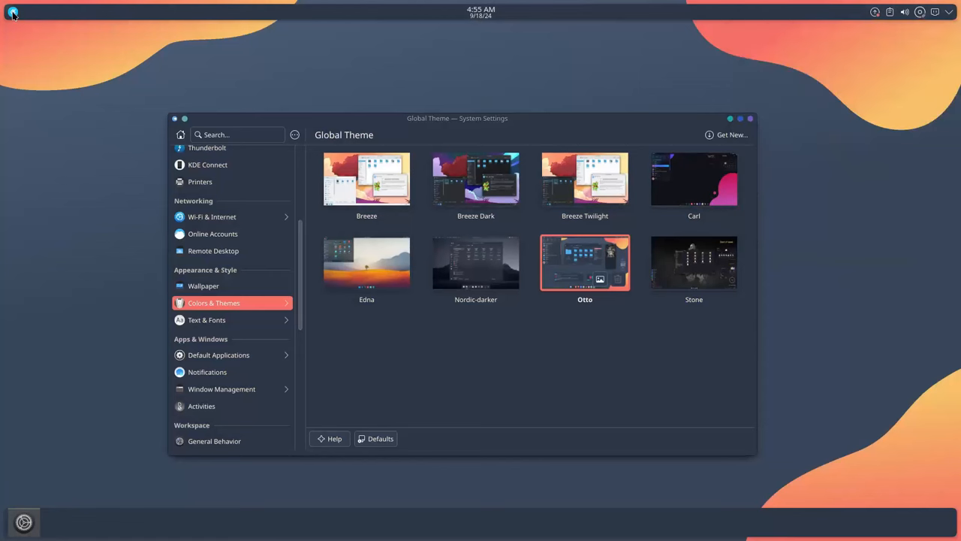
left_click(14, 13)
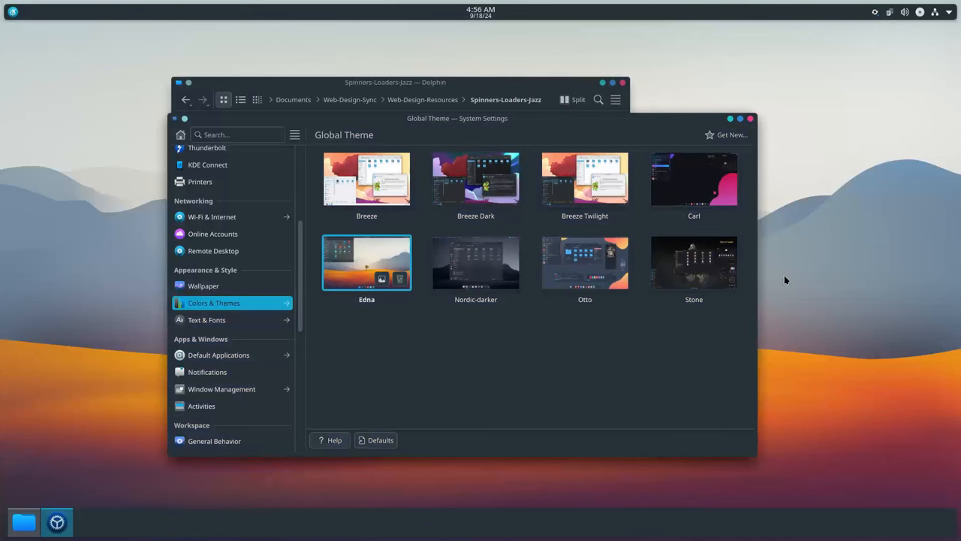
mouse_move(929, 373)
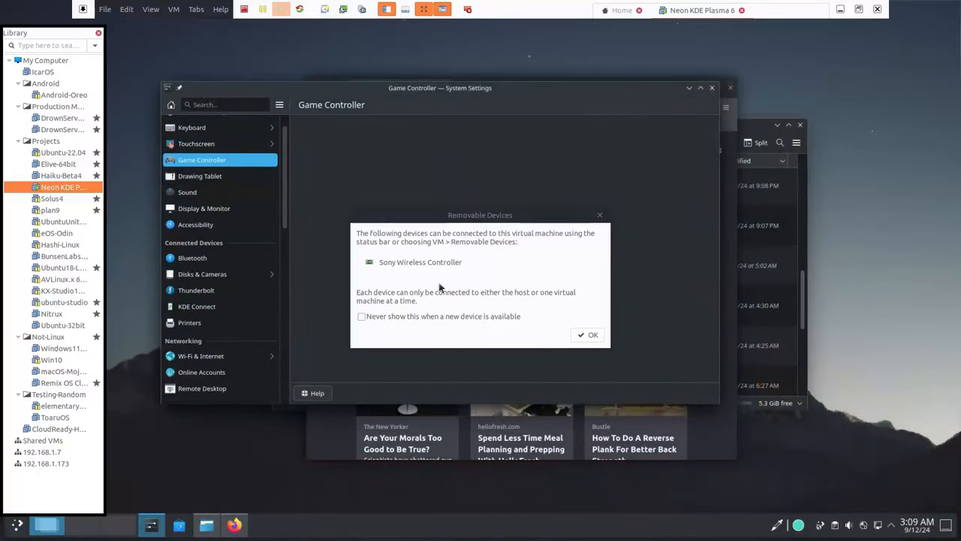
- Dismiss the VM's Removable Devices notice to view the Sony controller's live inputs
left_click(588, 335)
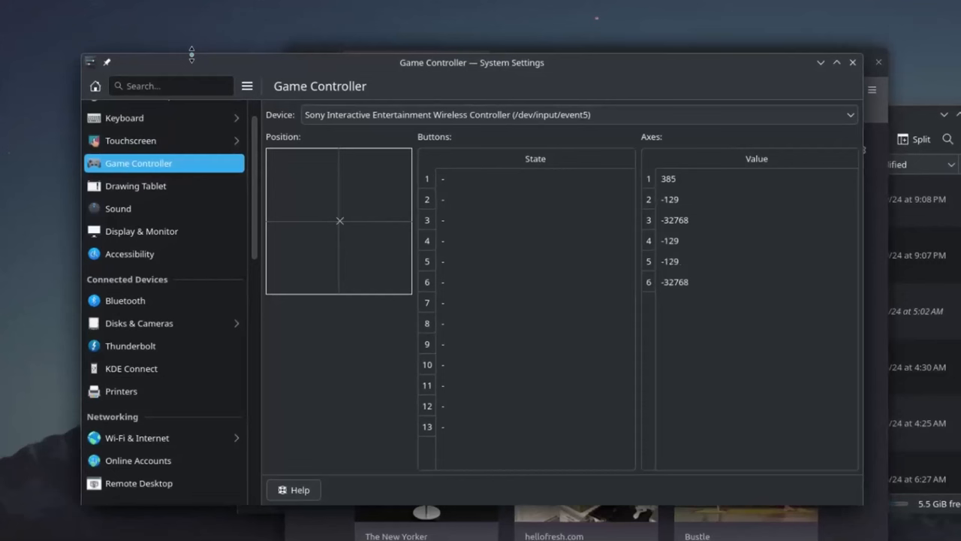
mouse_move(227, 36)
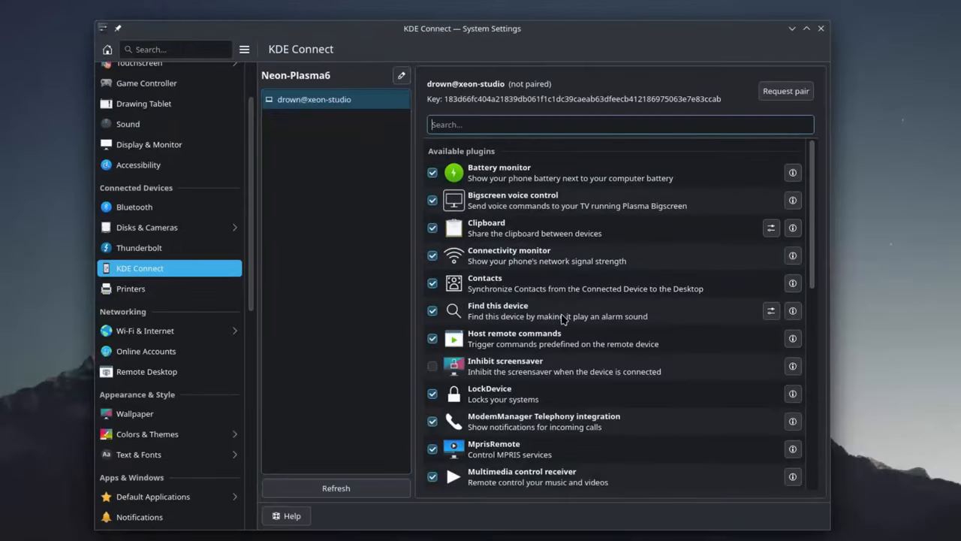
mouse_move(136, 193)
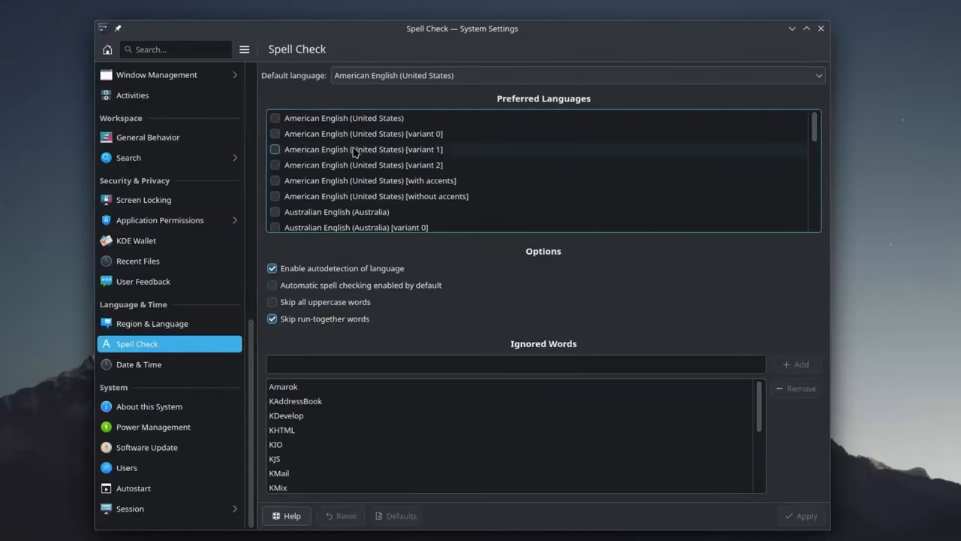
mouse_move(370, 180)
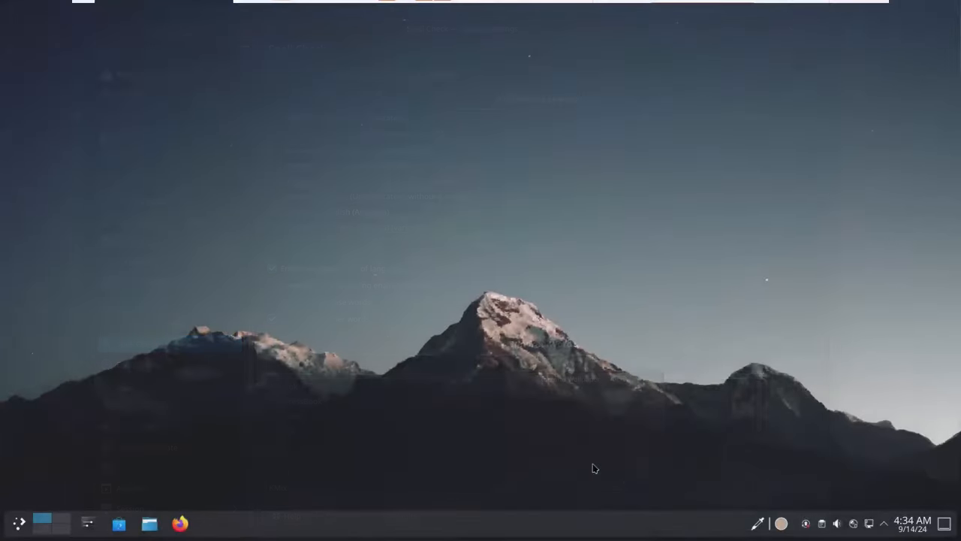
- Switch to the Music Production activity and give it the ardour icon
left_click(19, 520)
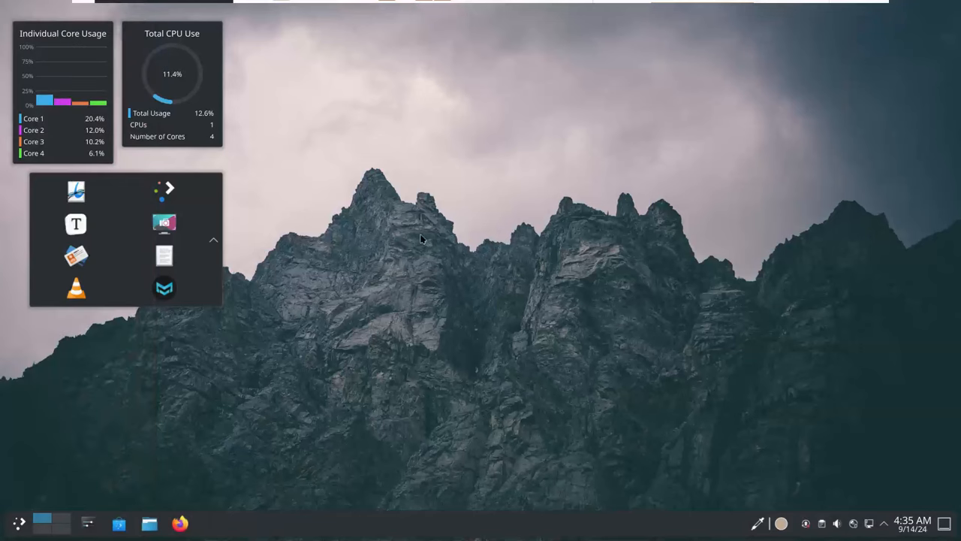
mouse_move(300, 259)
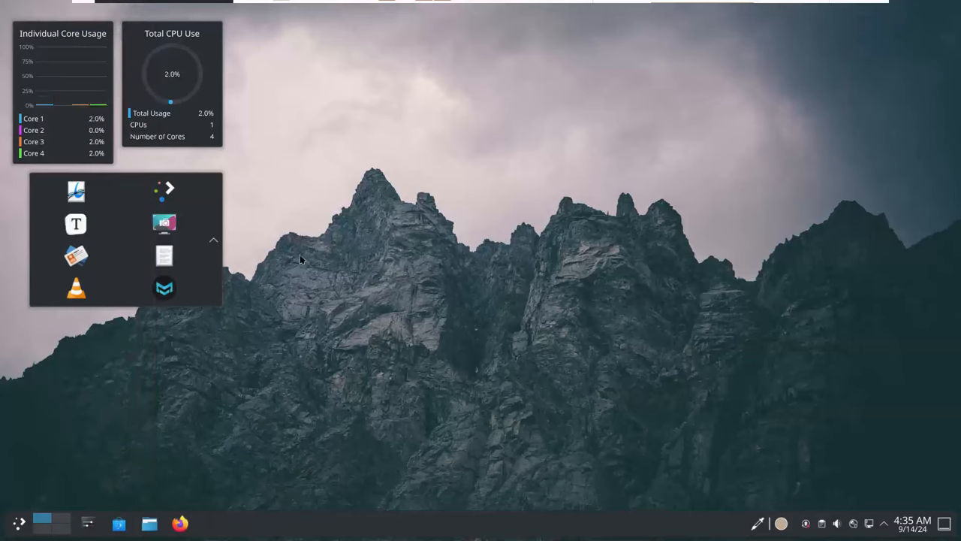
mouse_move(291, 272)
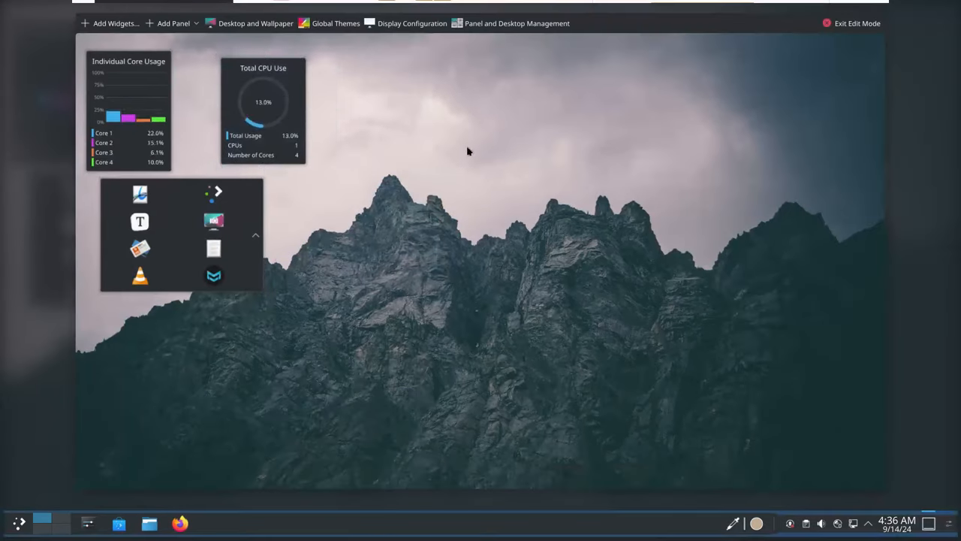
left_click(856, 23)
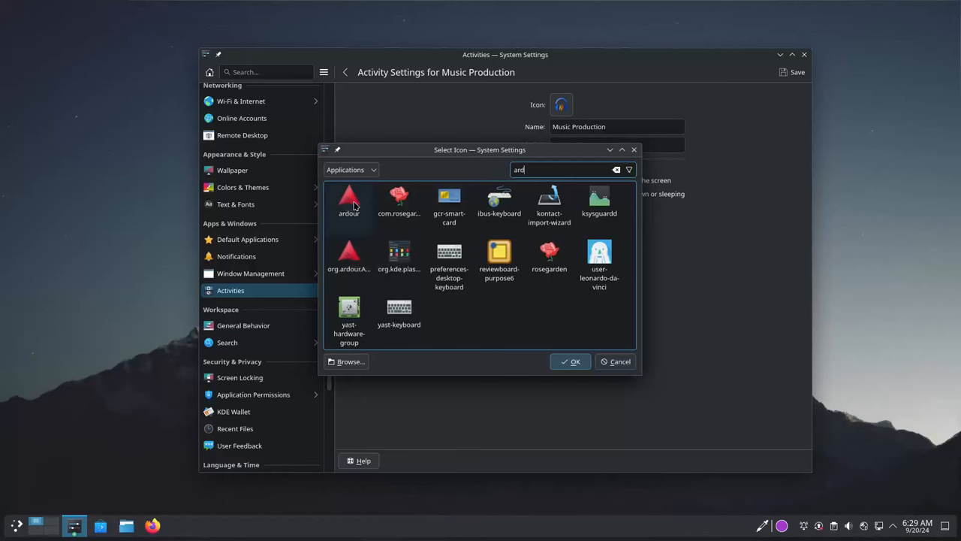
left_click(349, 202)
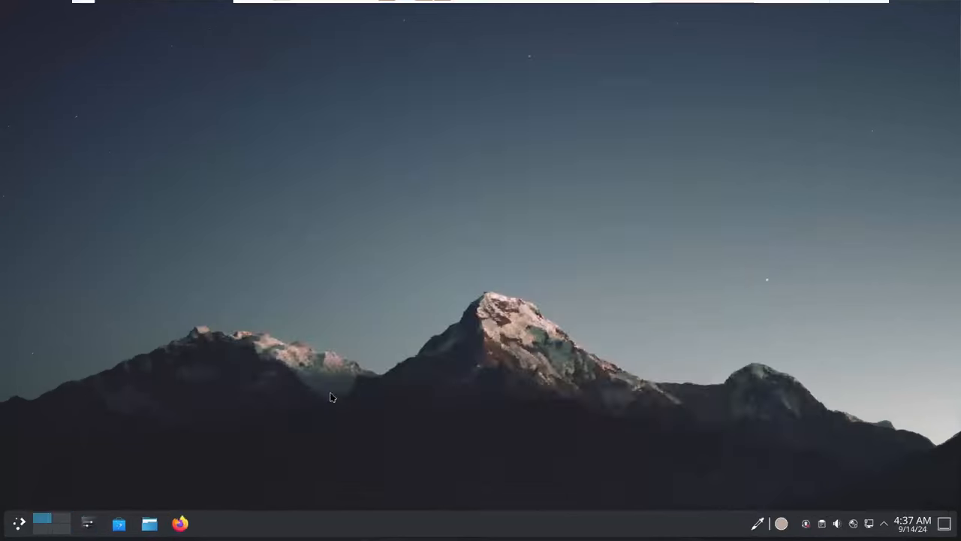
- Show the Activity Switcher with Default and Music Production from the desktop context menu
right_click(333, 397)
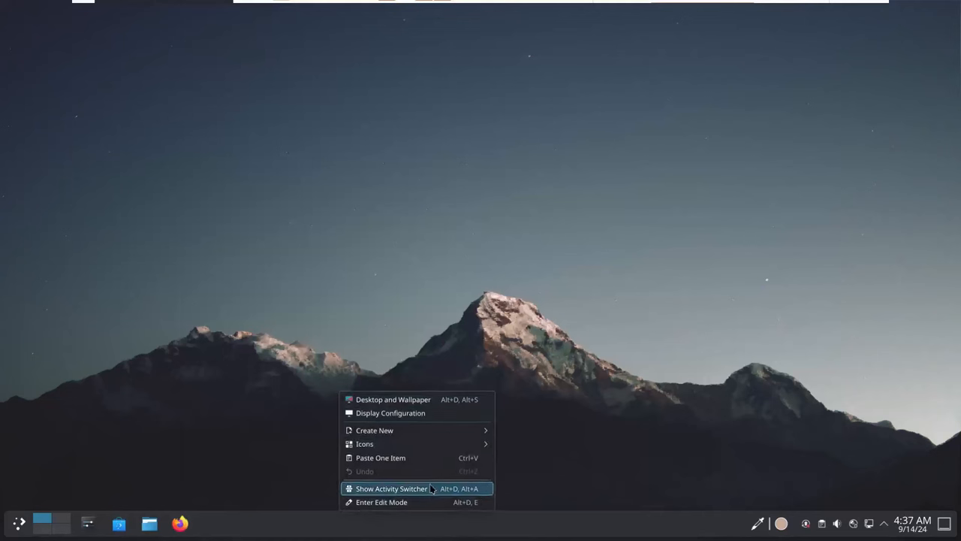
left_click(384, 488)
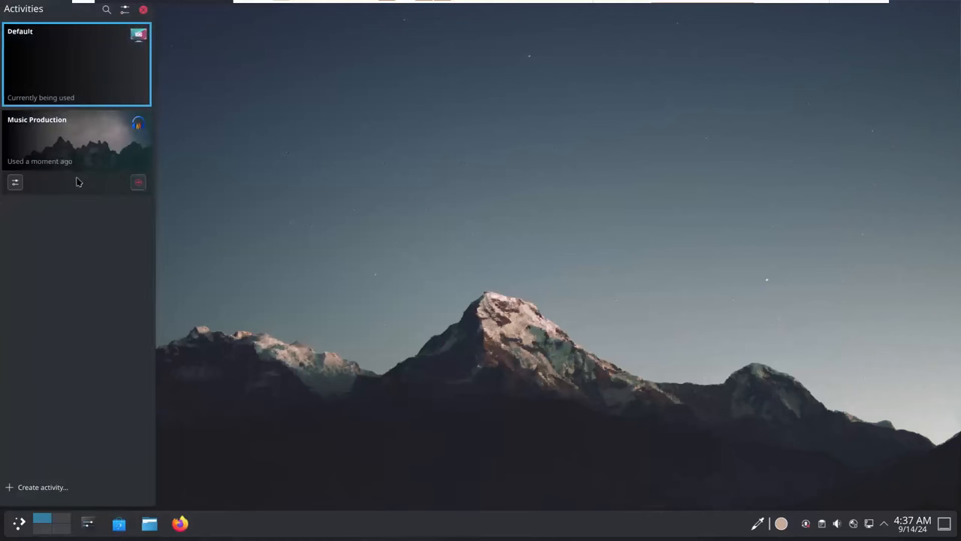
left_click(138, 182)
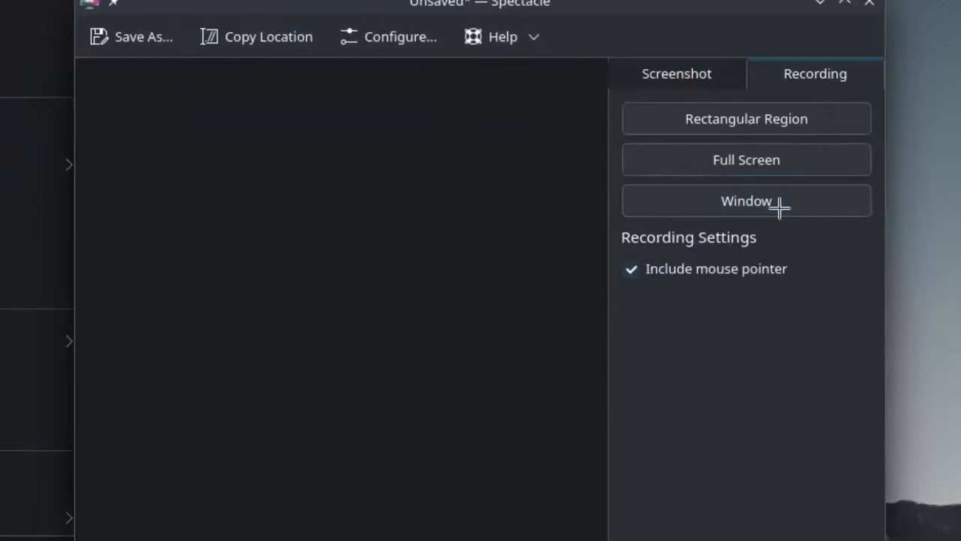
mouse_move(699, 180)
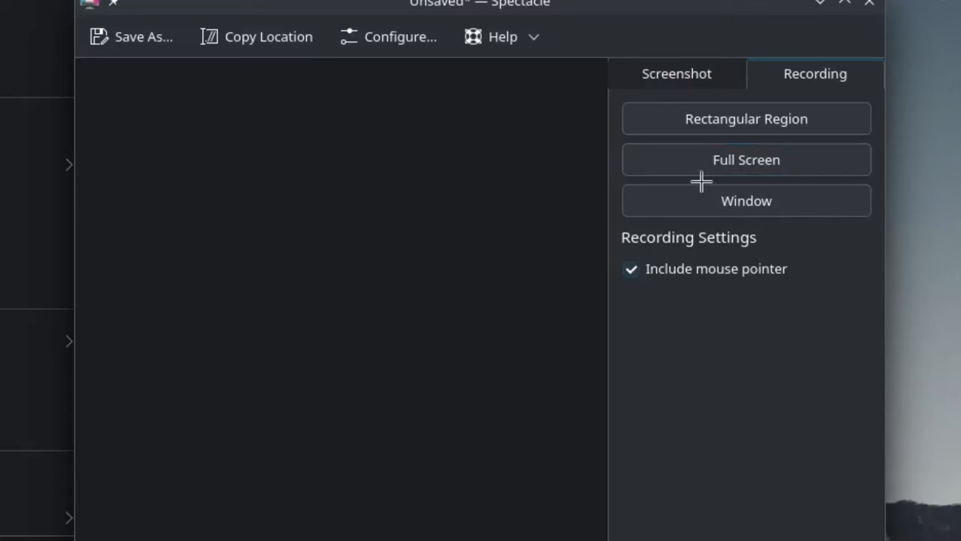
mouse_move(558, 194)
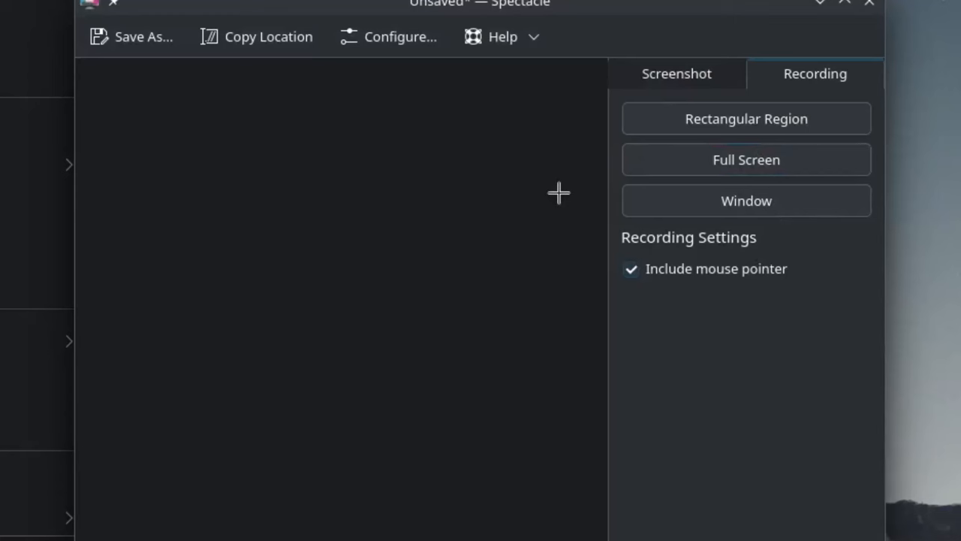
- Stop the screen recording and review the WebM/VP9 format for saved videos
left_click(745, 159)
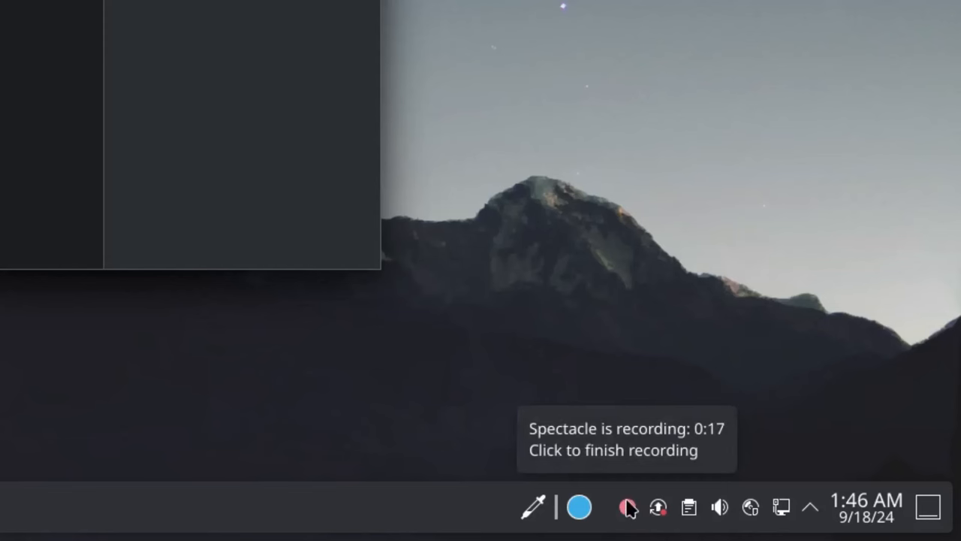
left_click(628, 508)
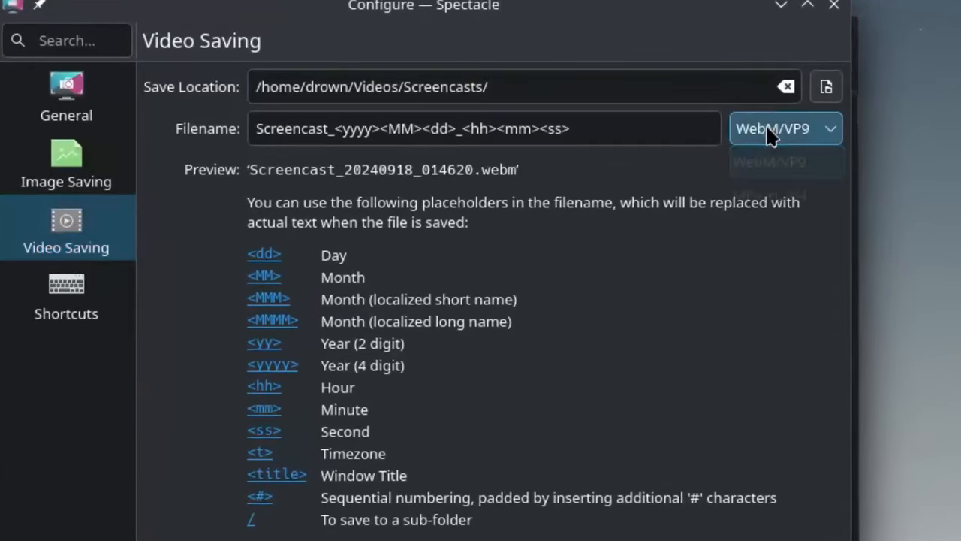
left_click(785, 128)
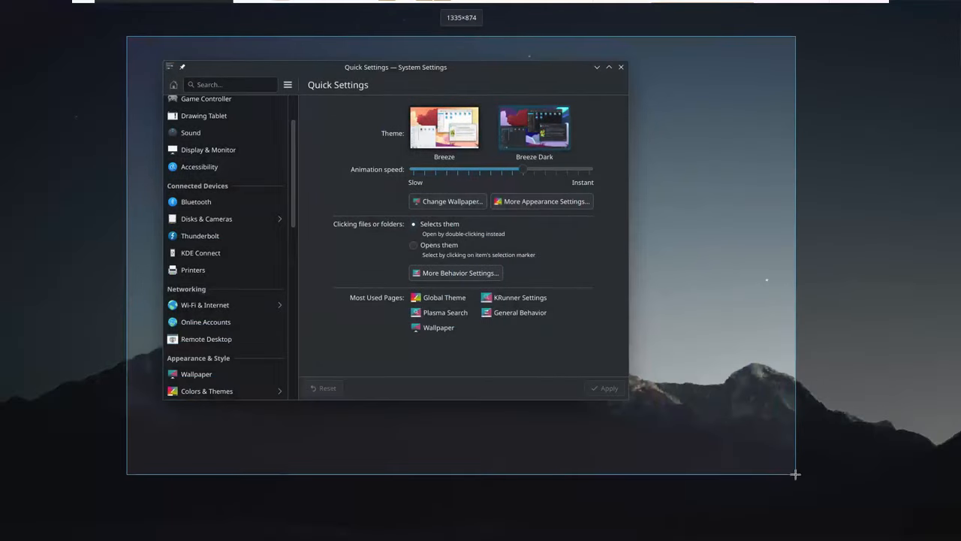
mouse_move(764, 345)
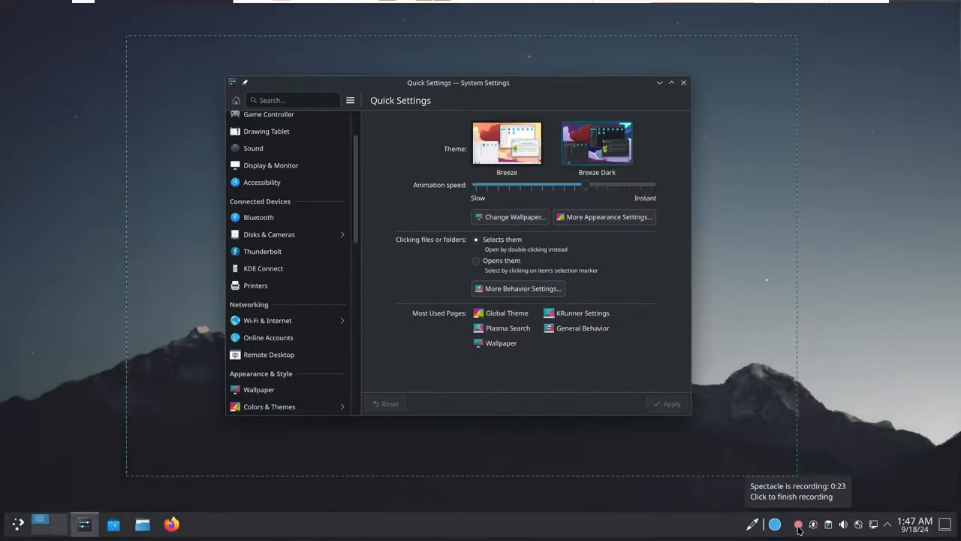
- Stop the region recording of System Settings and dismiss the failed video export error
left_click(797, 526)
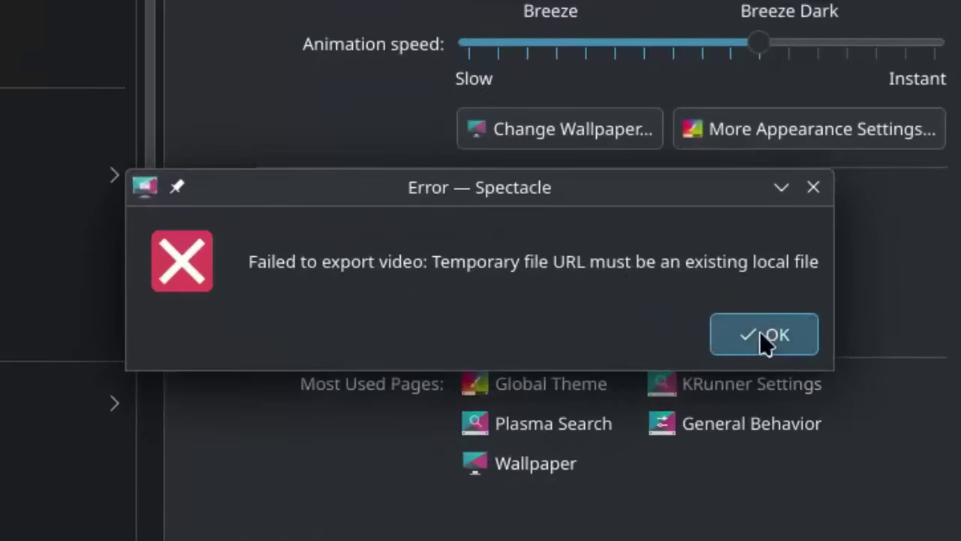
left_click(765, 333)
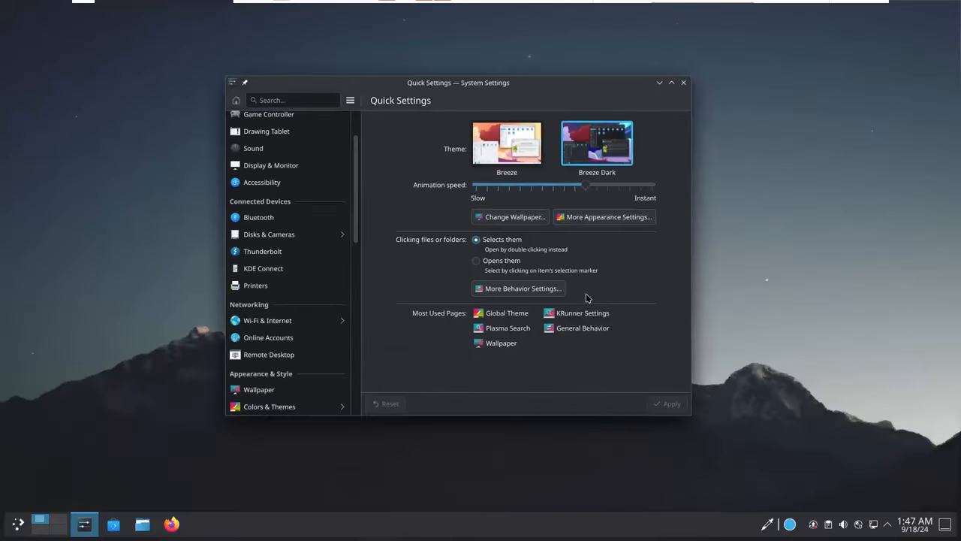
mouse_move(142, 523)
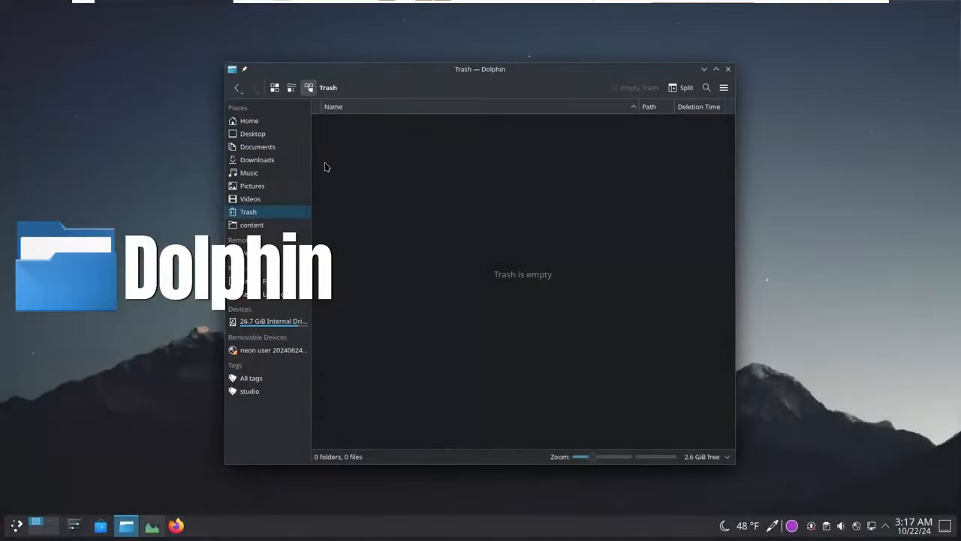
- Browse Dolphin's Interface, Context Menu and View settings, then open Design-Resources in the split pane
left_click(253, 186)
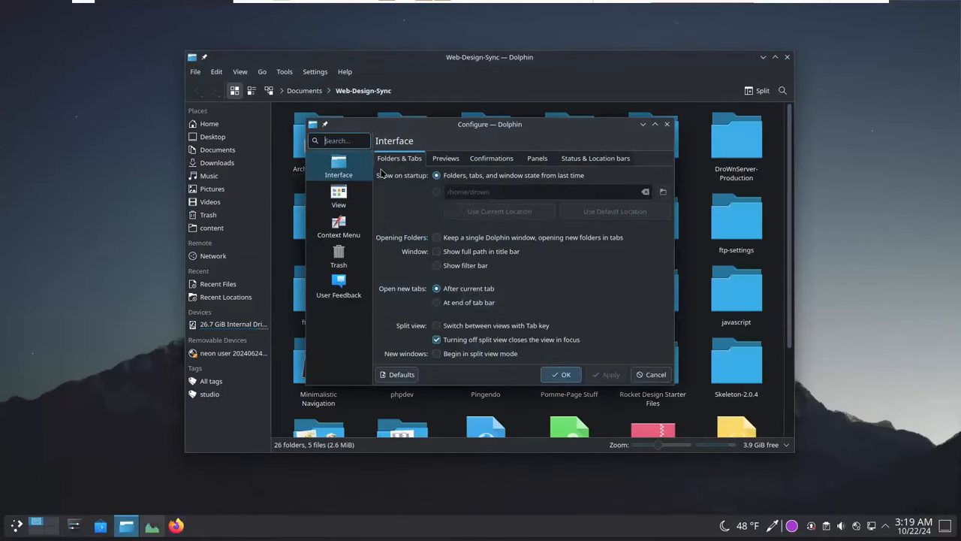
mouse_move(356, 120)
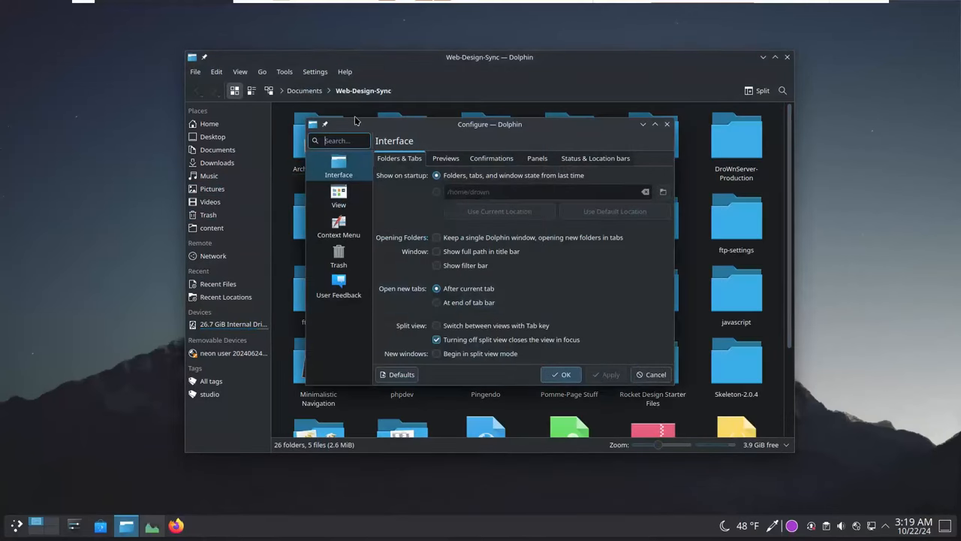
left_click(339, 225)
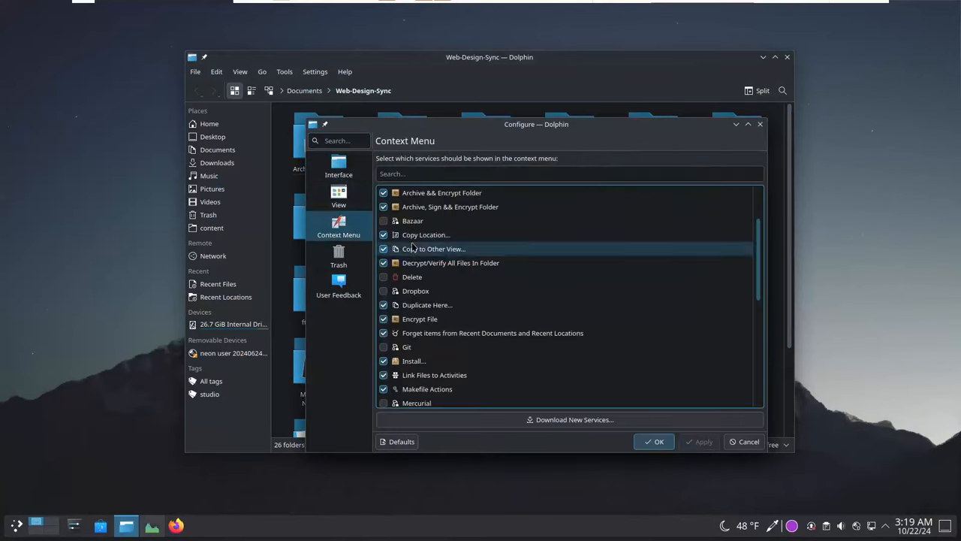
left_click(339, 195)
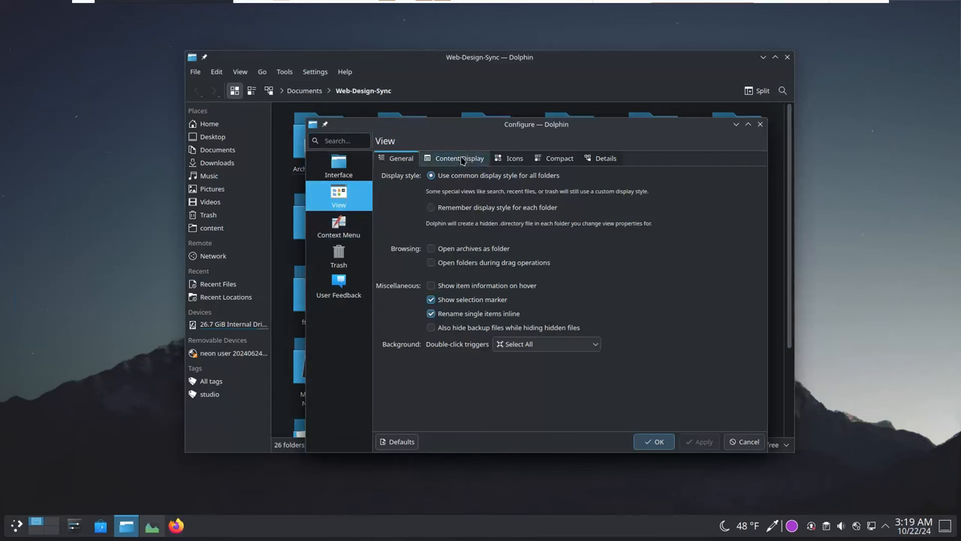
left_click(515, 157)
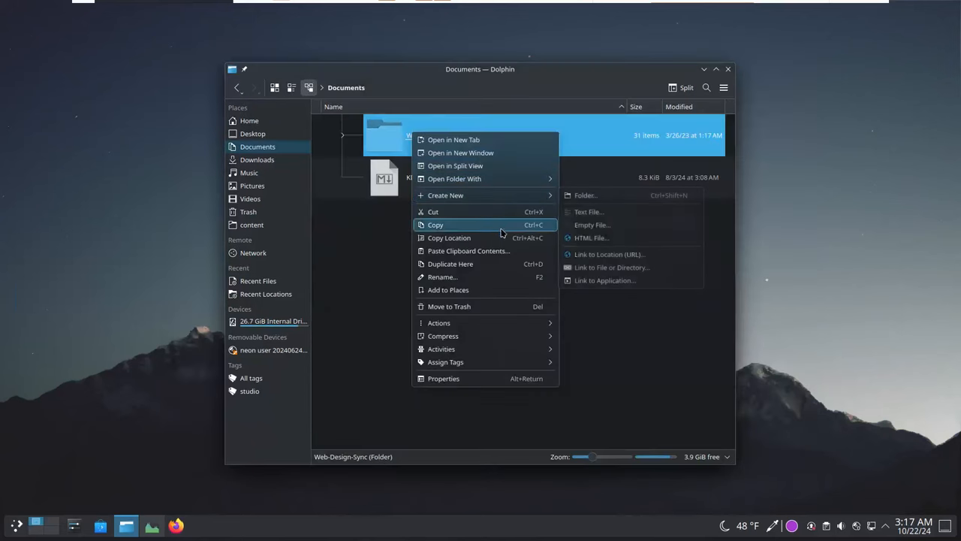
mouse_move(507, 253)
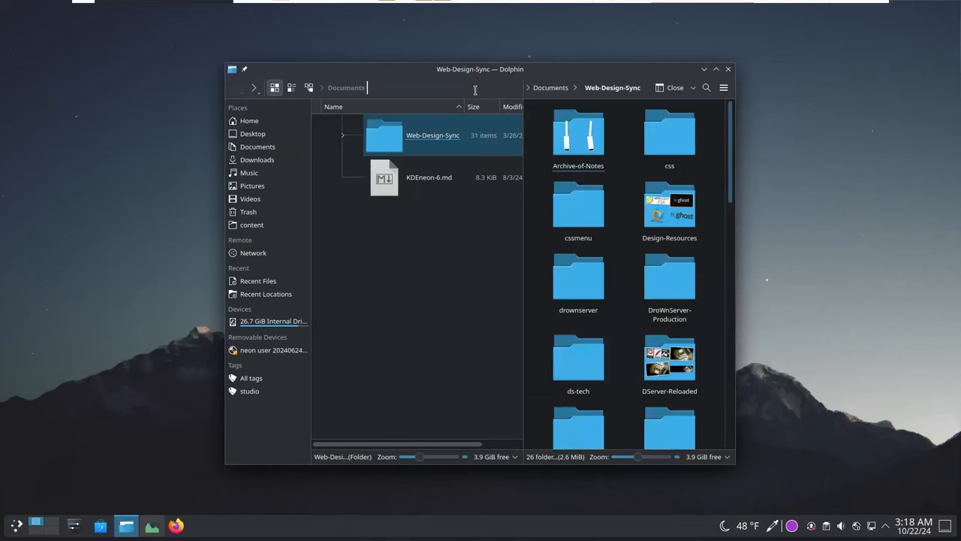
double_click(670, 205)
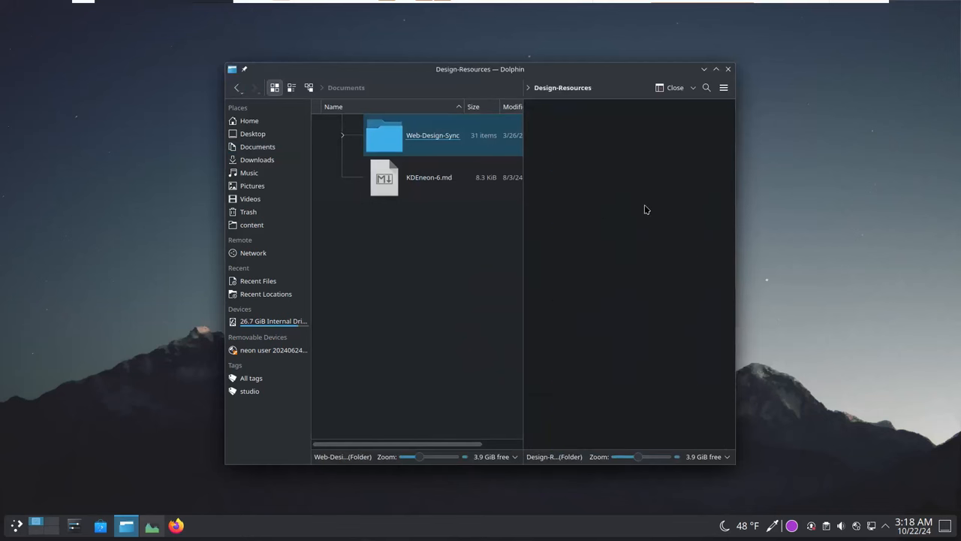
left_click(432, 135)
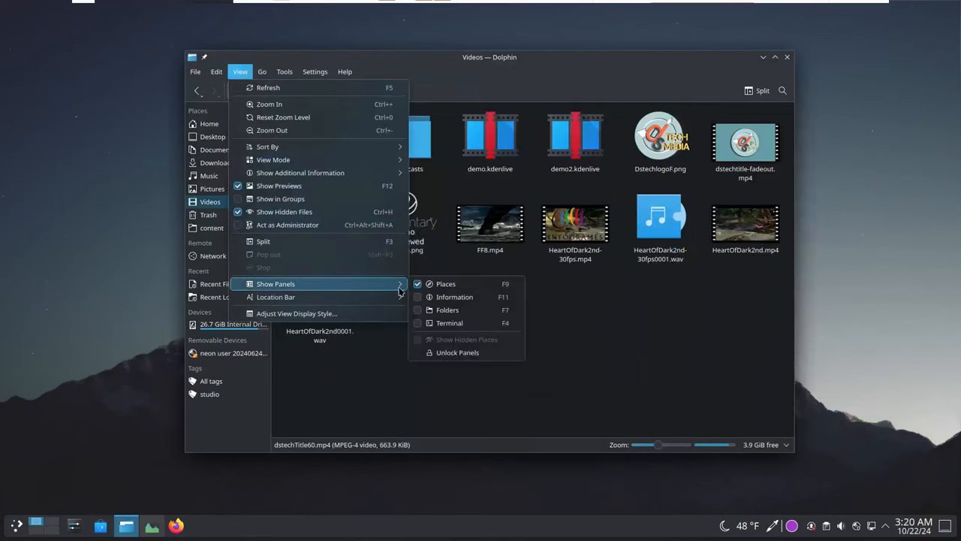
mouse_move(454, 296)
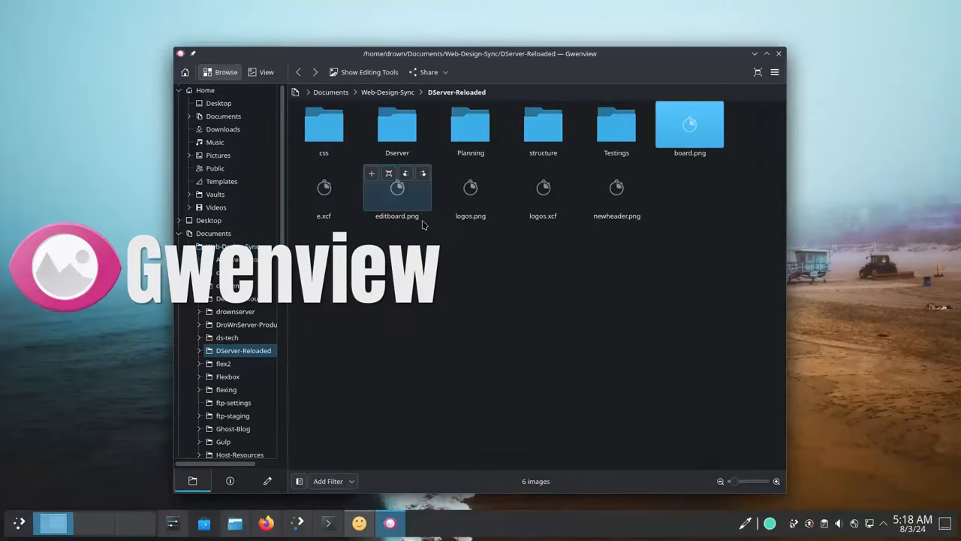
- View board.png, raise a photo's brightness, and upload a wallpaper to Imgur, opening its link
double_click(690, 125)
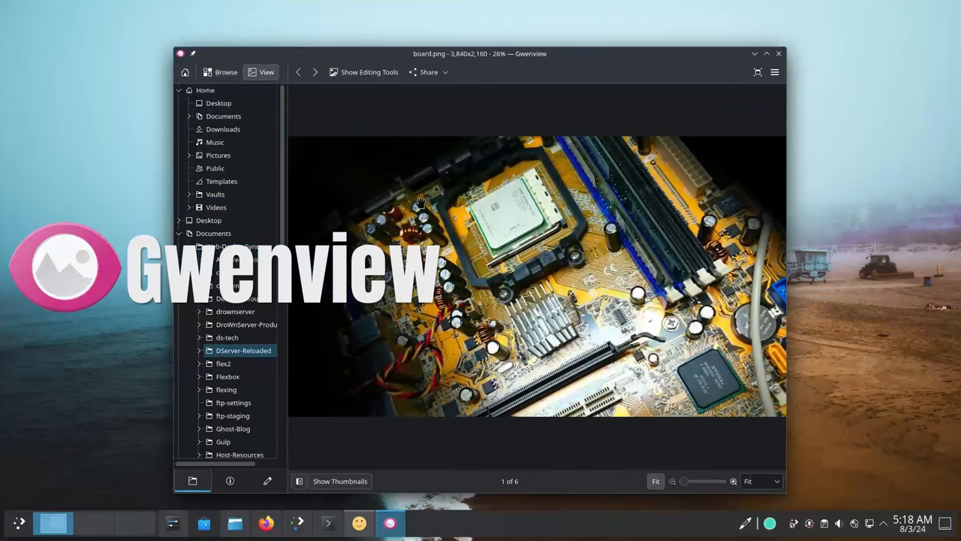
left_click(216, 72)
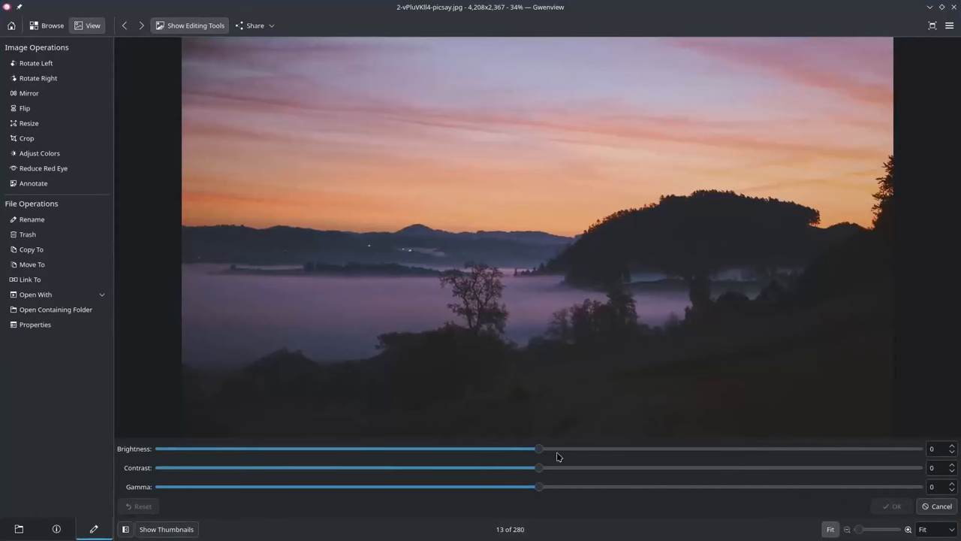
left_click_drag(538, 448, 630, 448)
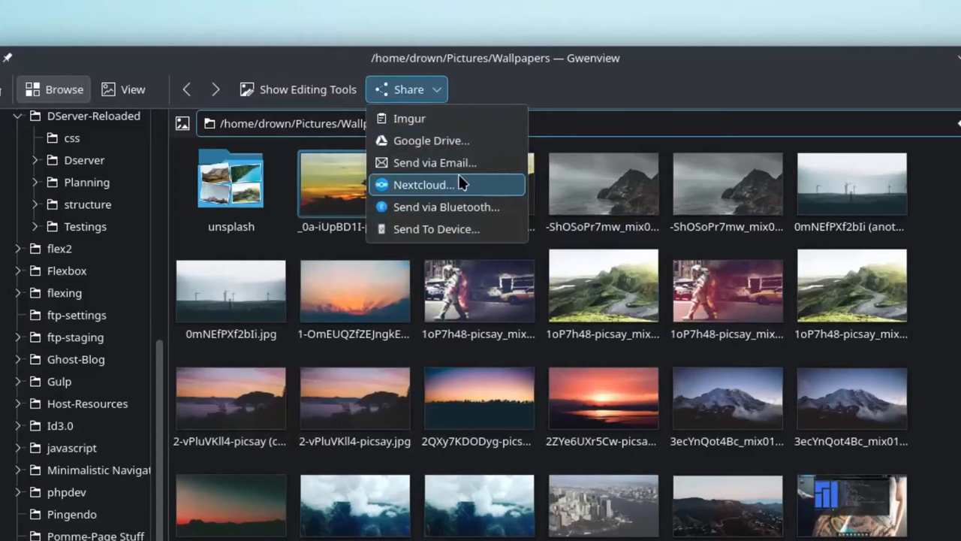
mouse_move(464, 162)
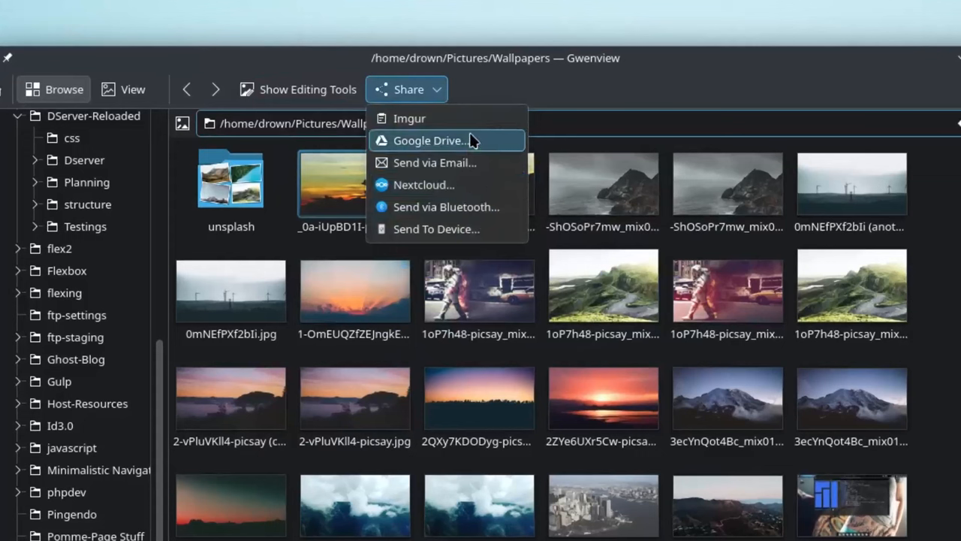
mouse_move(456, 206)
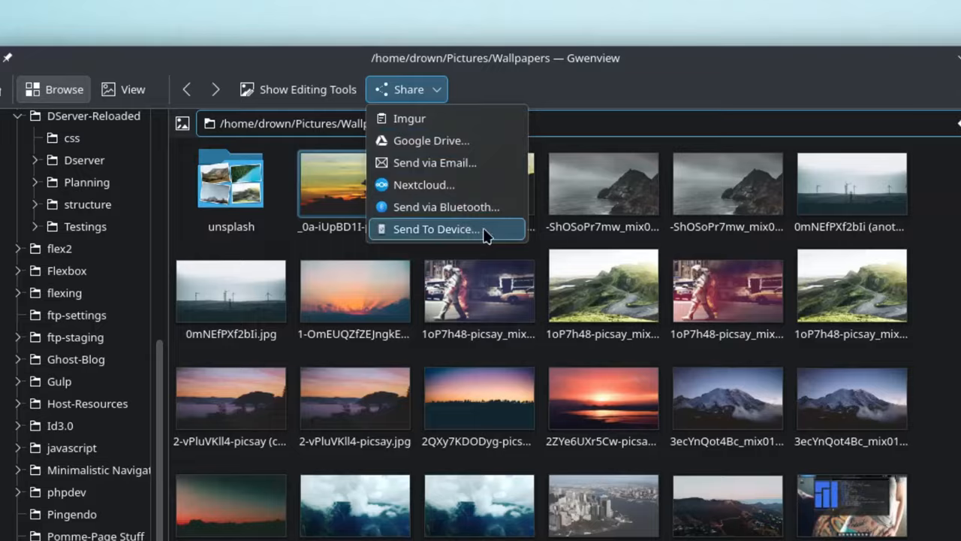
left_click(436, 229)
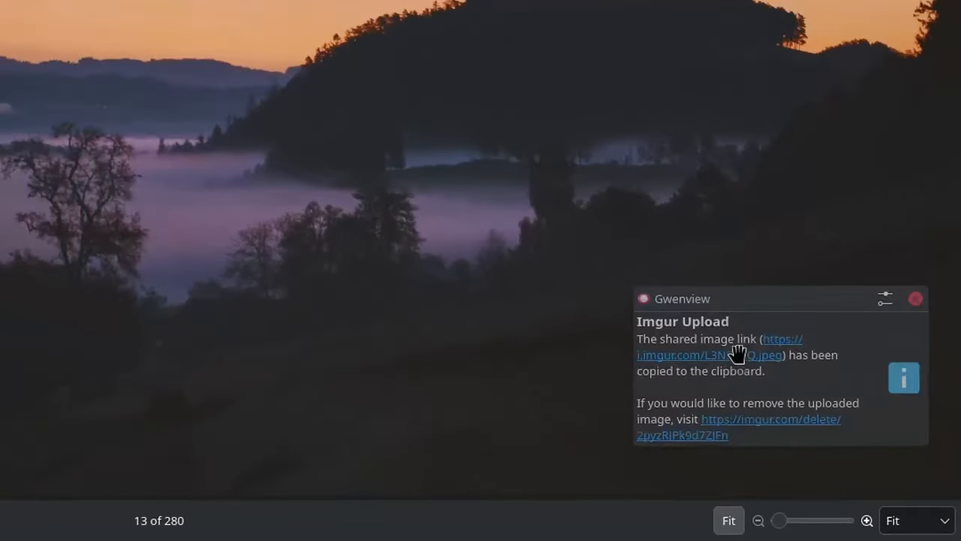
left_click(735, 354)
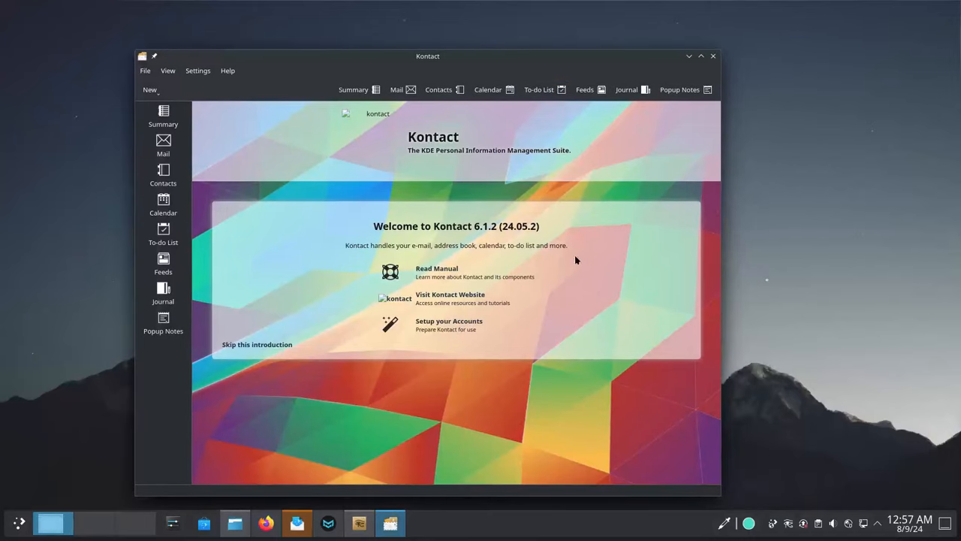
- Visit Kontact's Summary, To-do List, Feeds and Journal sections, then move to the mail inbox
left_click(163, 144)
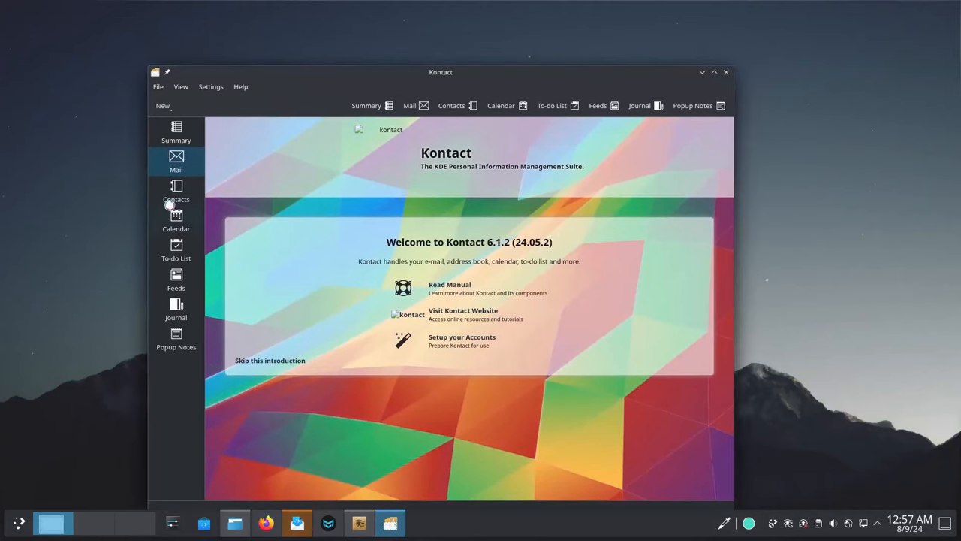
left_click(175, 190)
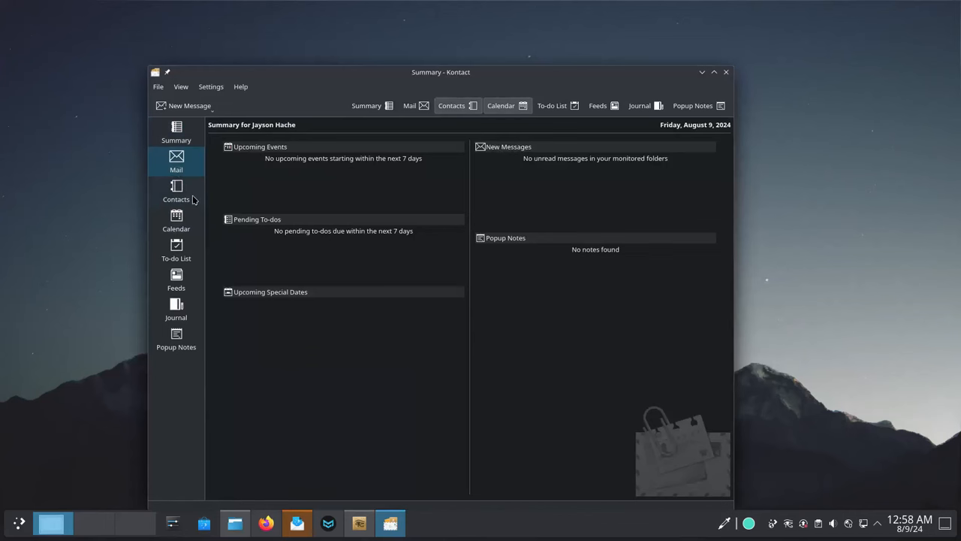
left_click(176, 220)
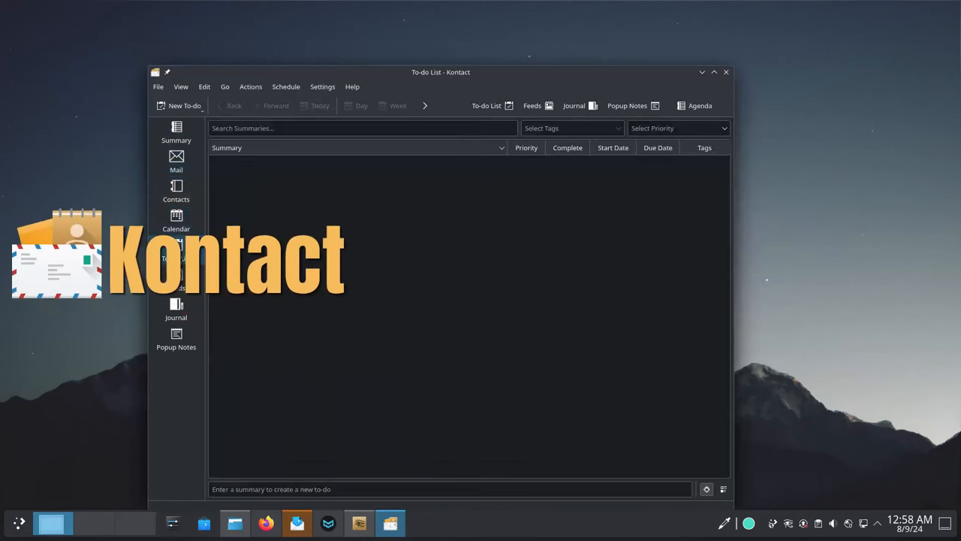
left_click(175, 279)
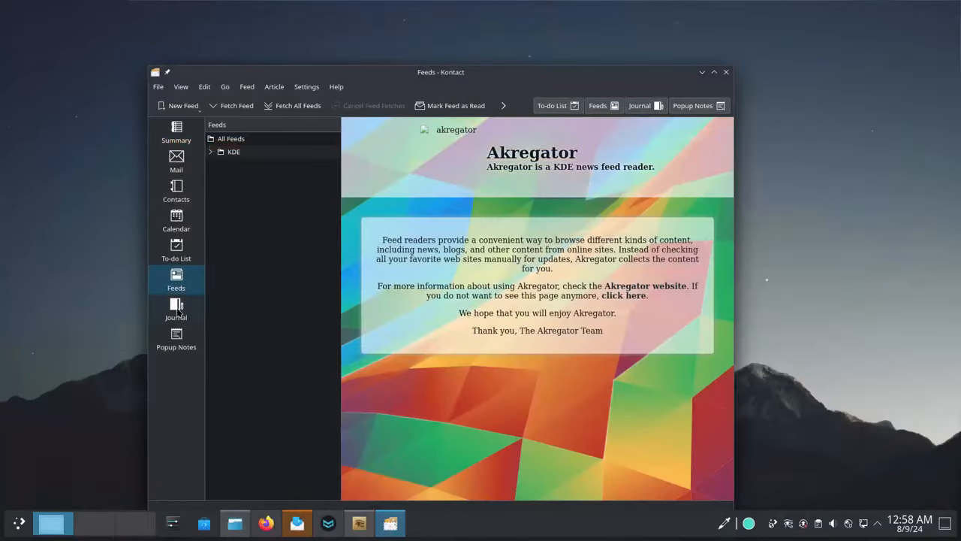
left_click(176, 308)
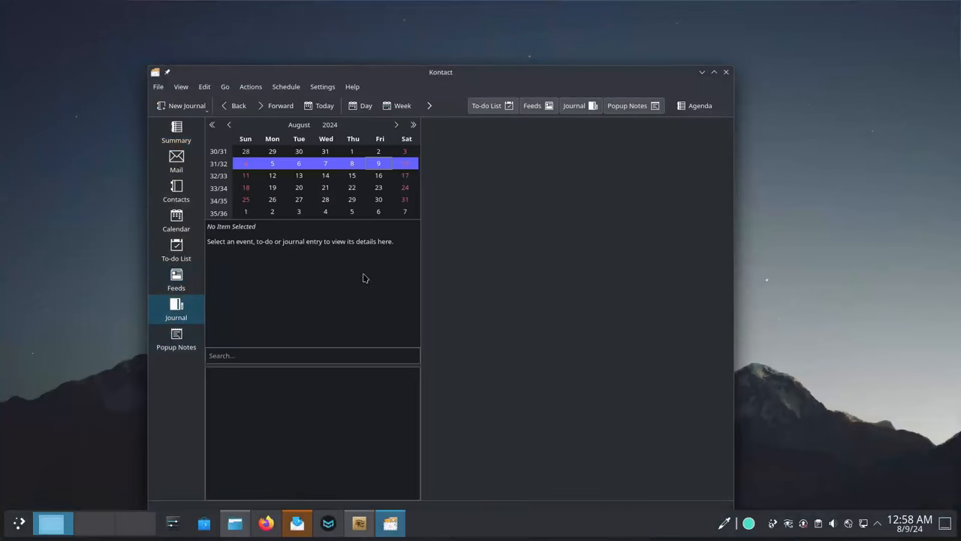
left_click(175, 340)
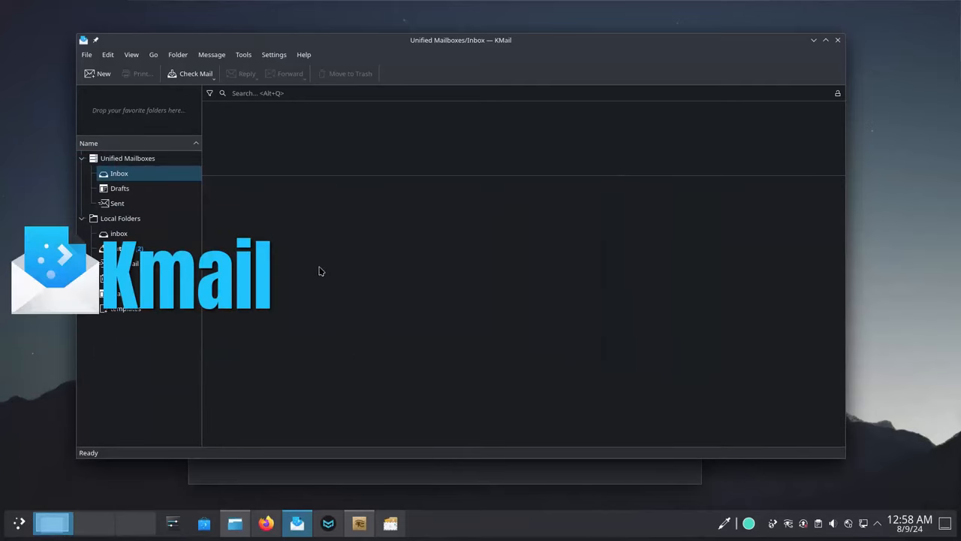
- In a new message, translate 'Hello, welcome to Costco.' into Russian
left_click(273, 54)
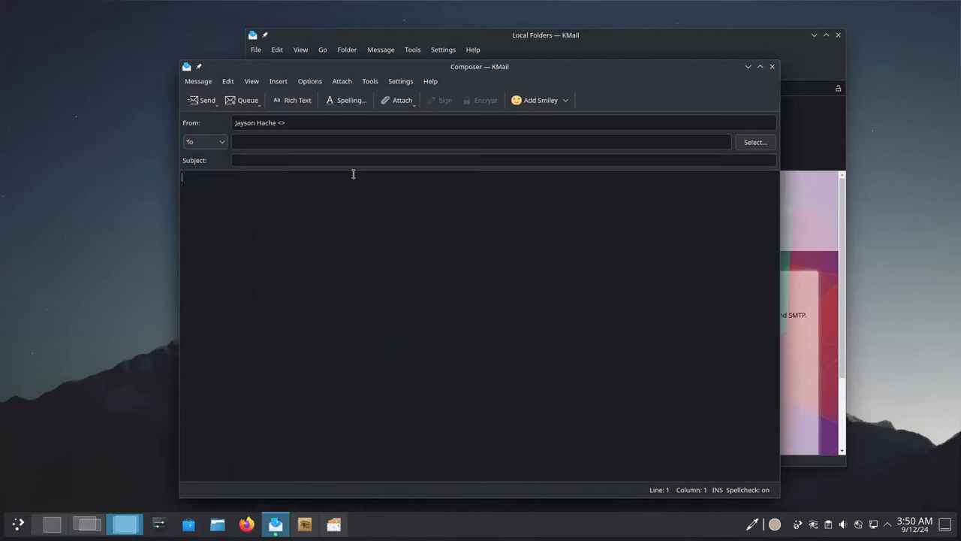
mouse_move(431, 69)
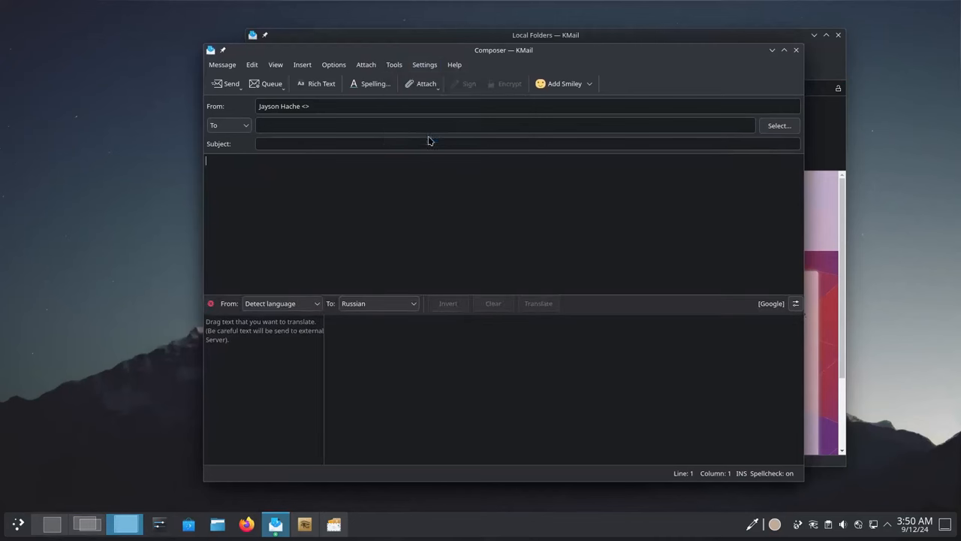
type("Hello, welcome to Costco.")
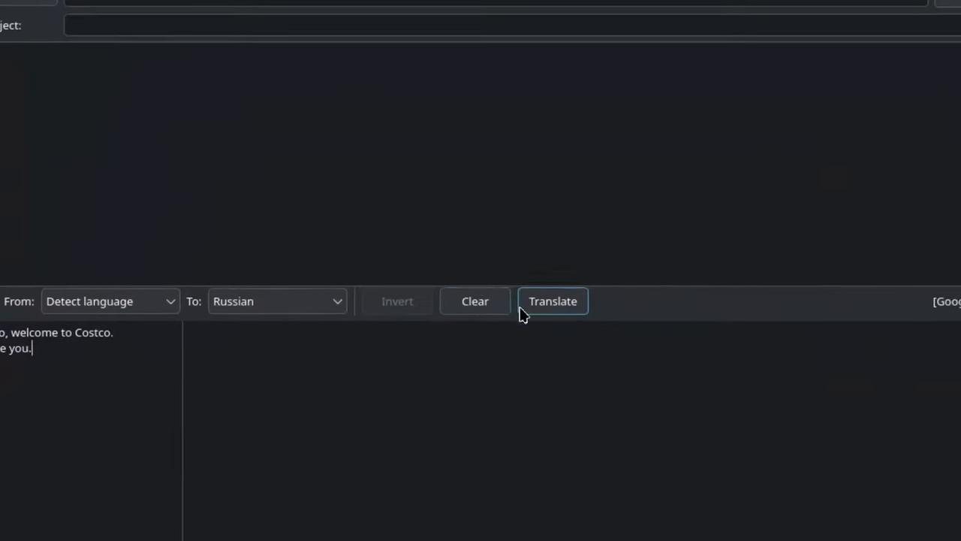
left_click(552, 301)
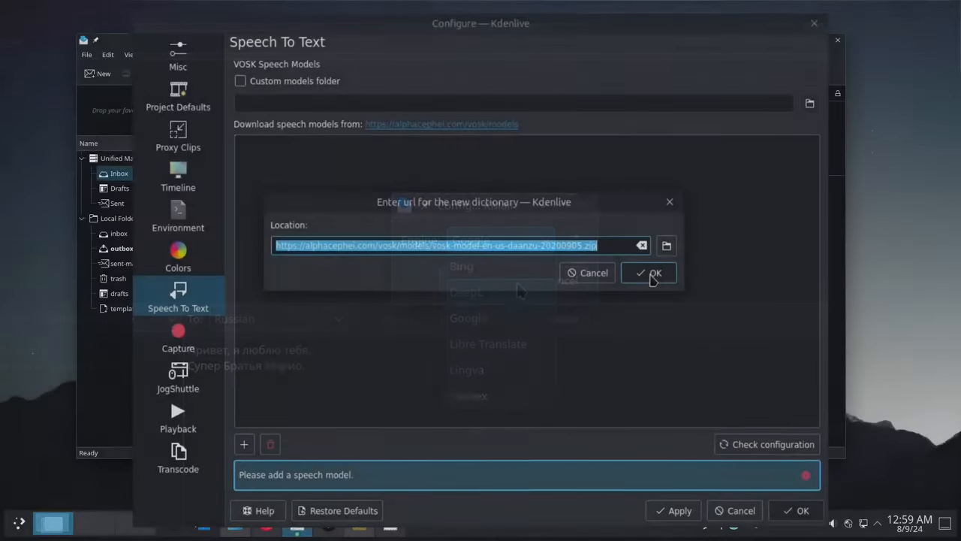
- Confirm the vosk-model-en-us-daanzu URL to start downloading the English speech model
left_click(648, 273)
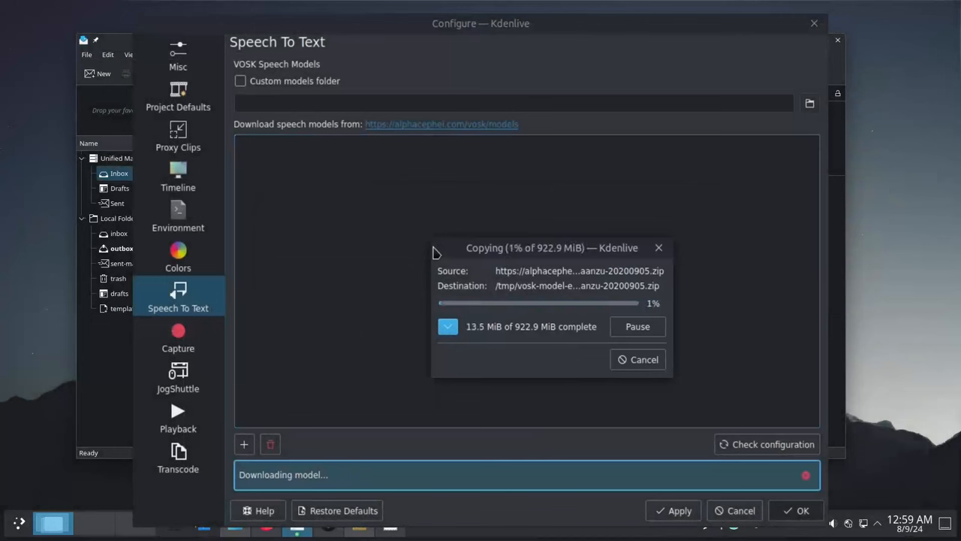
mouse_move(488, 278)
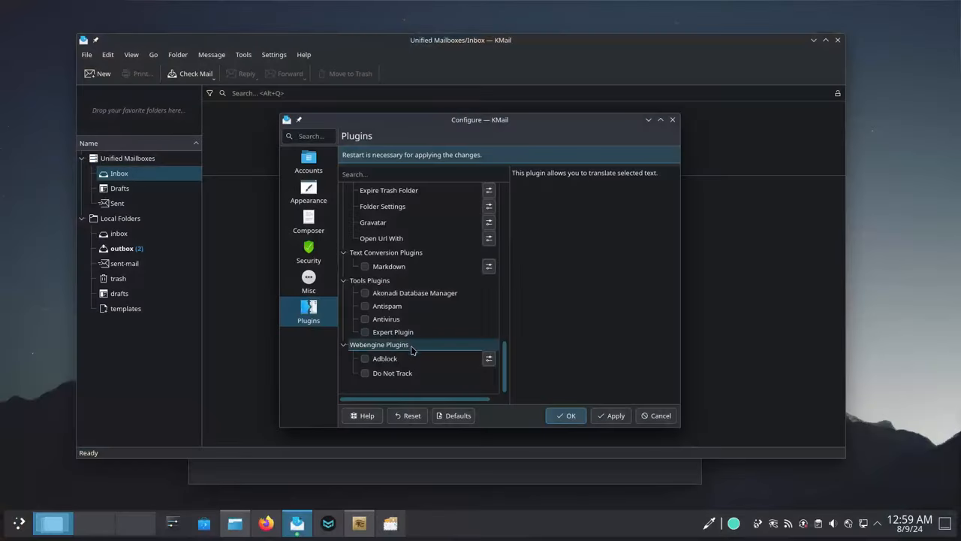
- Enable KMail's Adblock and Do Not Track plugins and apply the change
left_click(382, 358)
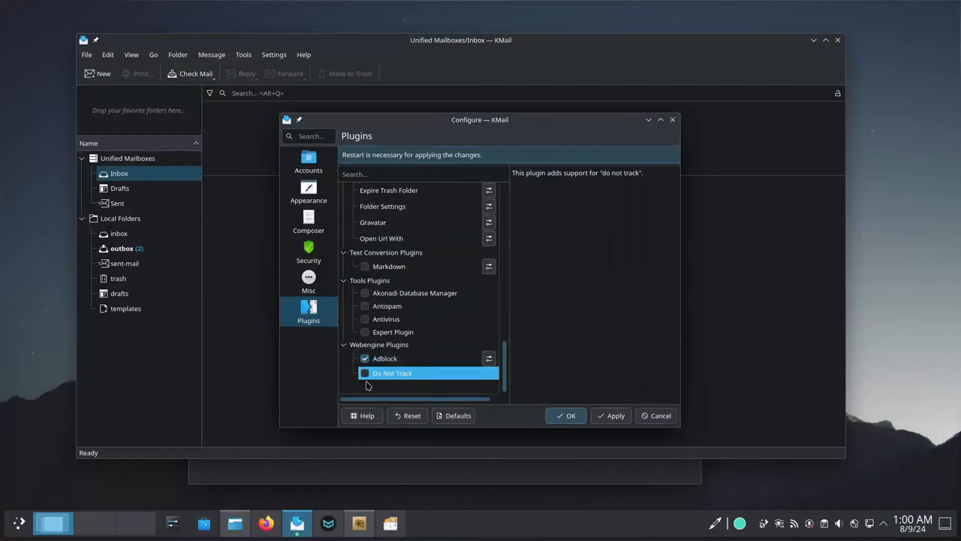
left_click(355, 374)
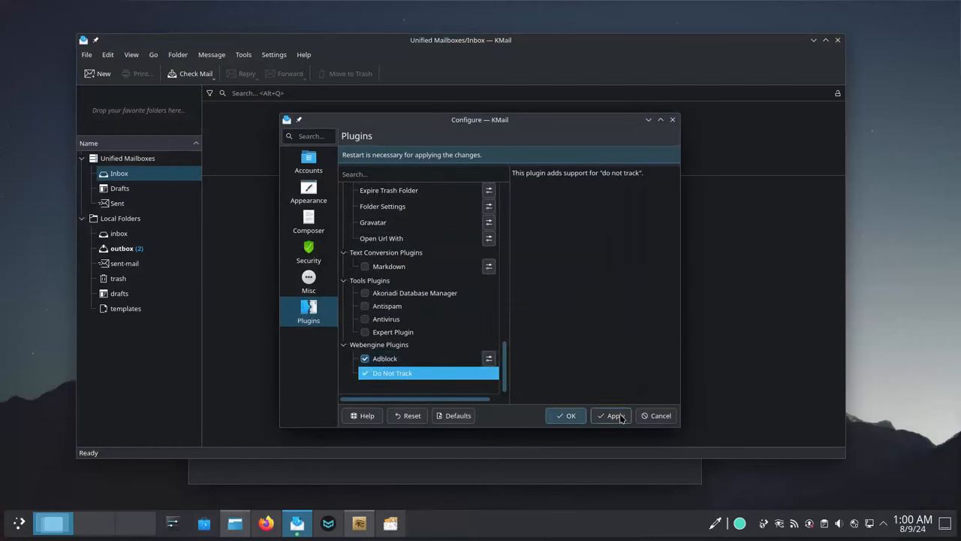
left_click(565, 415)
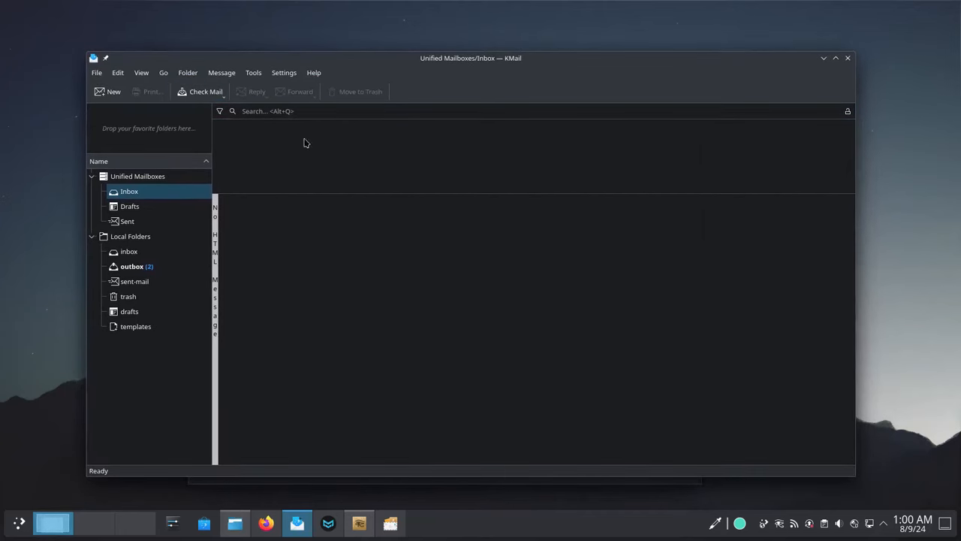
- Check KMail's View menu message display options and account order settings
left_click(140, 72)
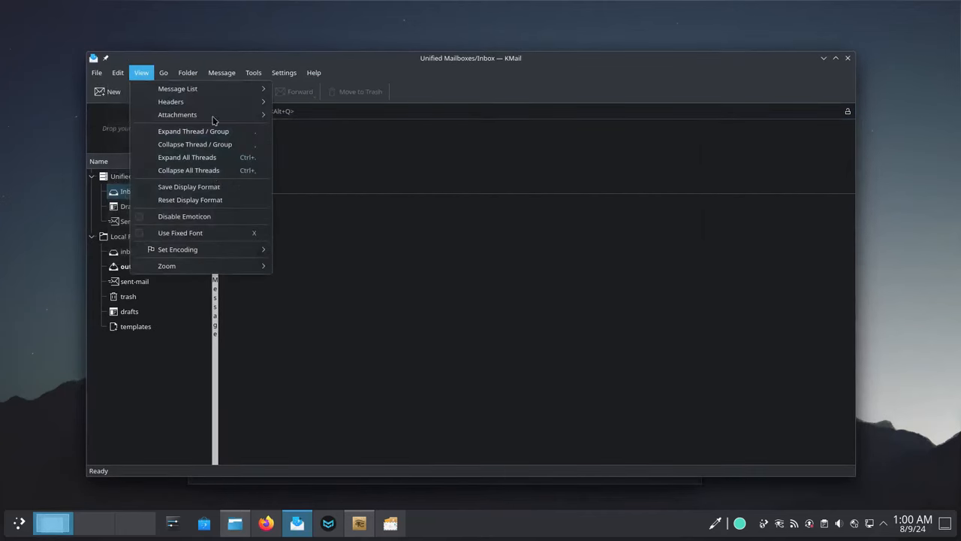
left_click(284, 72)
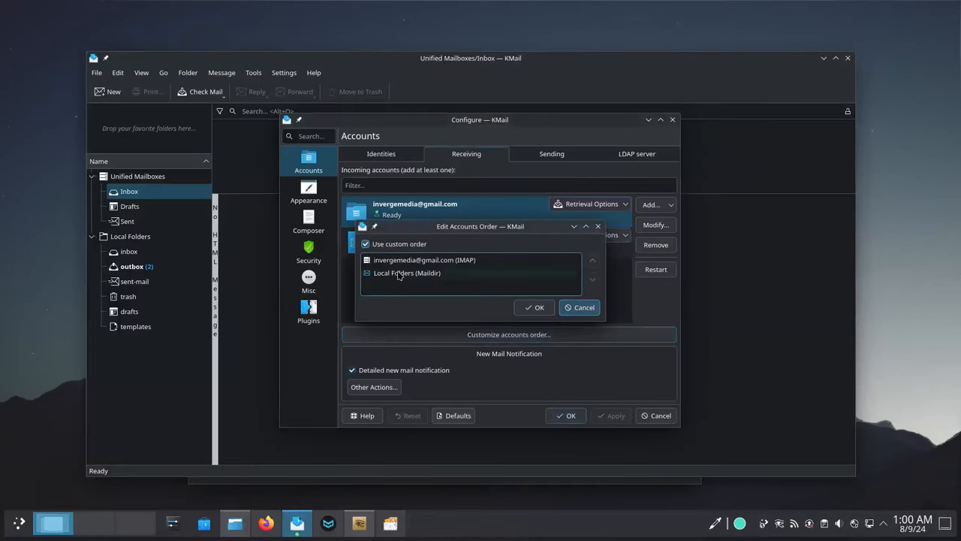
left_click(407, 272)
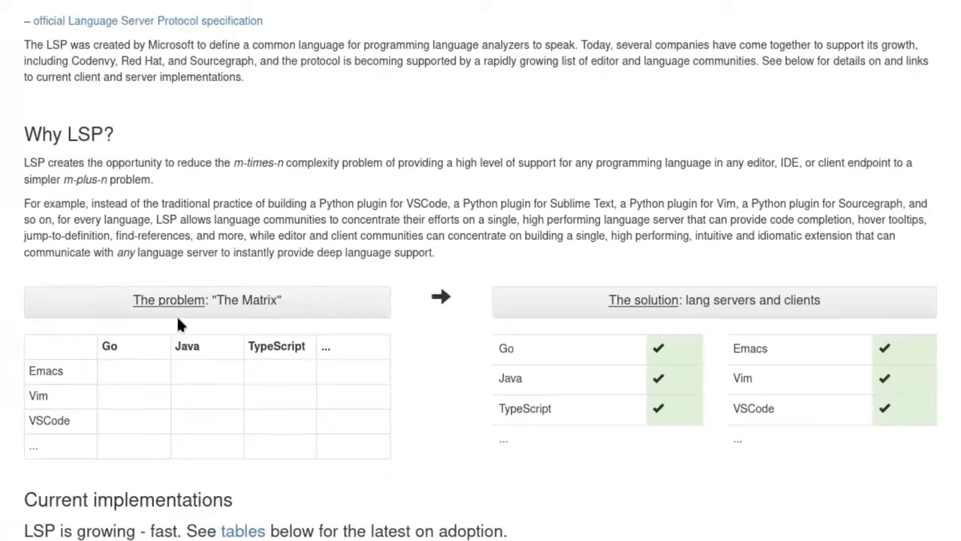
- Scroll through the LSP specification and Kate's LSP Client Plugin handbook page
scroll("down", 3)
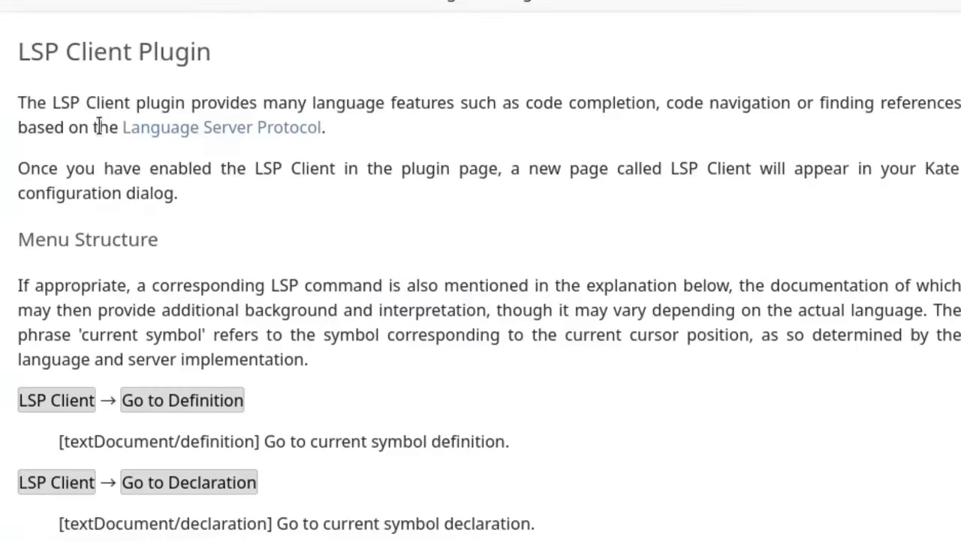
scroll("down", 3)
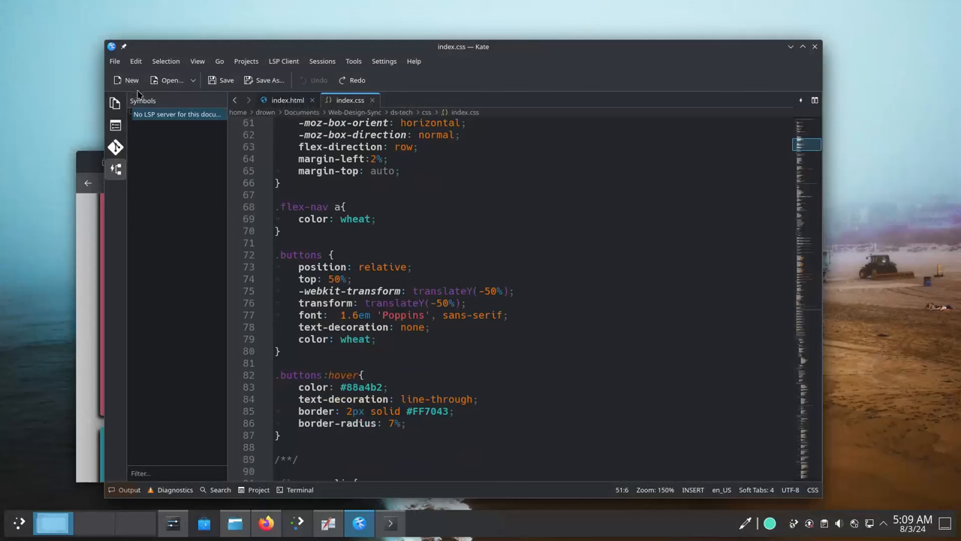
mouse_move(224, 221)
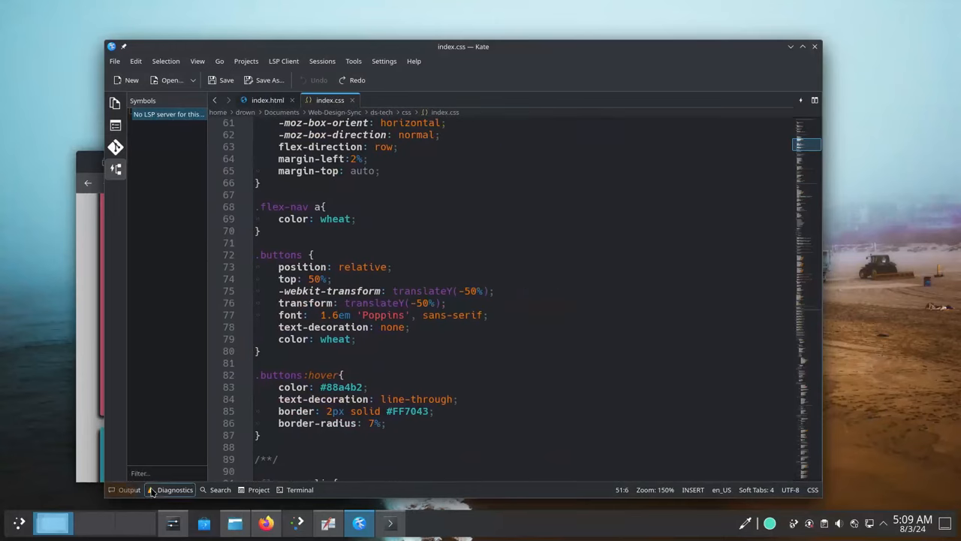
- Show Kate's Output log listing missing marksman, vscode-html and vscode-css server warnings
left_click(126, 490)
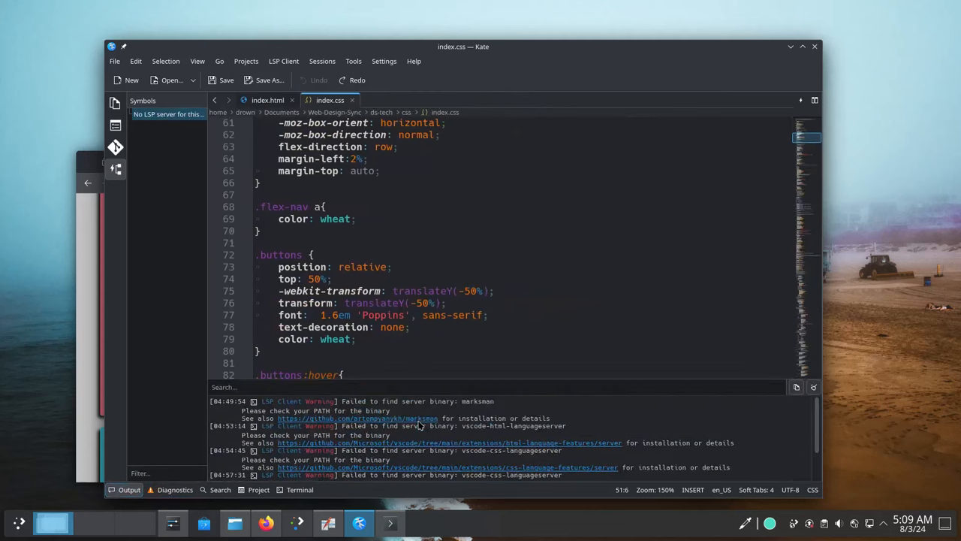
mouse_move(517, 455)
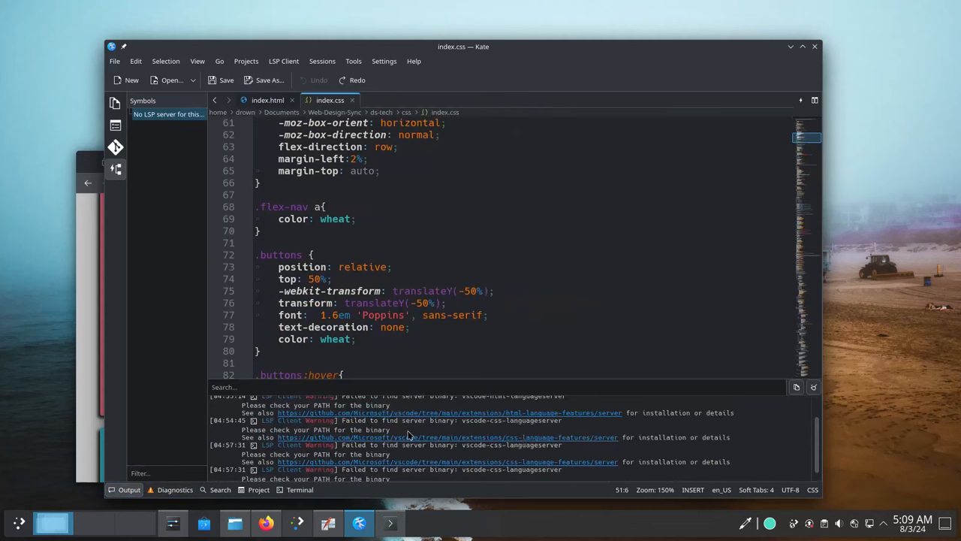
mouse_move(666, 415)
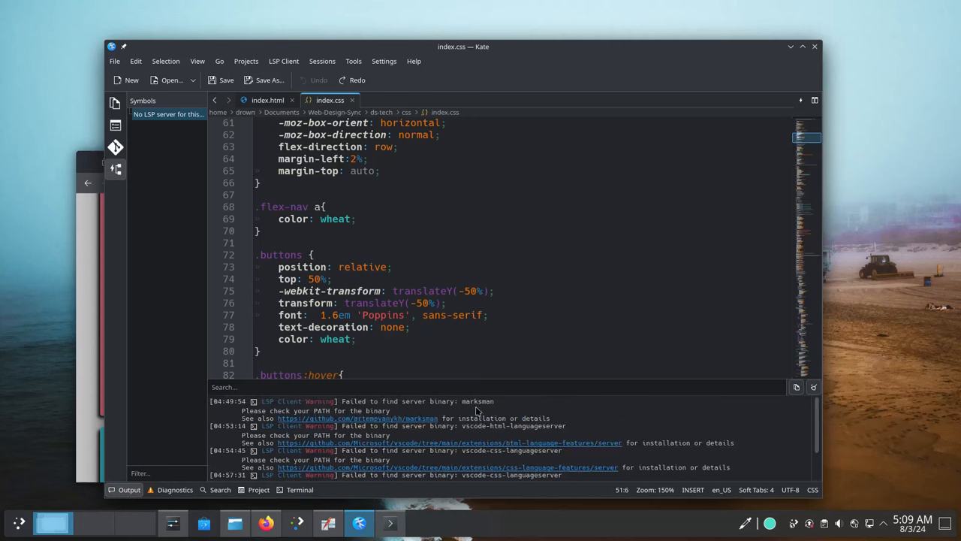
mouse_move(414, 411)
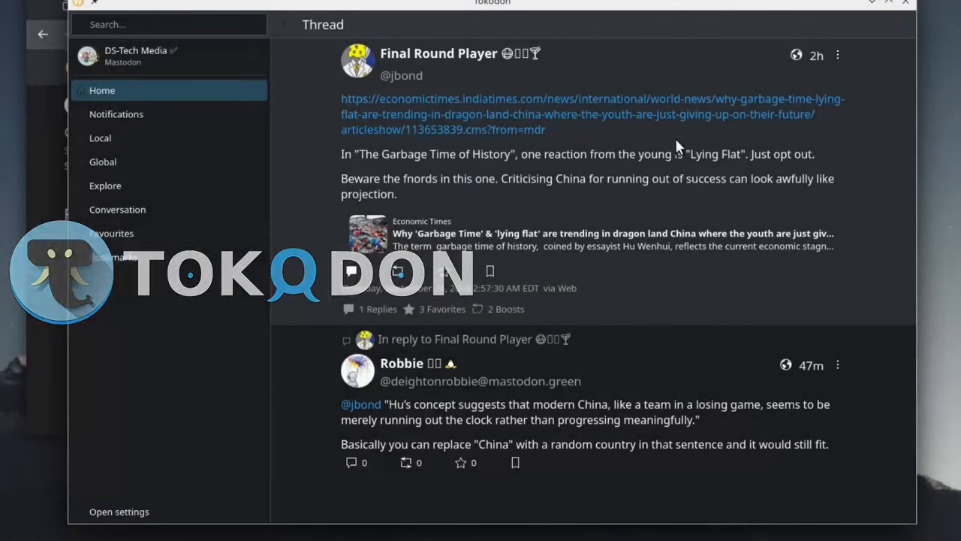
mouse_move(144, 118)
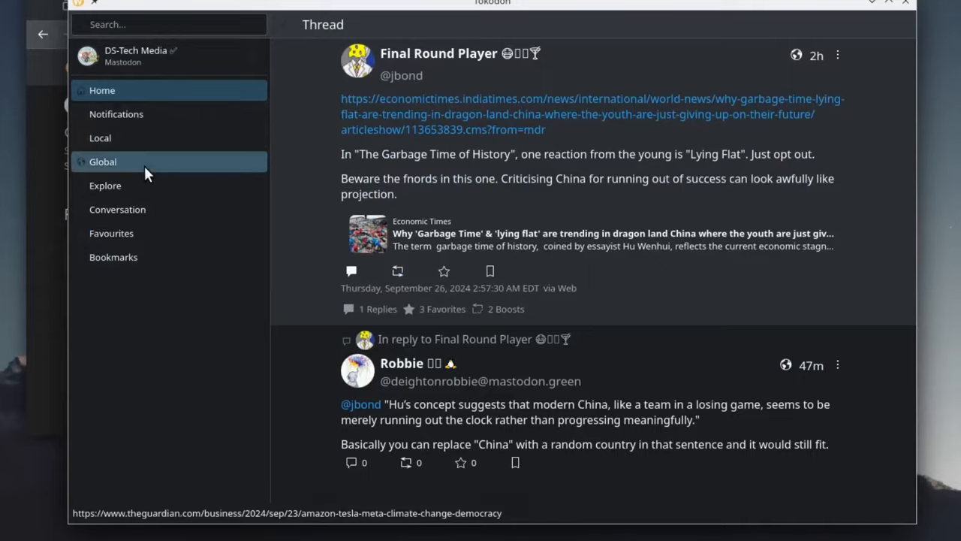
- Switch Tokodon from the reply thread to the Global timeline
left_click(102, 162)
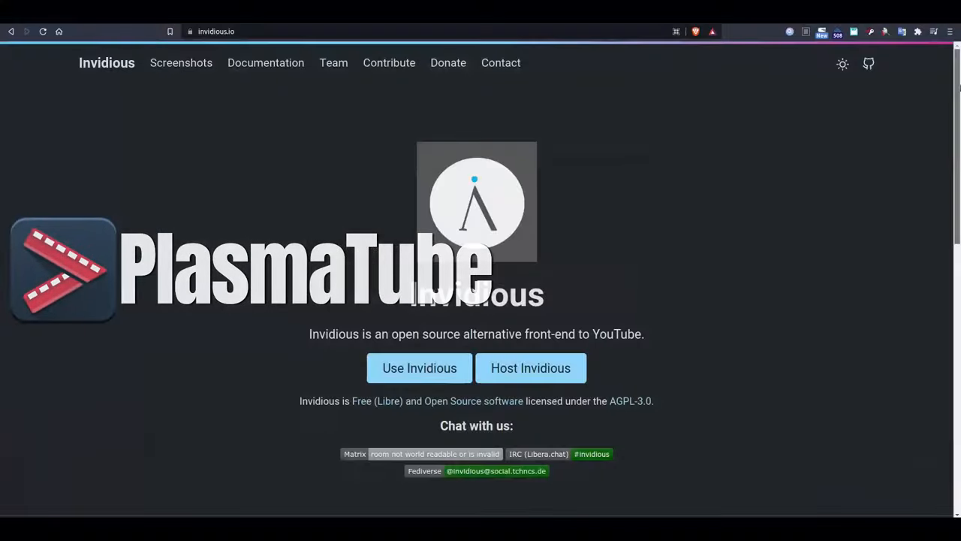
- Scroll the dstech media results, visit the DS-Tech Media channel, then go back to the results
scroll("down", 3)
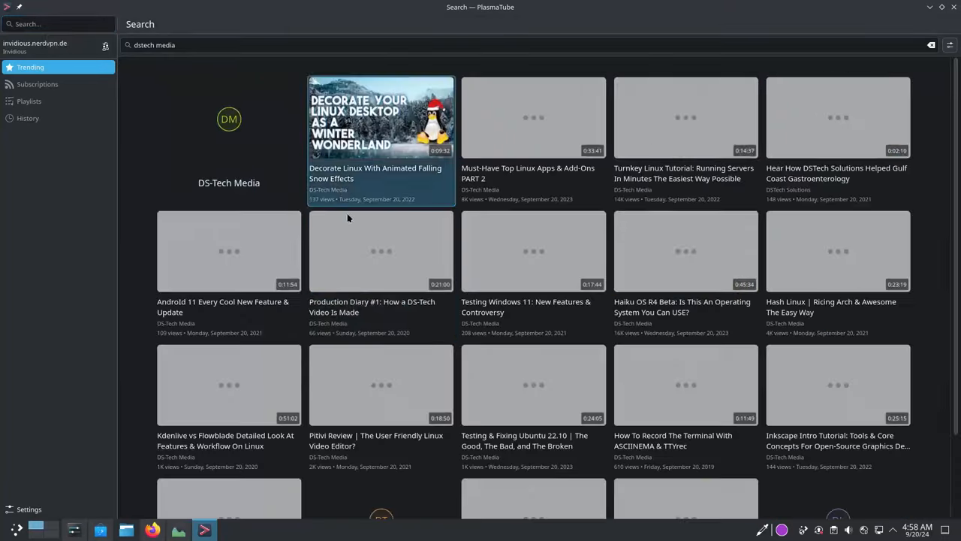
scroll("down", 3)
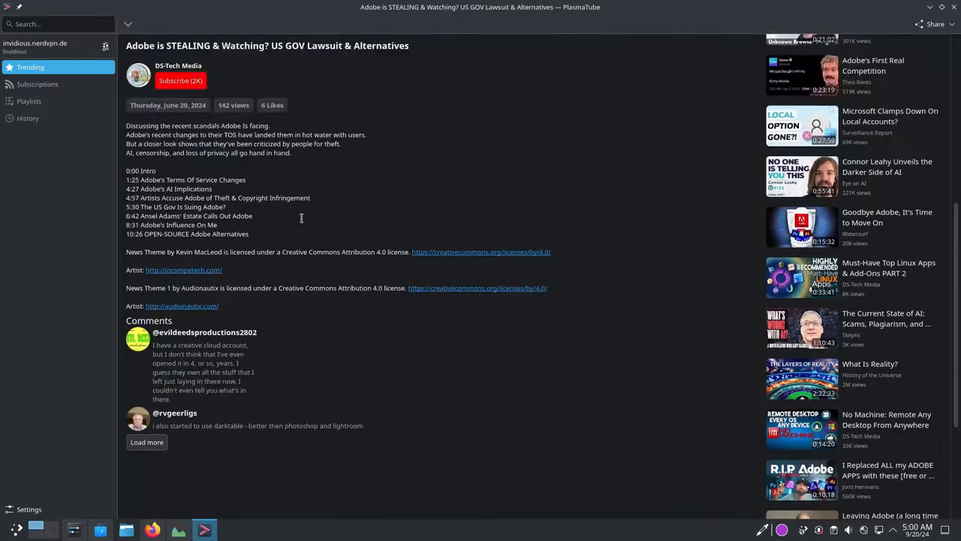
left_click(178, 65)
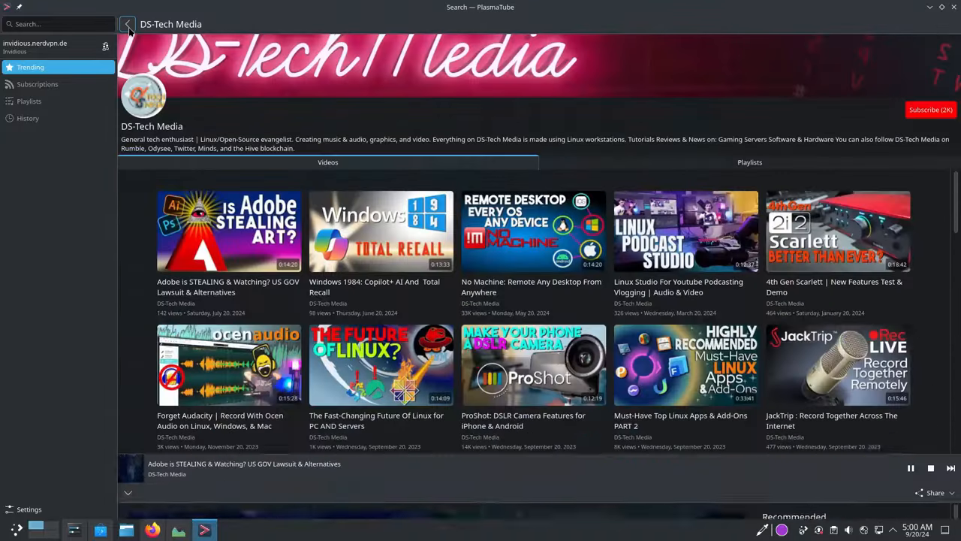
left_click(125, 24)
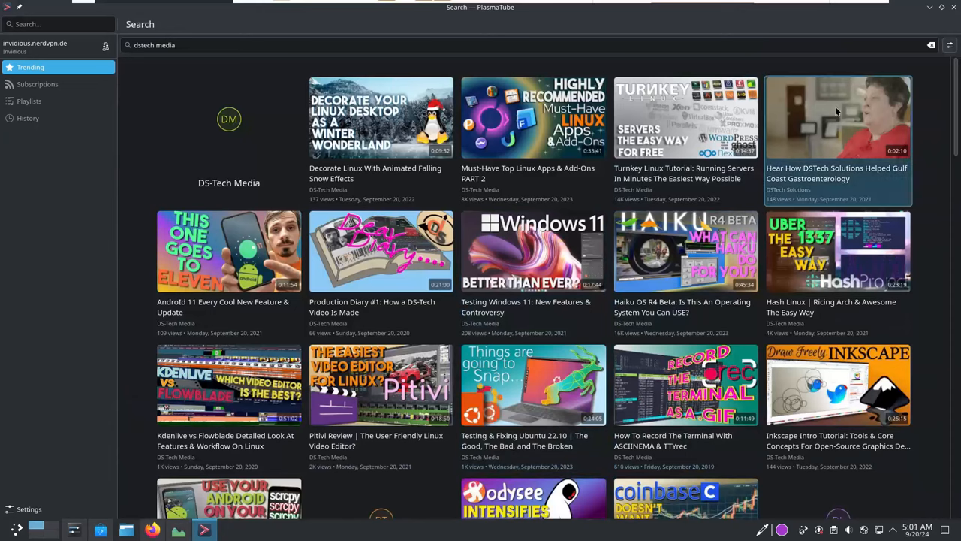
left_click(929, 7)
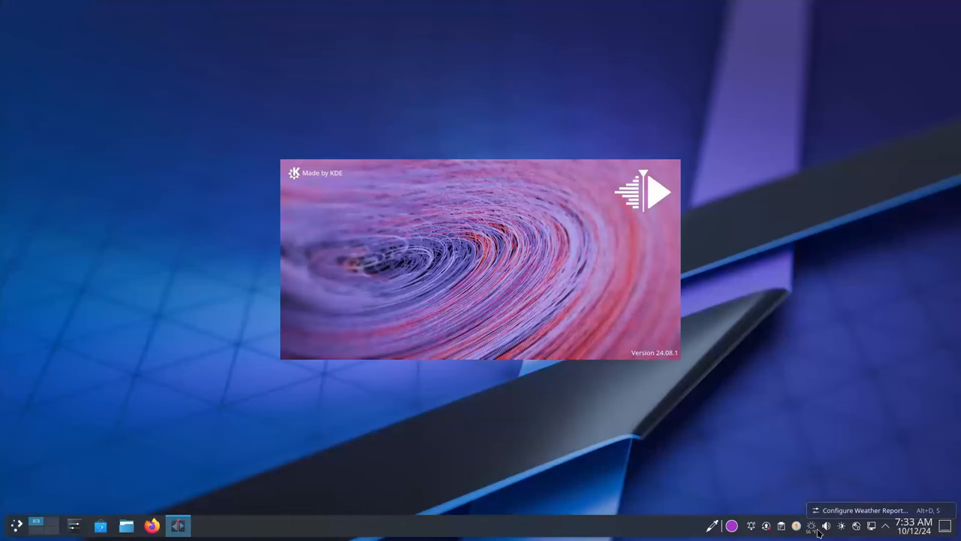
mouse_move(803, 455)
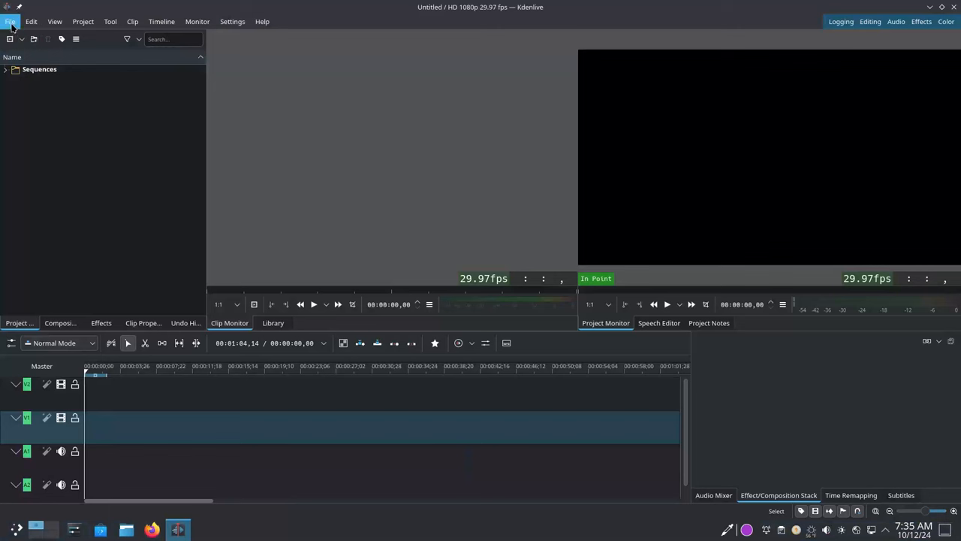
- Browse the File and Tool menus, then open the recent demo2.kdenlive project
left_click(8, 14)
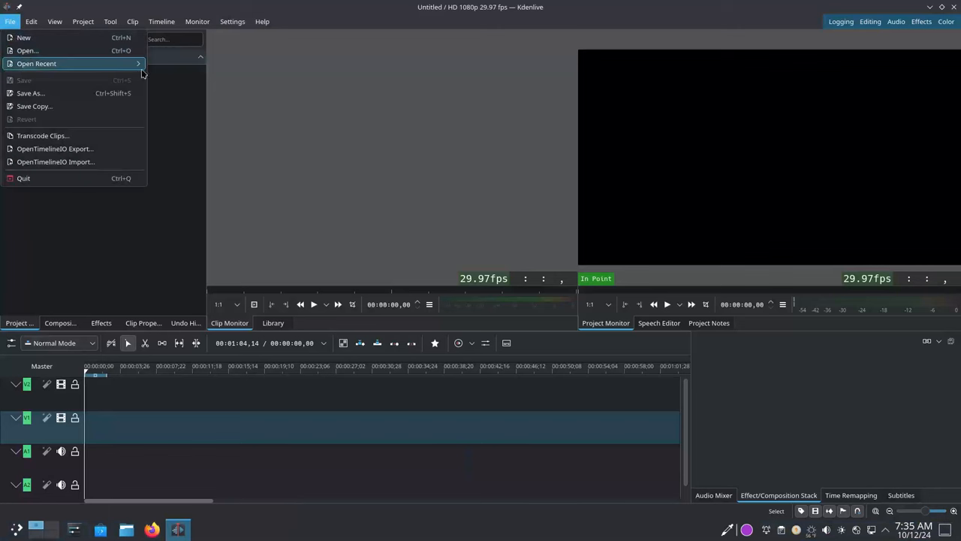
left_click(110, 21)
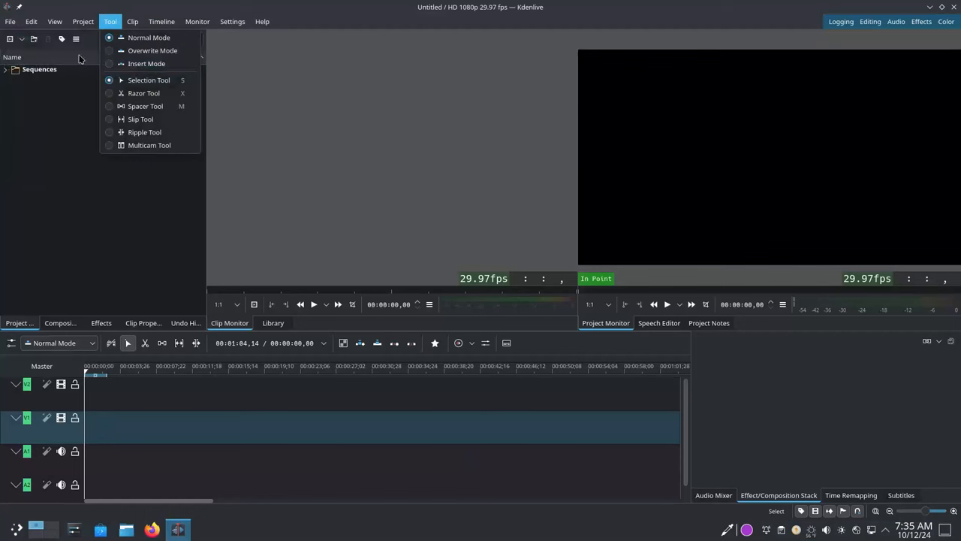
left_click(10, 20)
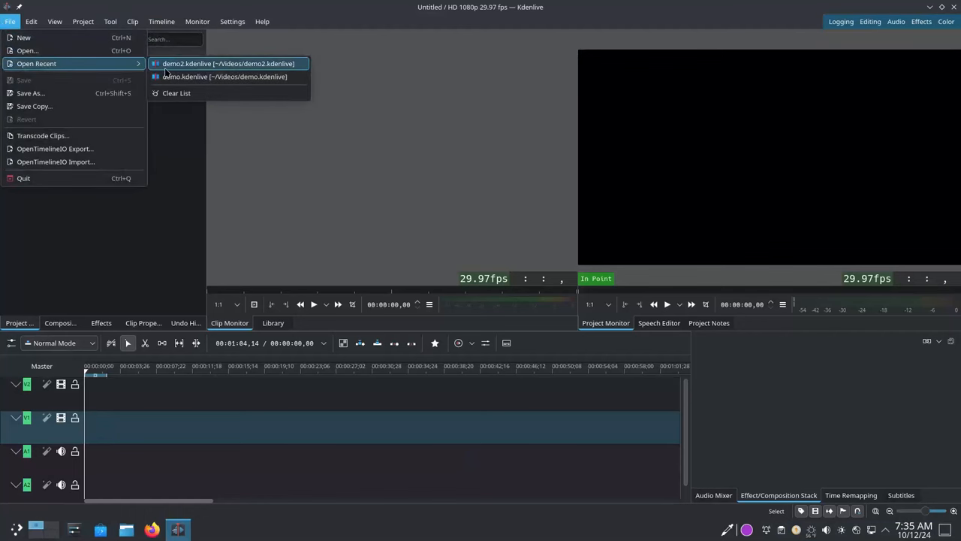
left_click(226, 63)
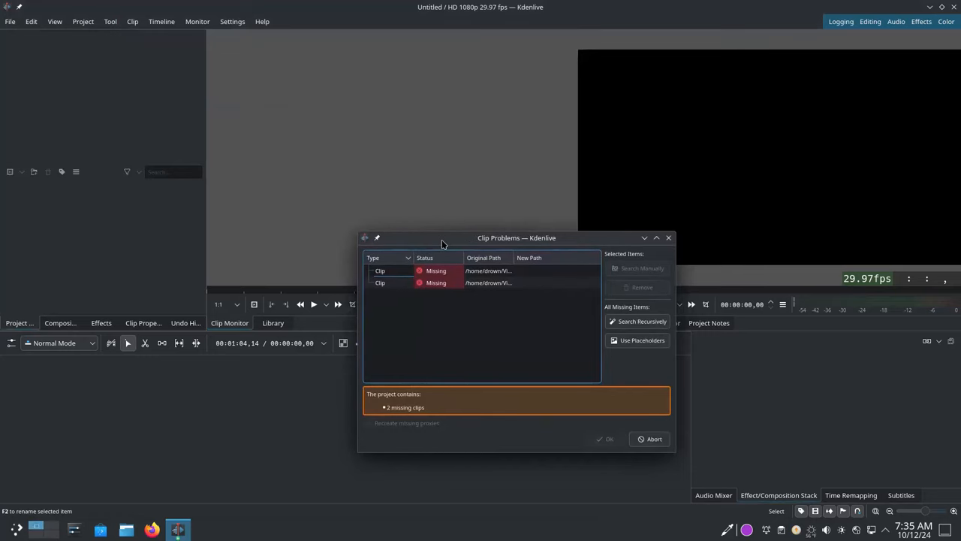
- Widen the Type column in the missing-clips report, select the second clip, and dismiss it
left_click_drag(441, 238, 466, 168)
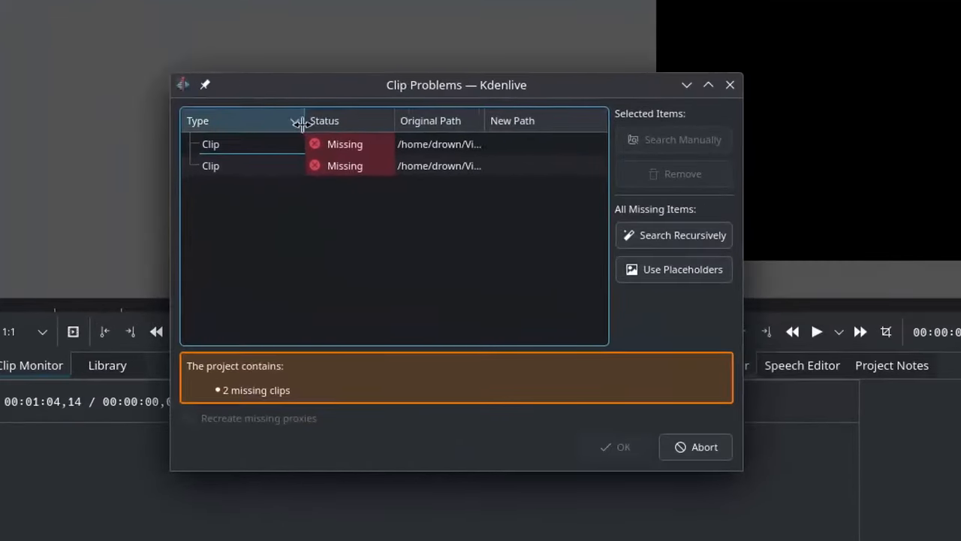
left_click(447, 165)
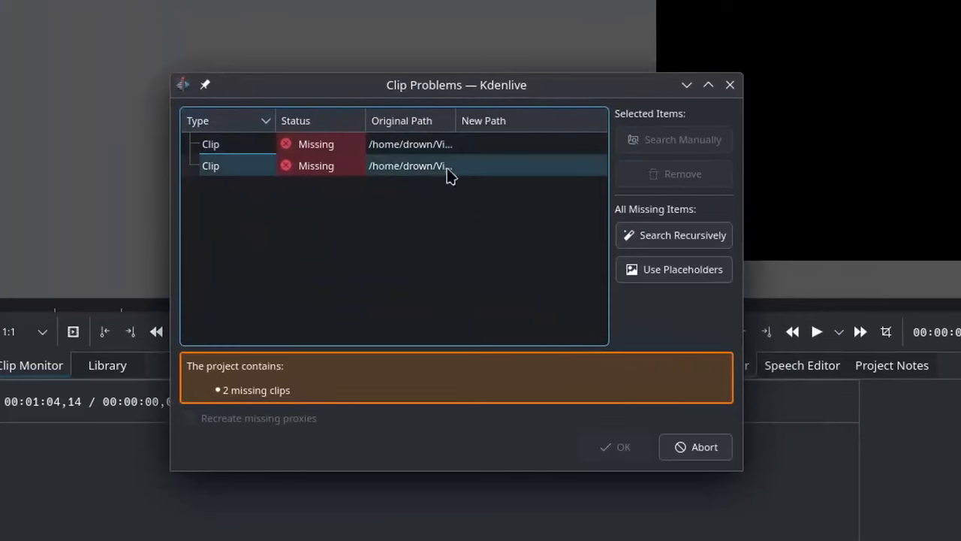
left_click(695, 447)
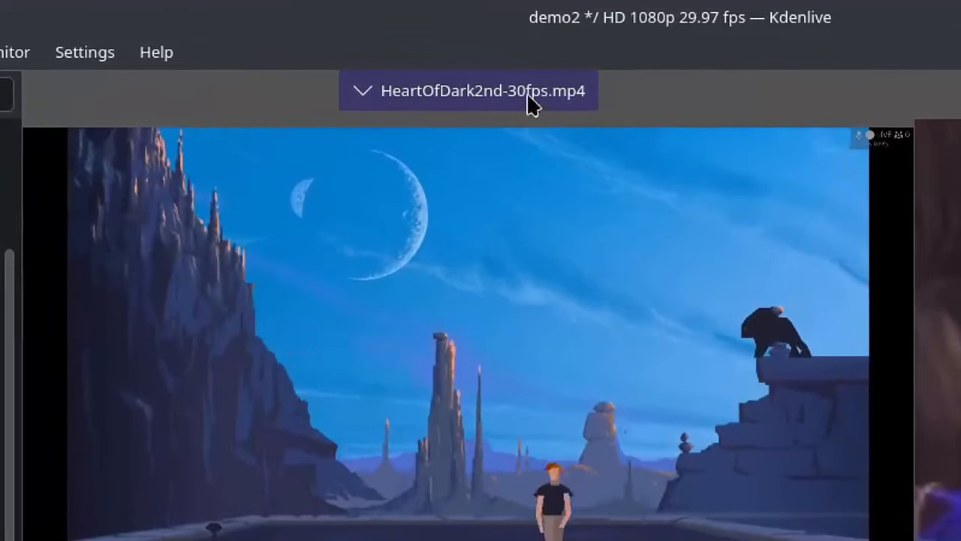
- Preview Screencast_20240911_032348.mp4 and set the Transform keyframe easing to Cubic Out
left_click(470, 92)
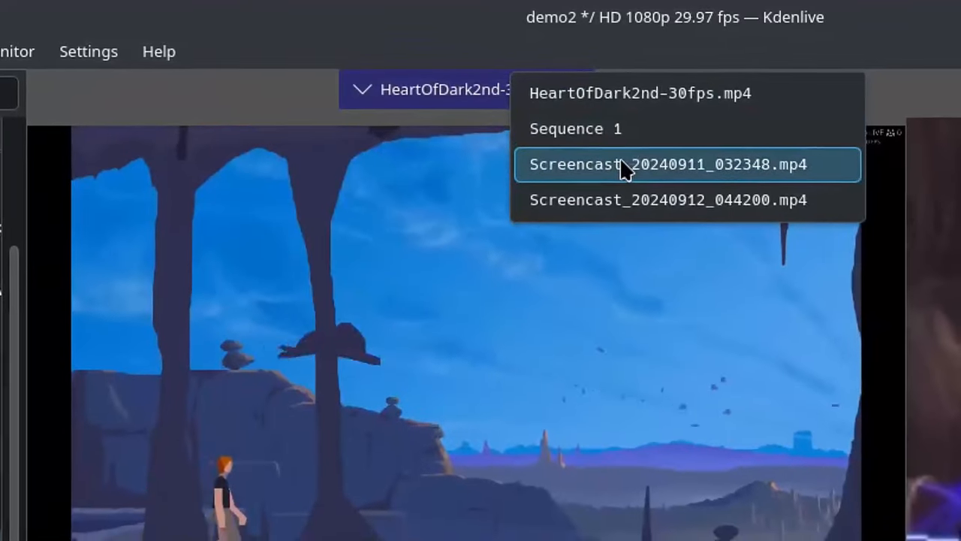
left_click(671, 165)
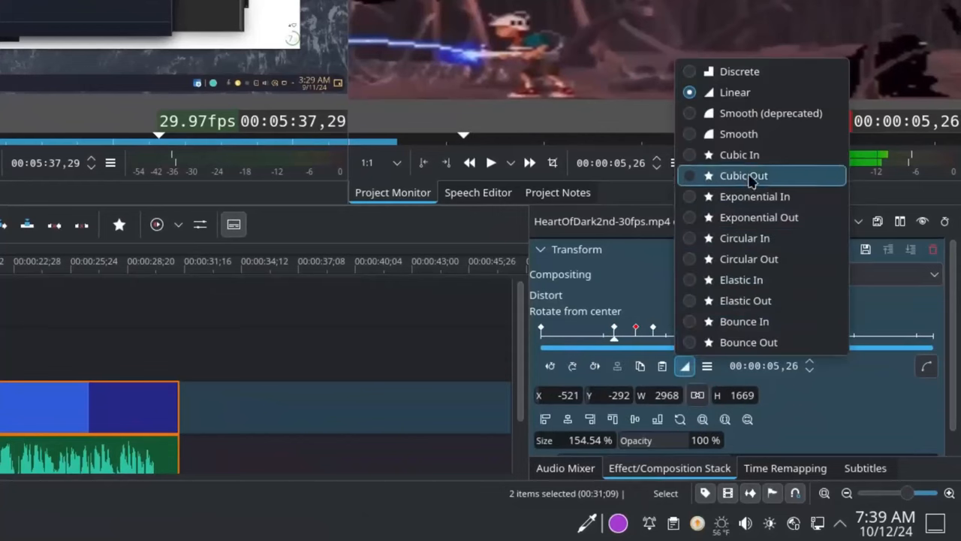
left_click(742, 175)
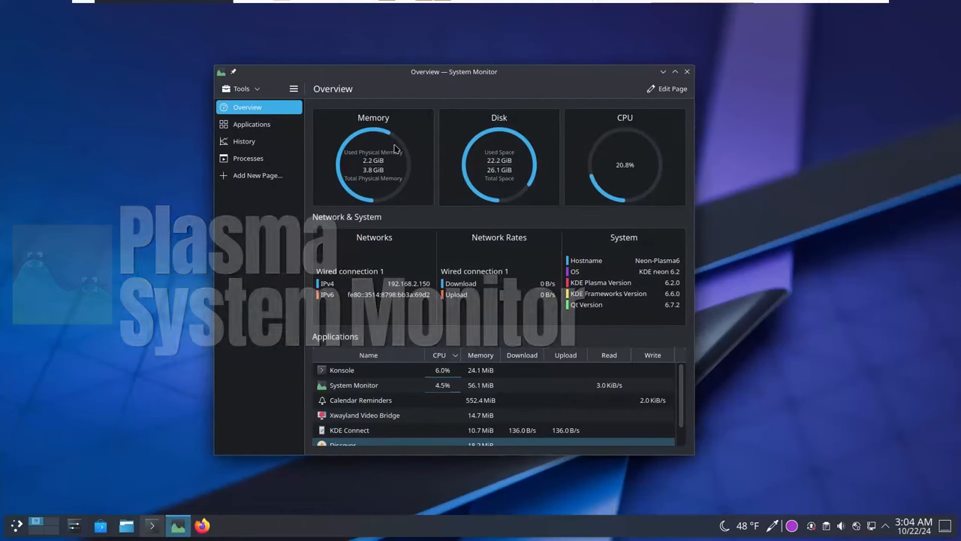
- Visit the Processes and Overview pages, then the Applications list and resource History
left_click(249, 158)
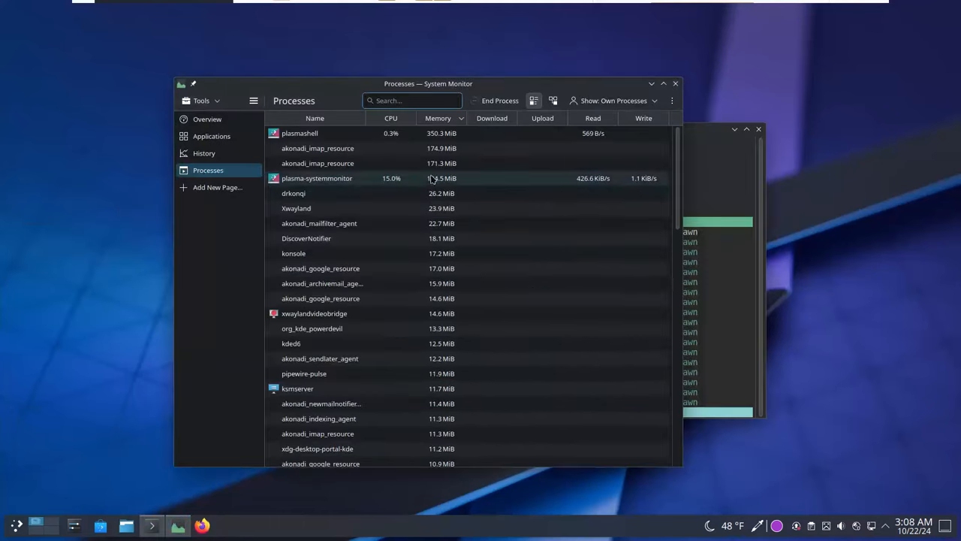
left_click(204, 153)
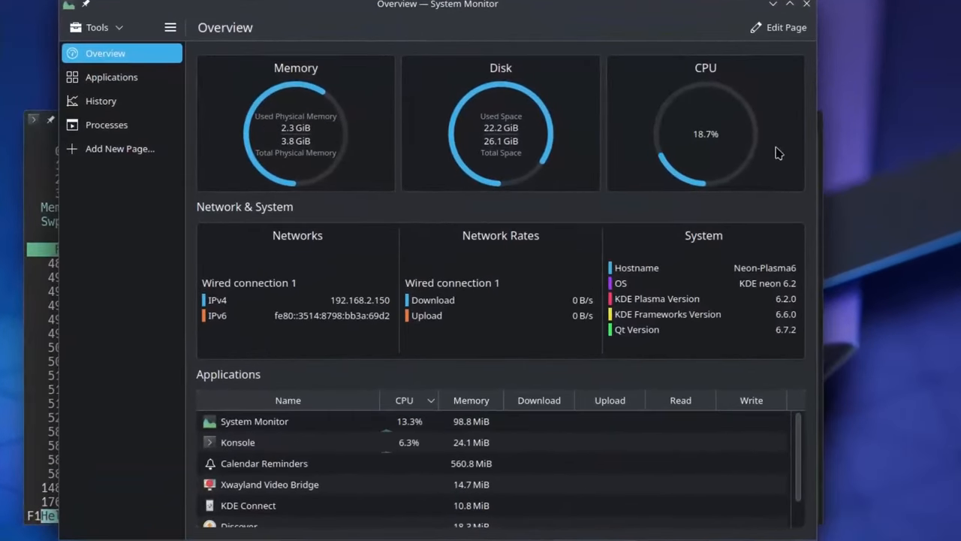
mouse_move(650, 253)
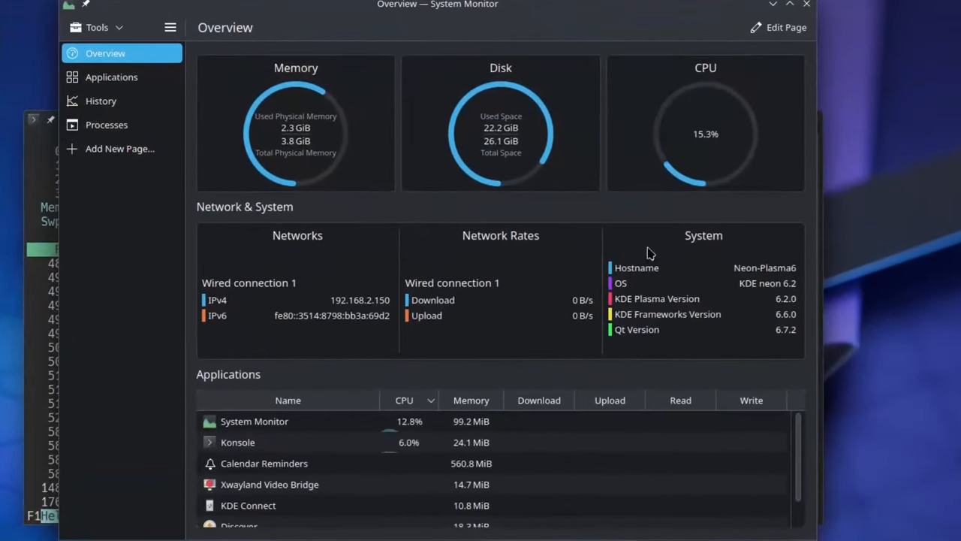
mouse_move(458, 171)
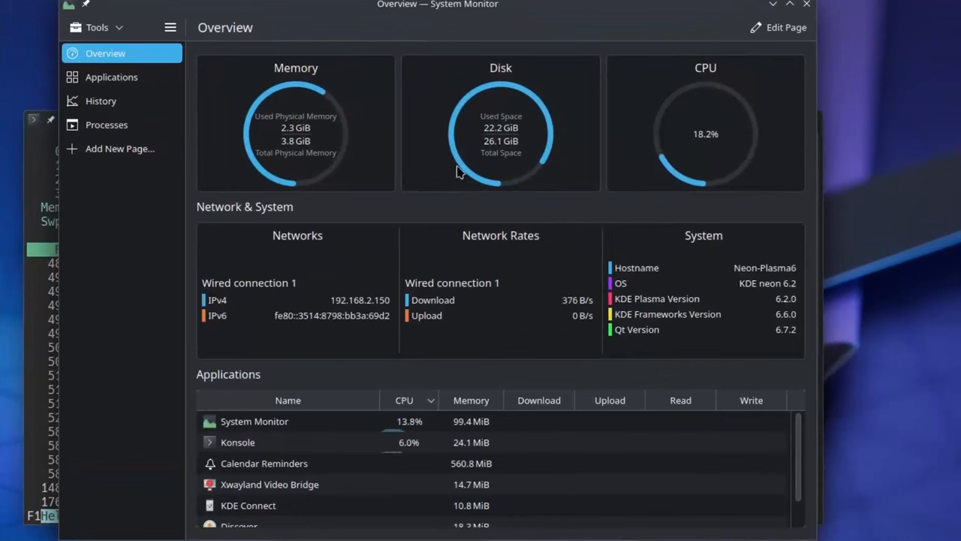
mouse_move(345, 205)
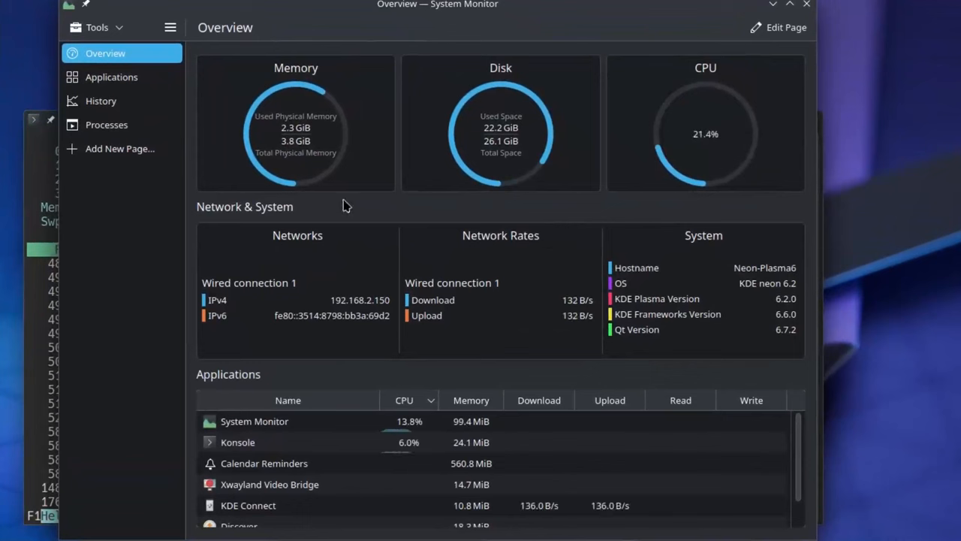
left_click(112, 77)
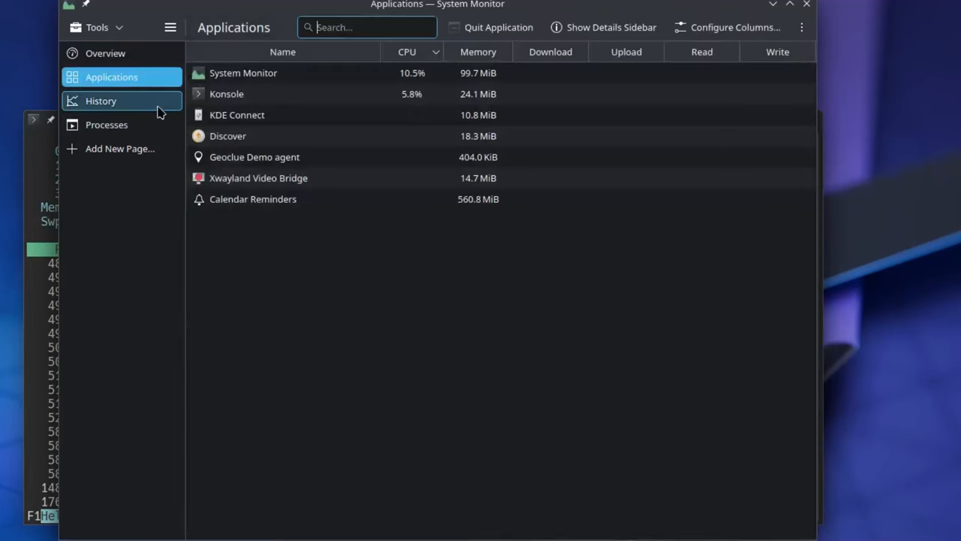
left_click(805, 6)
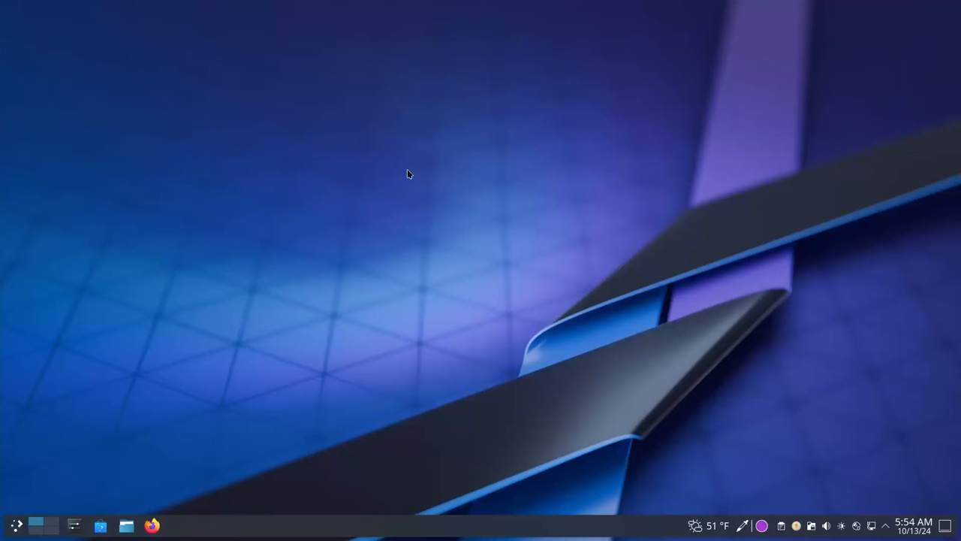
mouse_move(404, 190)
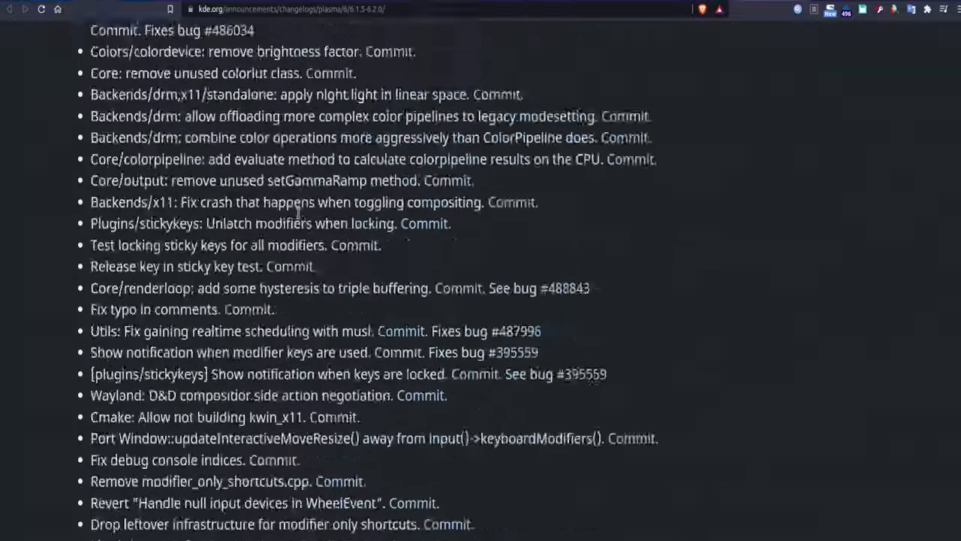
- Scroll down the Plasma 6.2.0 changelog past the drawing tablet entries
scroll("down", 3)
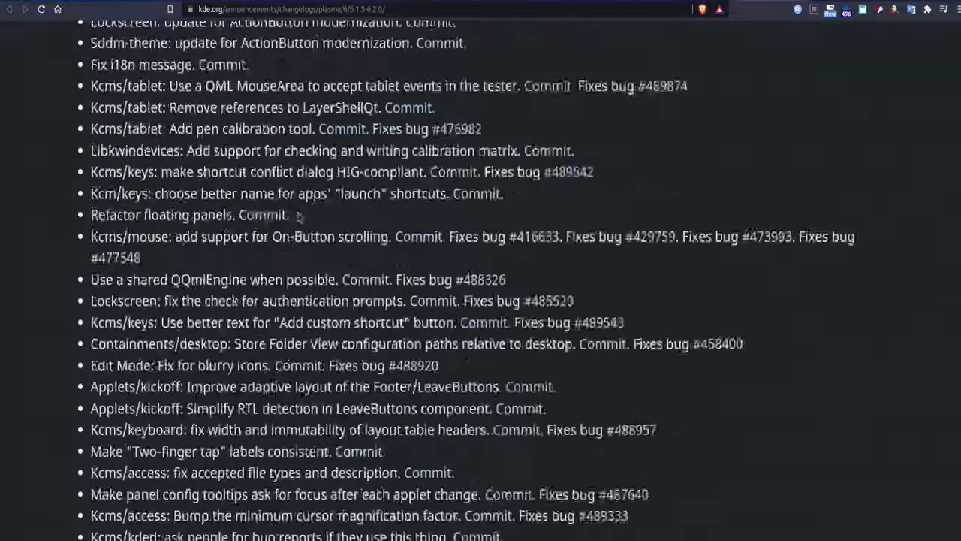
scroll("down", 3)
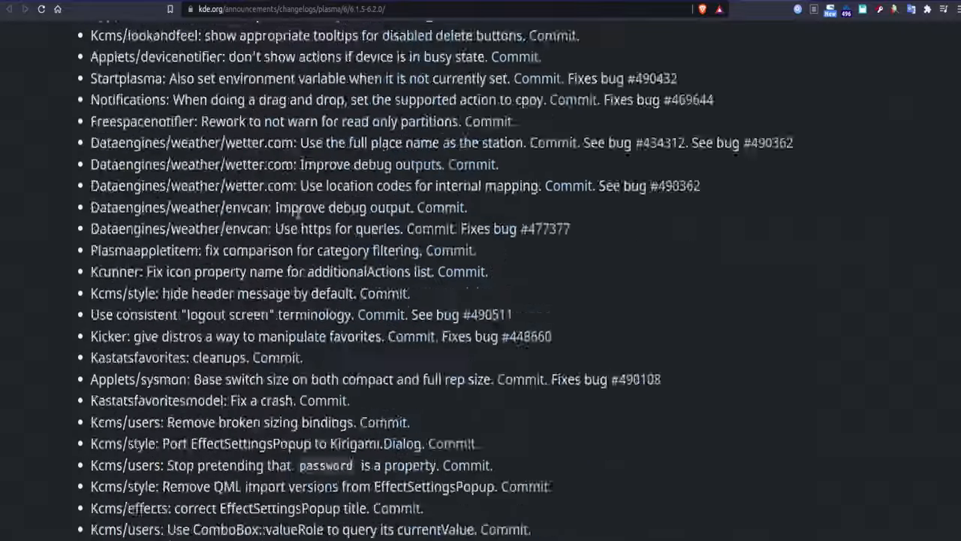
scroll("down", 3)
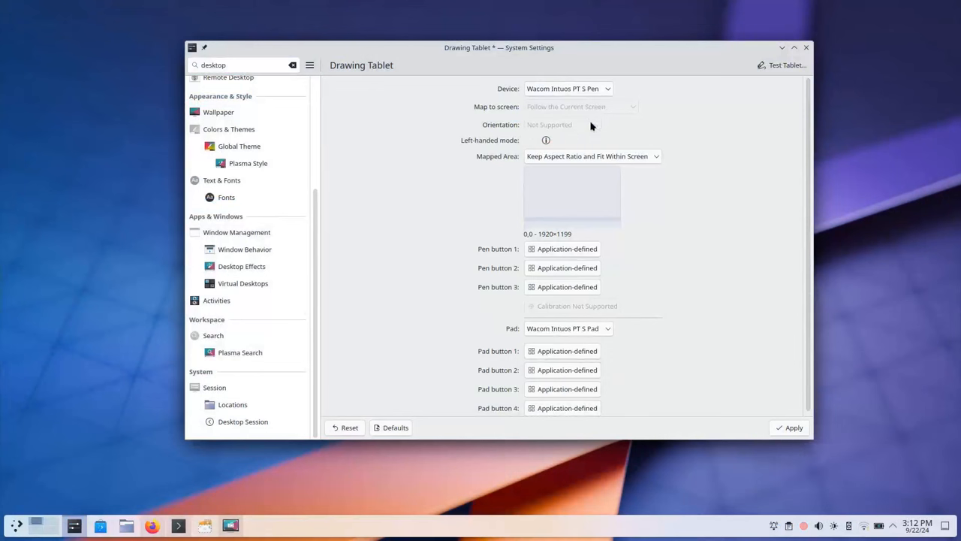
- Switch the pen from whole-screen mapping to a 1170×725 portion of the screen
left_click(591, 157)
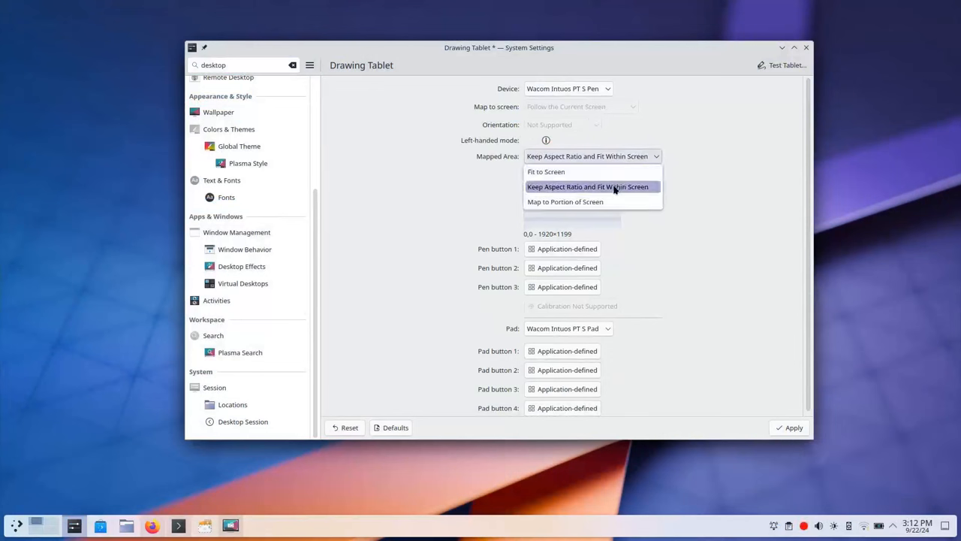
left_click(553, 172)
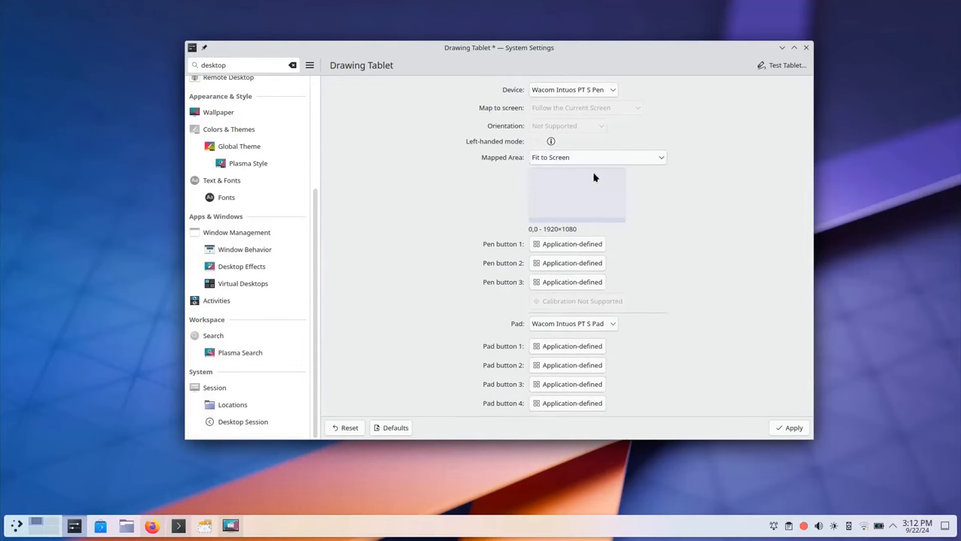
mouse_move(790, 427)
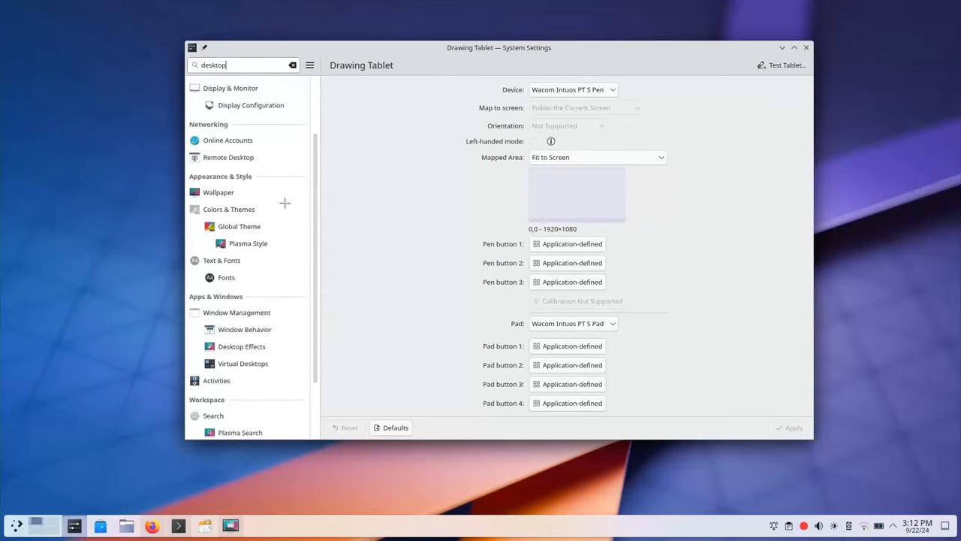
mouse_move(683, 262)
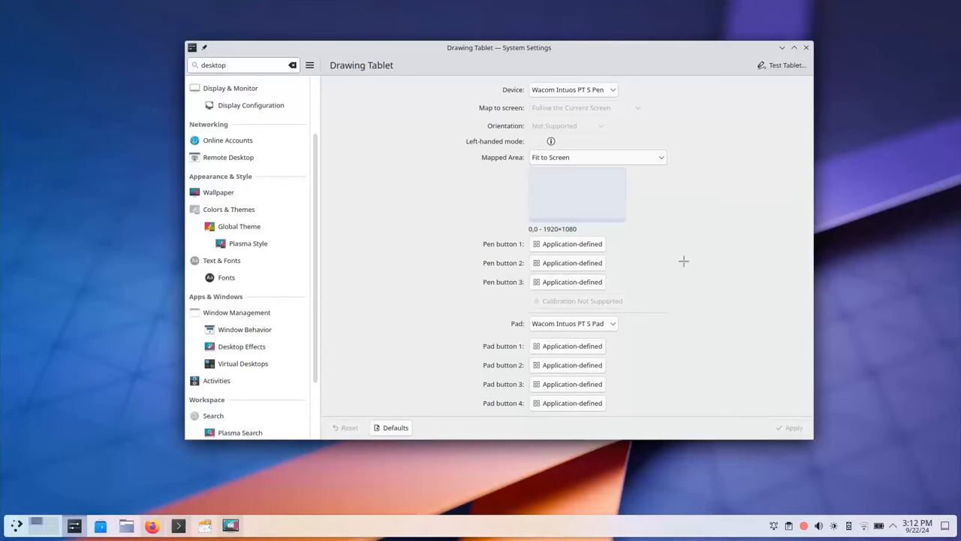
mouse_move(889, 371)
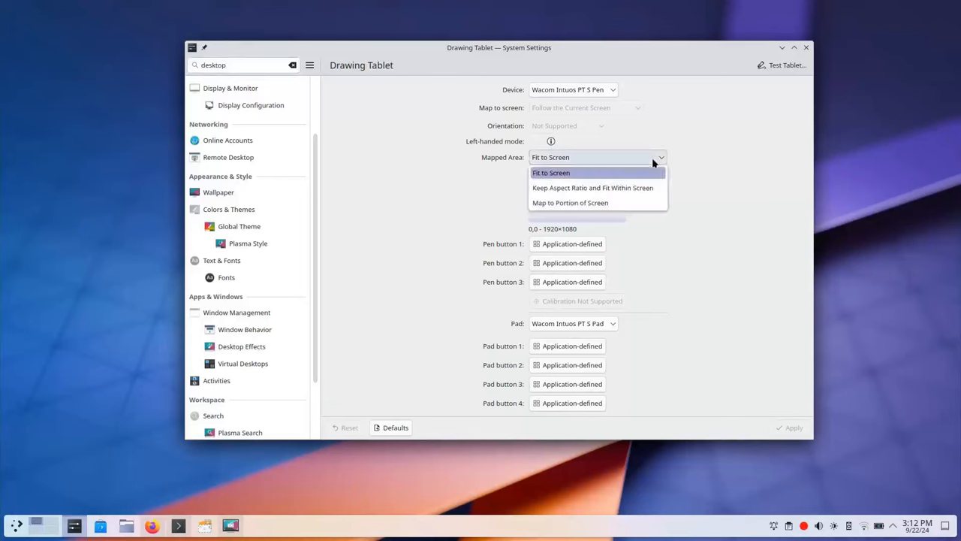
left_click(570, 203)
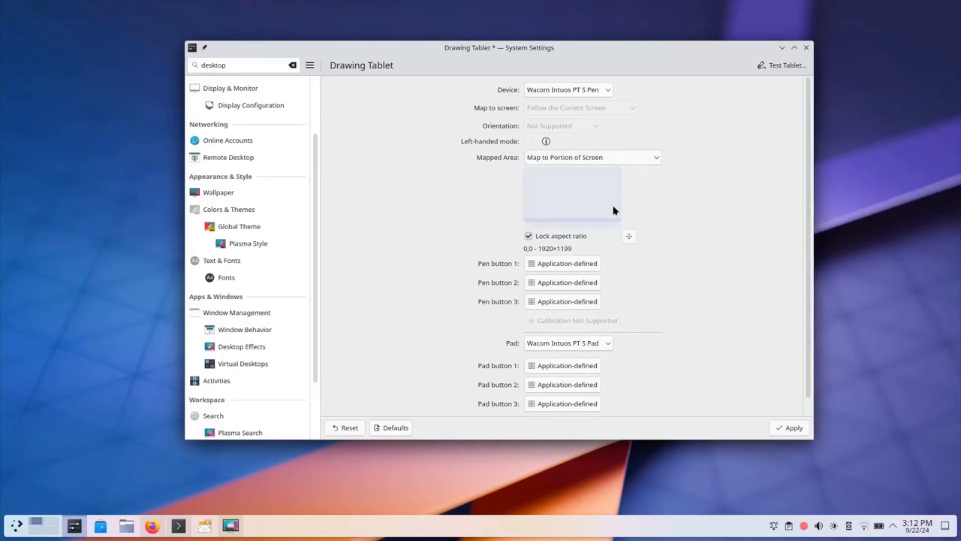
mouse_move(629, 235)
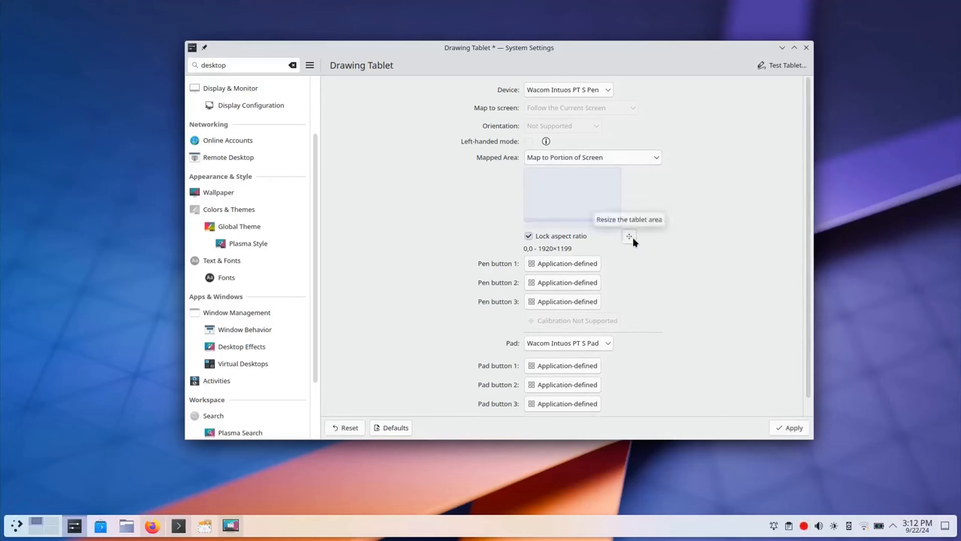
left_click_drag(629, 235, 592, 210)
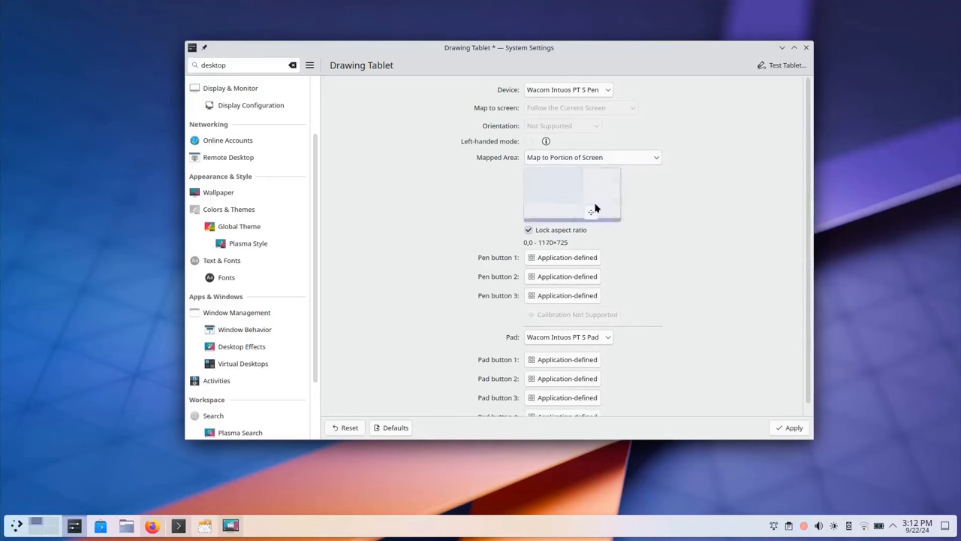